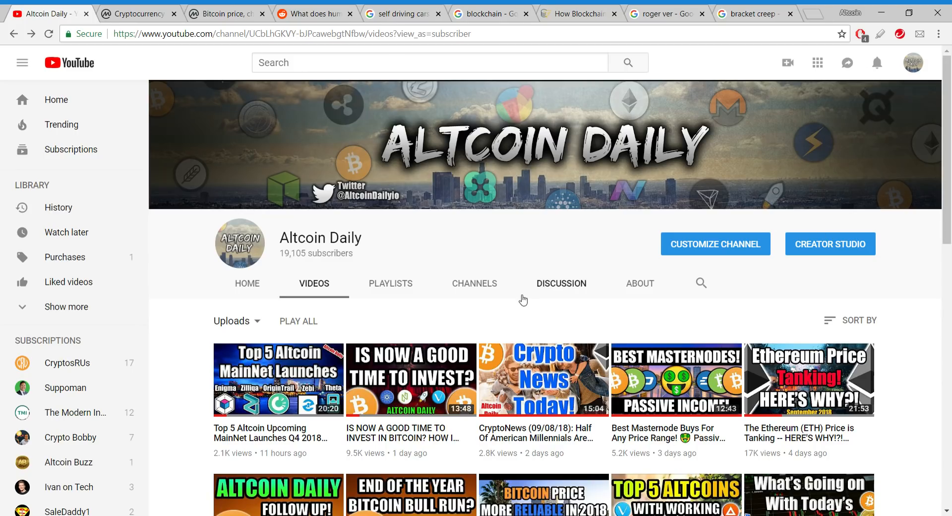
mouse_move(484, 212)
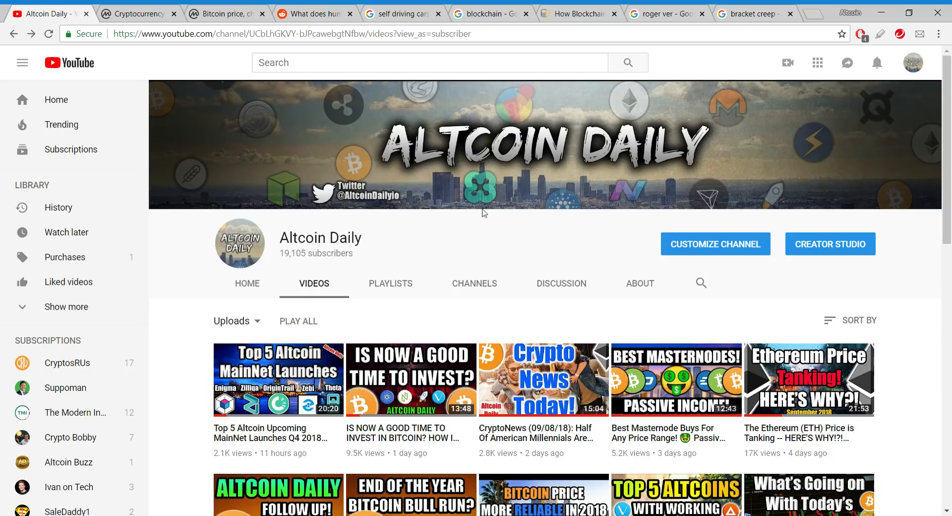
mouse_move(496, 230)
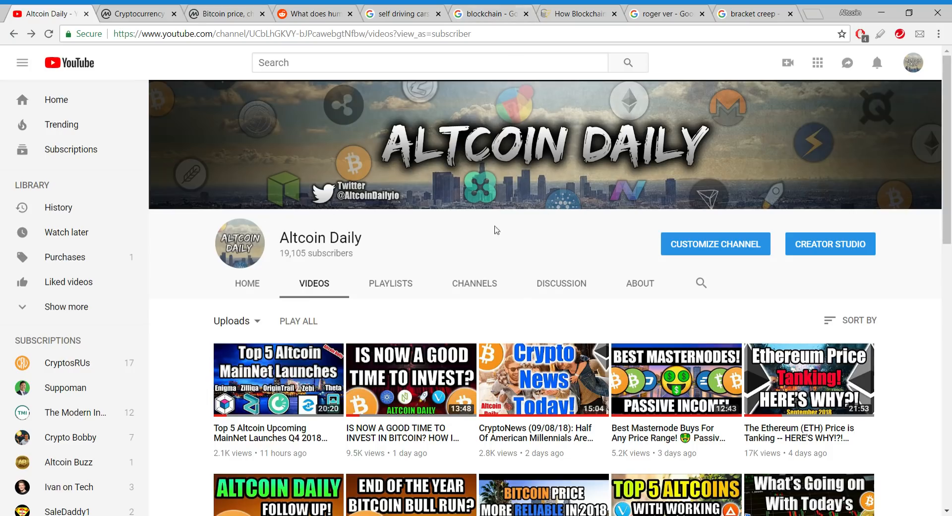
Switch to the CoinMarketCap Bitcoin page and view its price, market cap and 2017–2018 chart
scroll(down, 3)
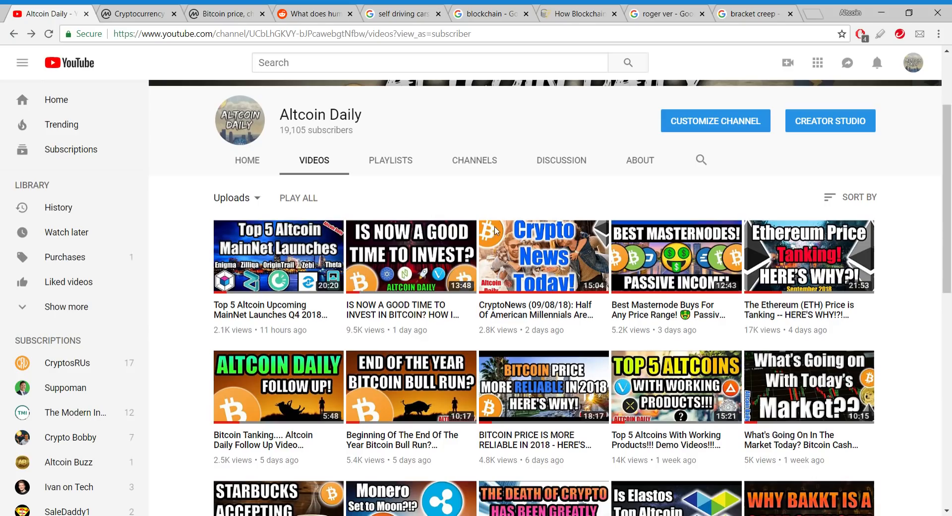
mouse_move(549, 282)
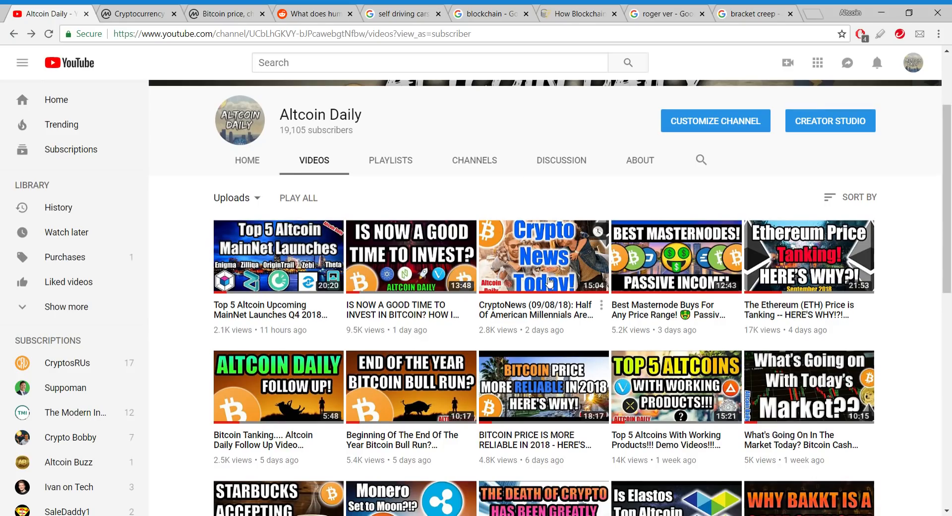
scroll(up, 3)
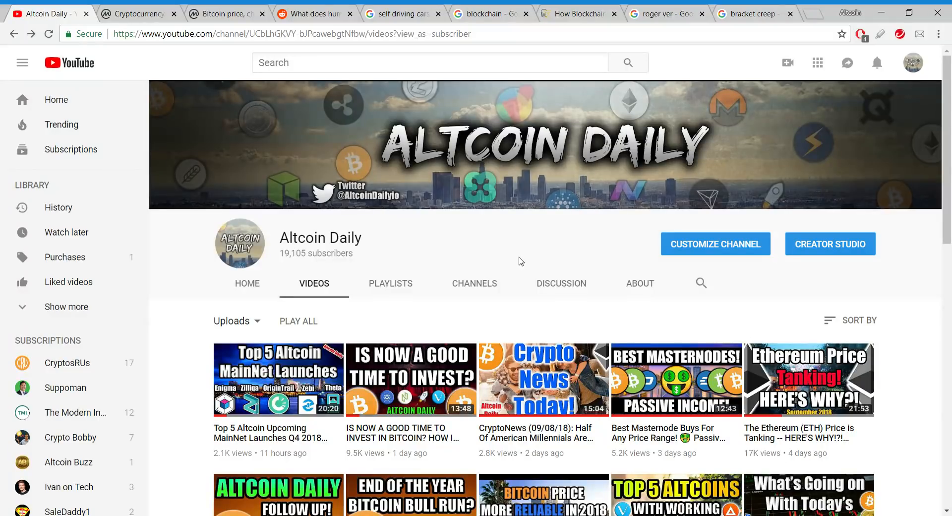
mouse_move(516, 227)
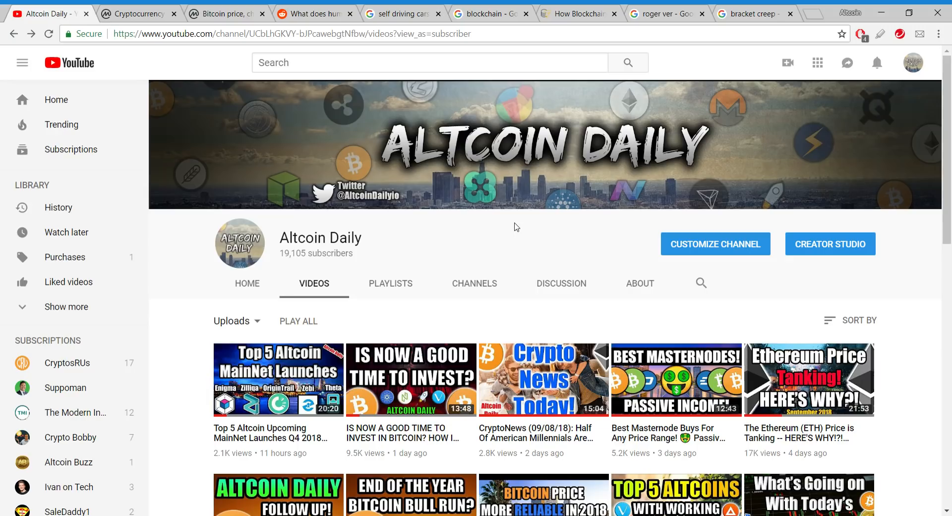
mouse_move(515, 251)
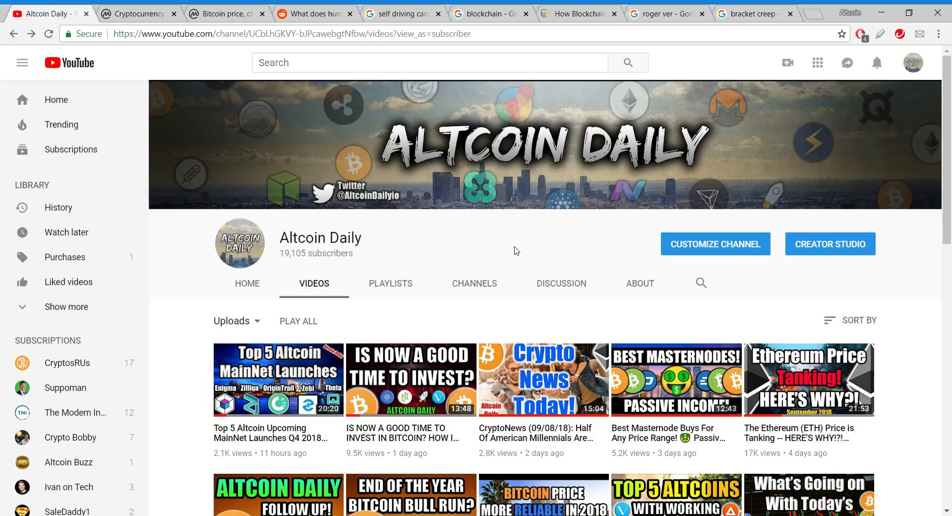
mouse_move(607, 241)
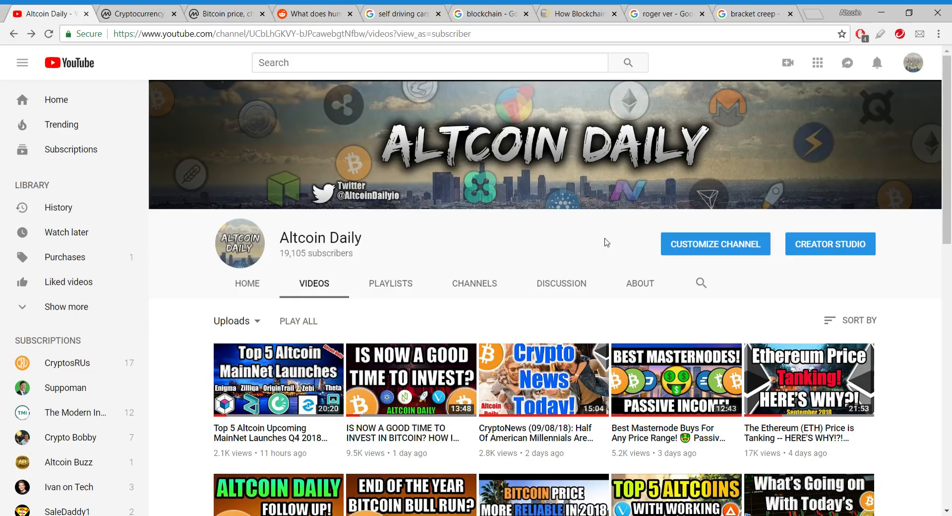
mouse_move(560, 234)
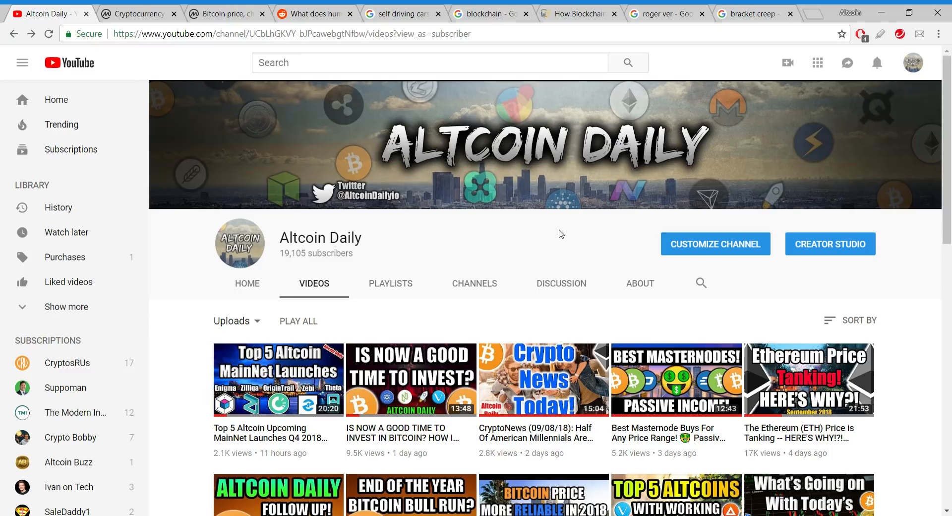
mouse_move(629, 252)
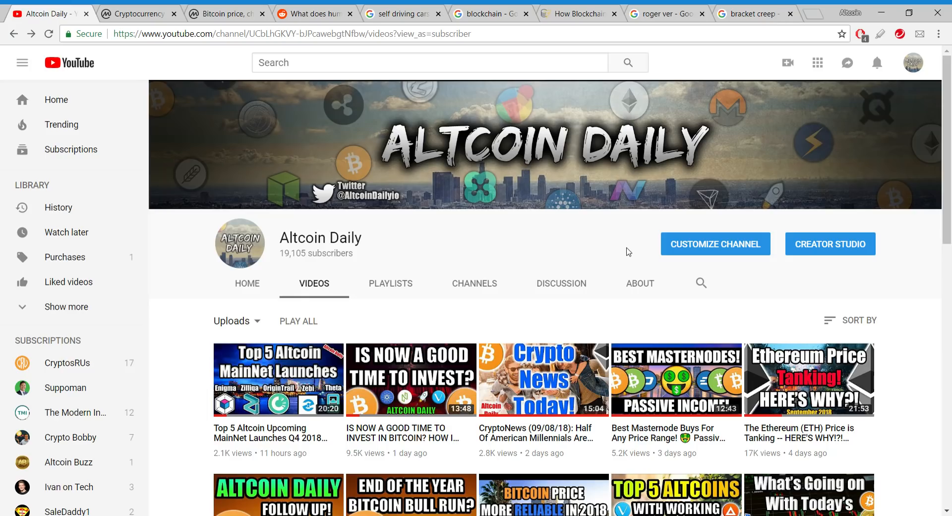
scroll(down, 3)
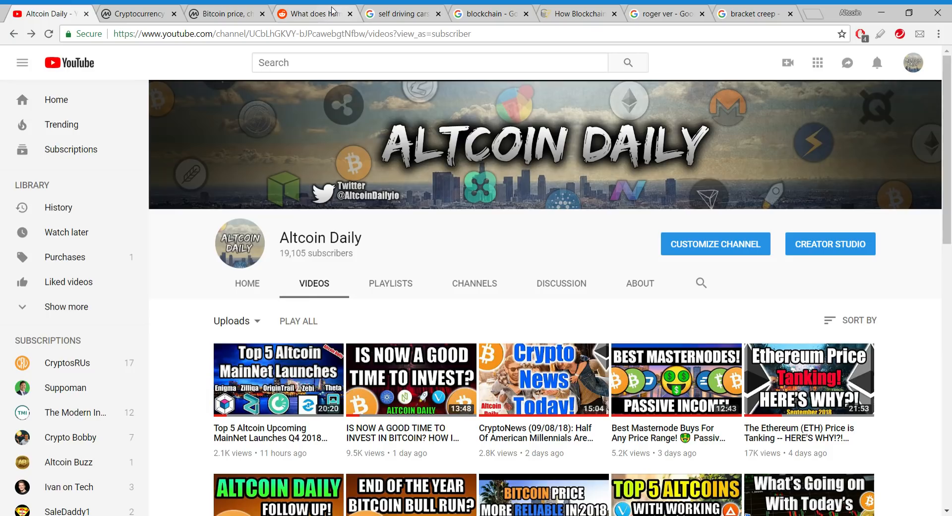
click(224, 13)
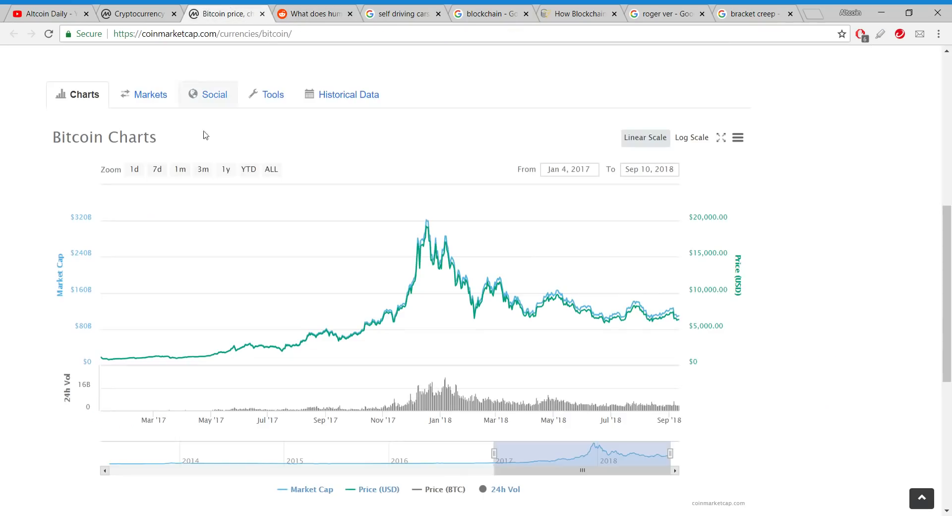
mouse_move(239, 304)
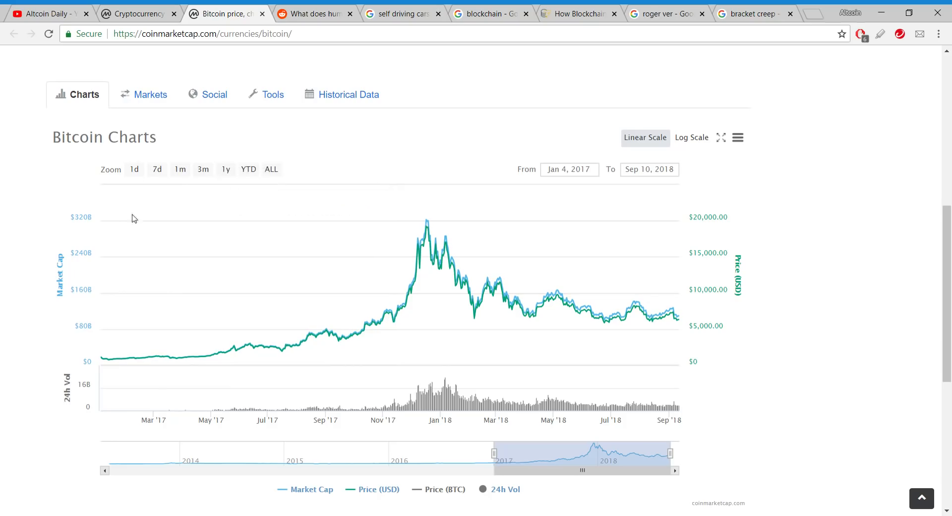
mouse_move(149, 356)
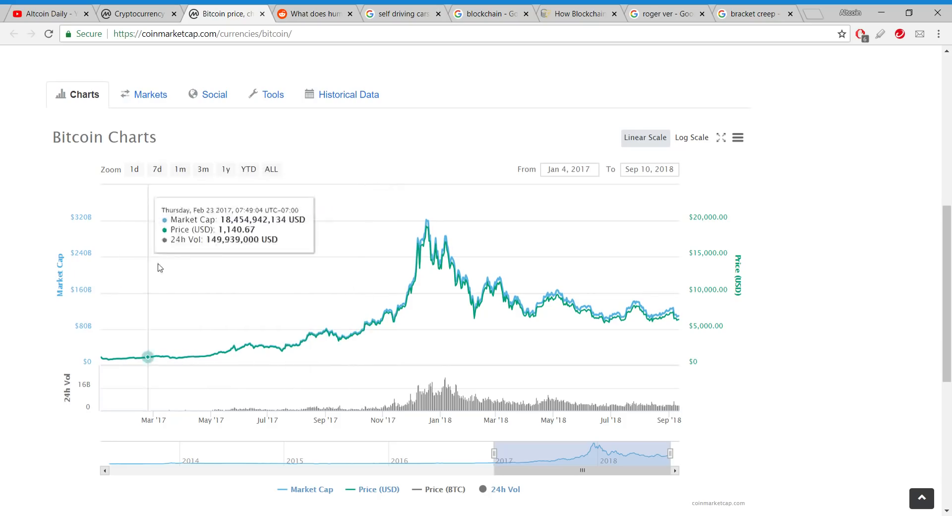
mouse_move(227, 256)
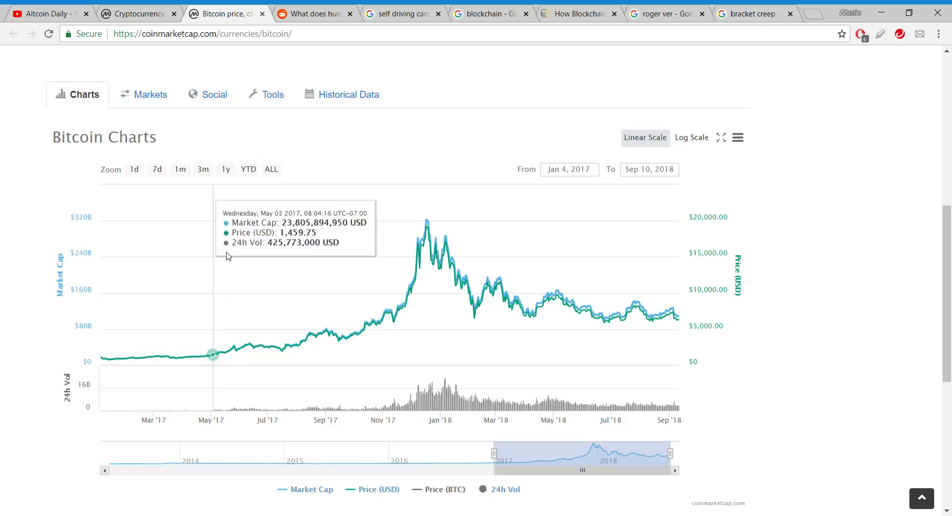
mouse_move(361, 226)
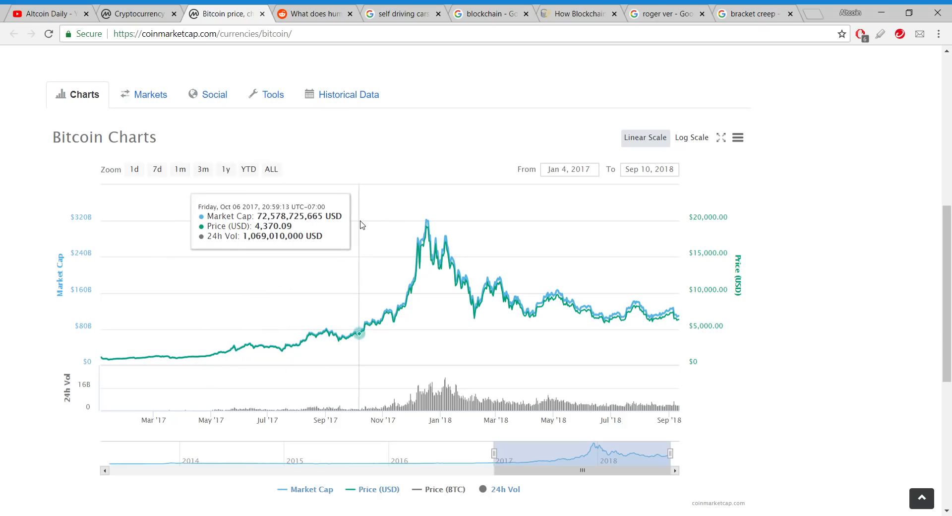
mouse_move(361, 272)
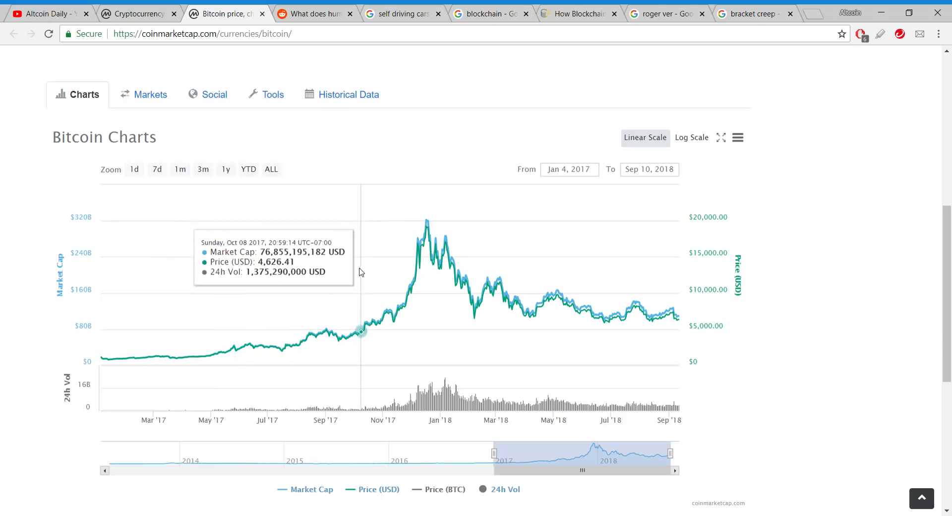
mouse_move(357, 272)
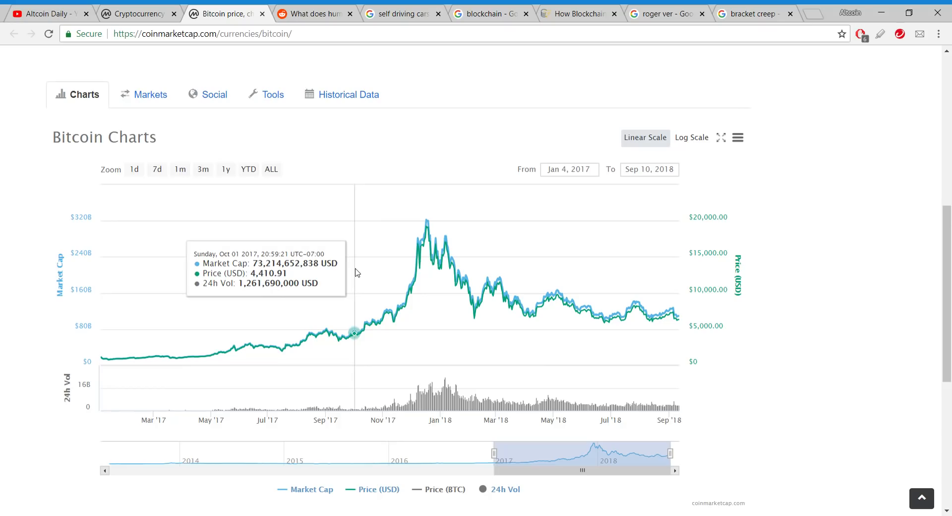
mouse_move(377, 271)
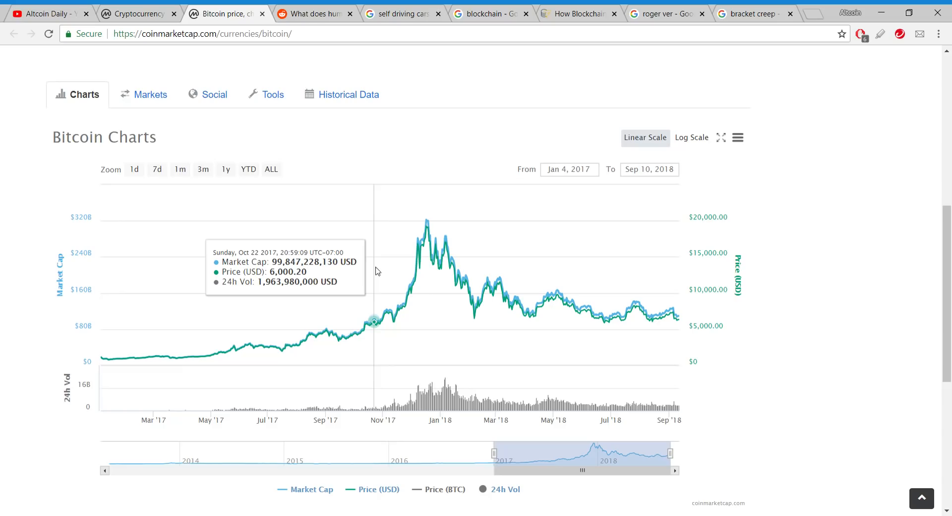
mouse_move(365, 264)
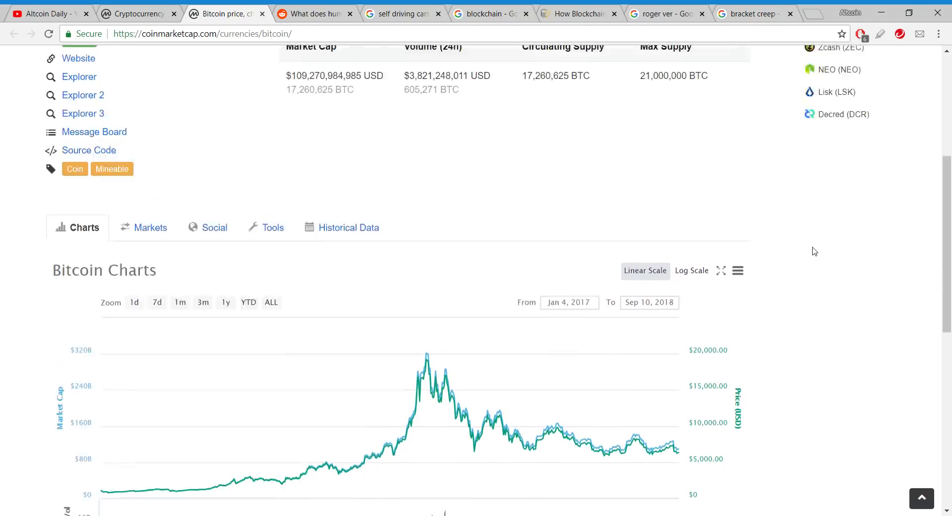
scroll(up, 3)
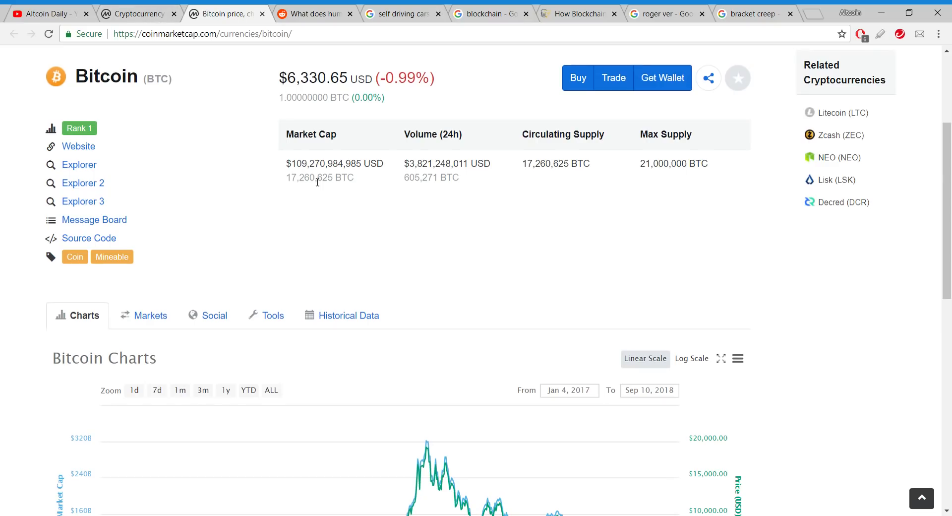
mouse_move(339, 187)
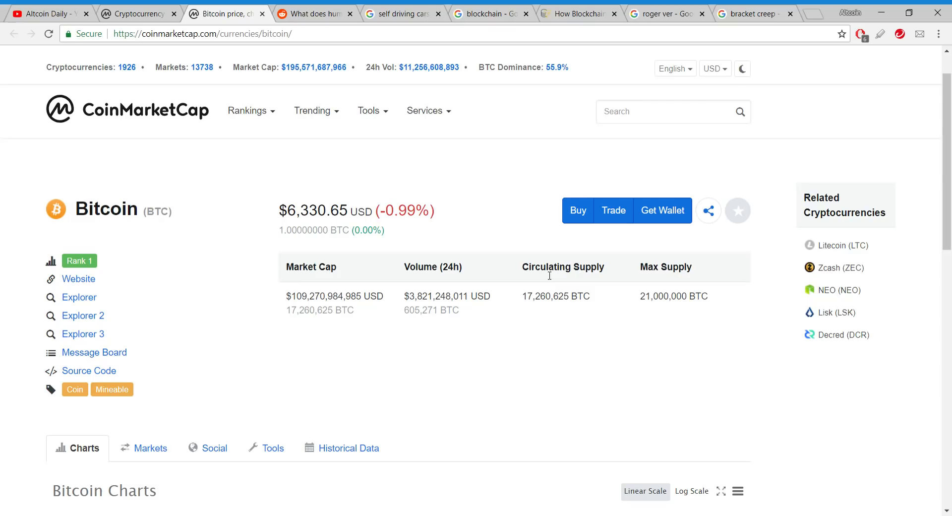
mouse_move(281, 52)
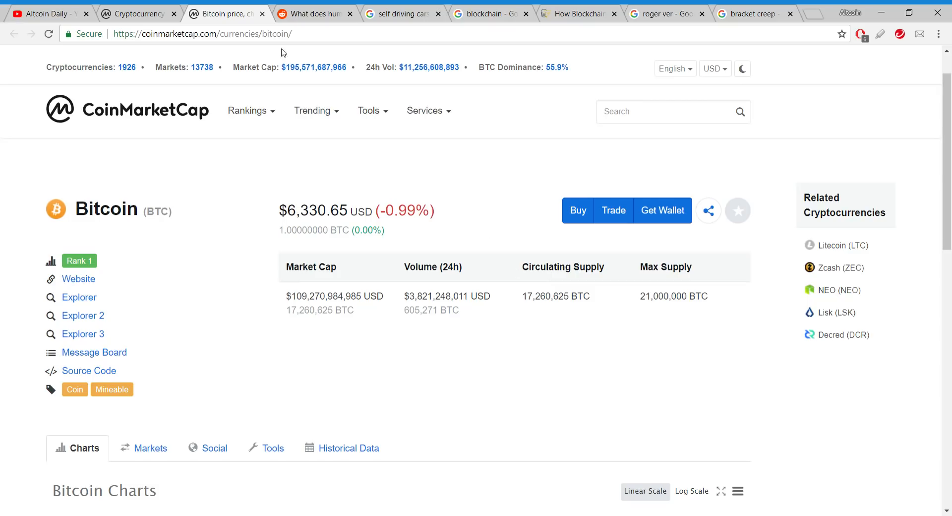
mouse_move(128, 8)
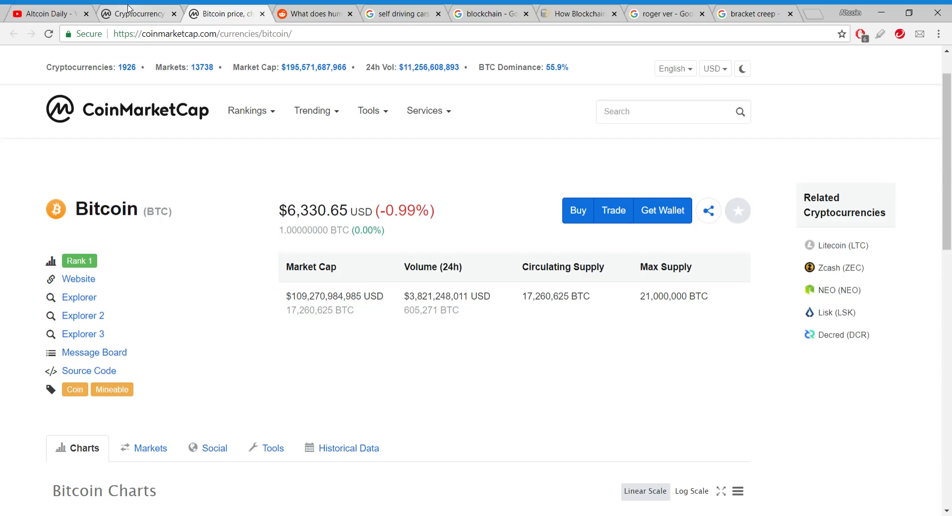
click(141, 14)
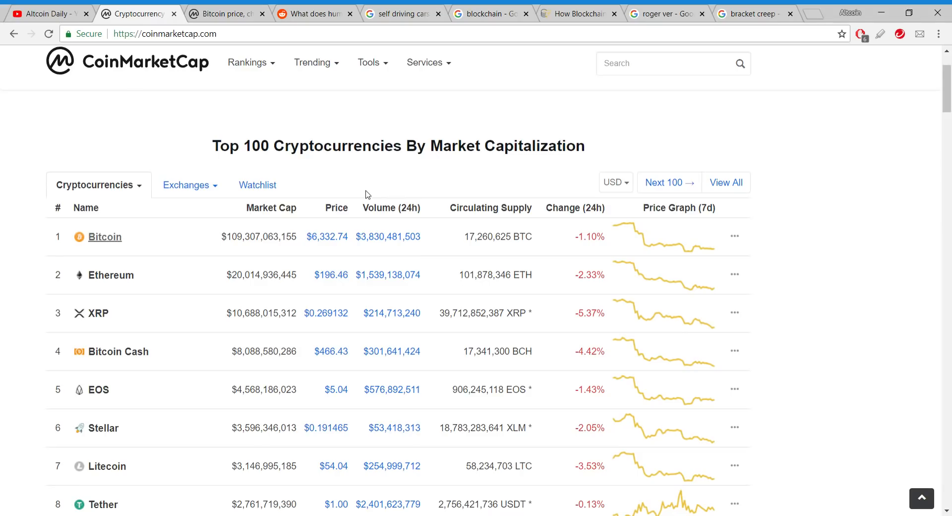
mouse_move(125, 125)
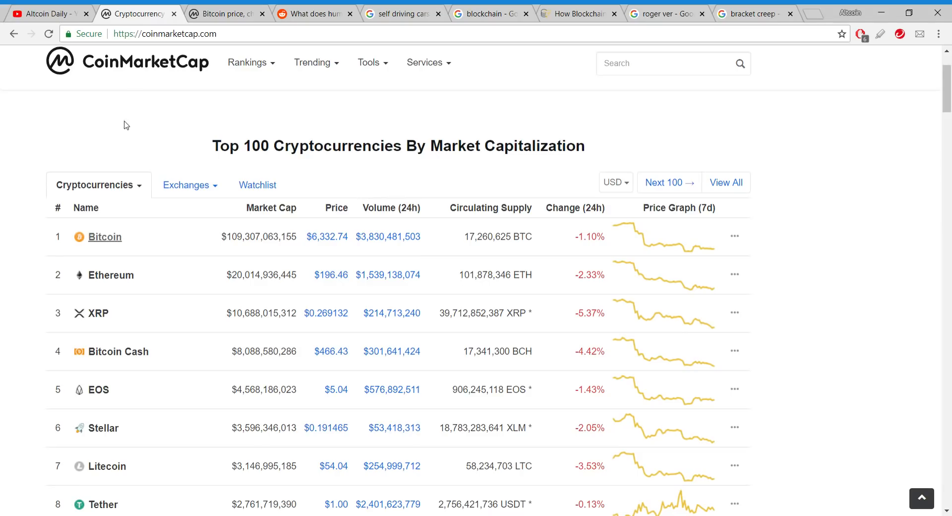
mouse_move(197, 223)
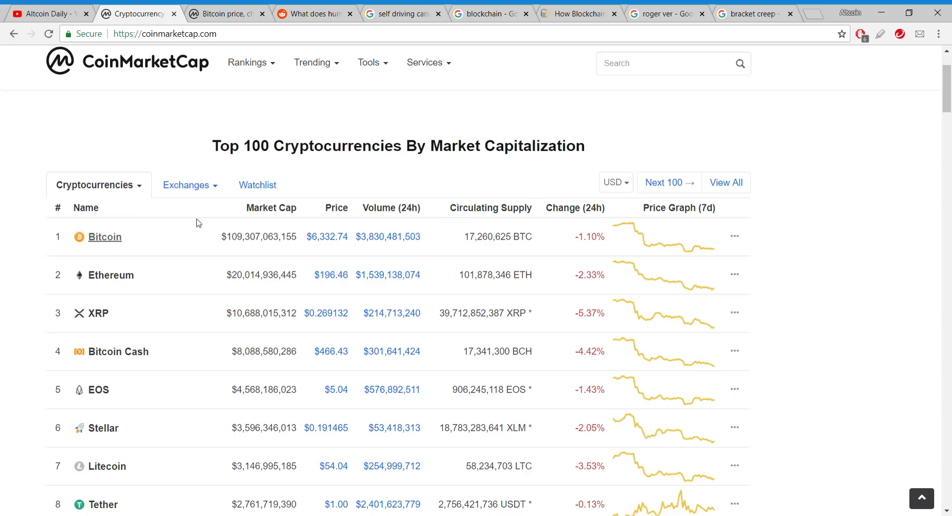
mouse_move(206, 243)
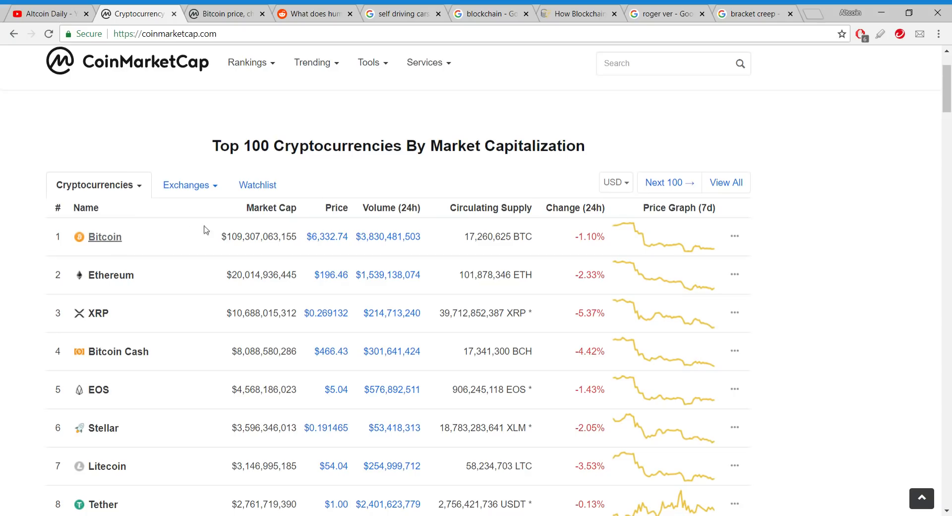
scroll(down, 3)
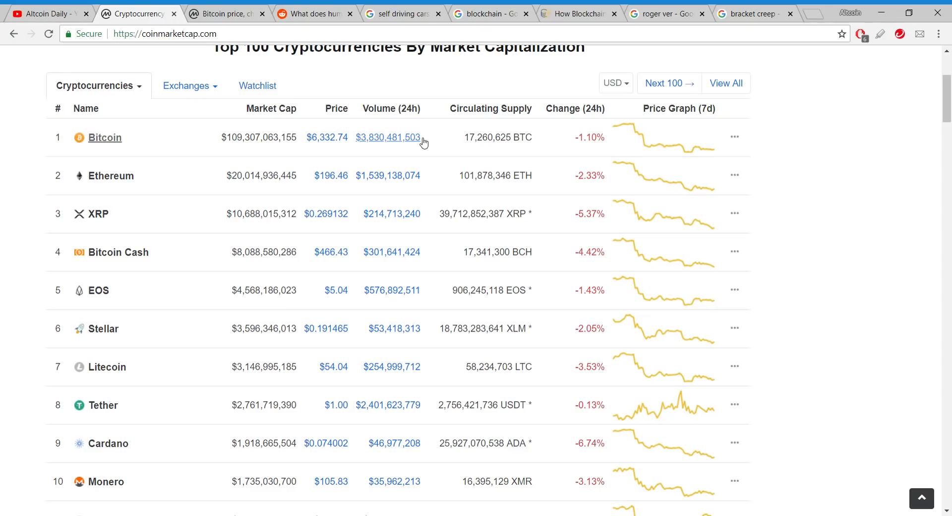
scroll(down, 3)
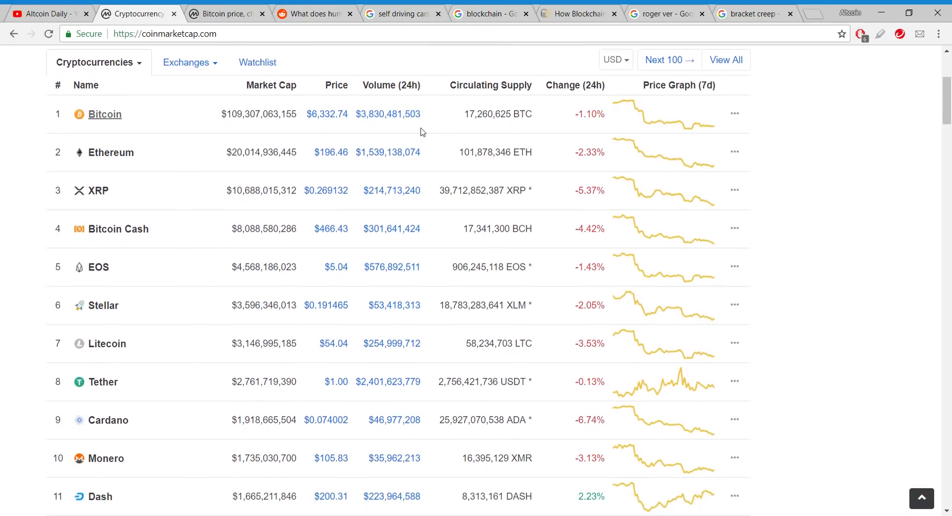
scroll(up, 3)
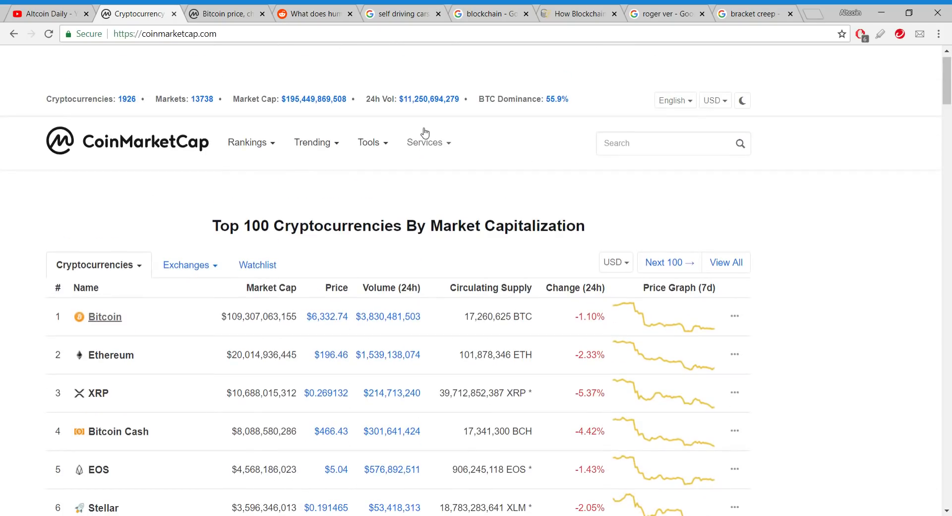
mouse_move(428, 144)
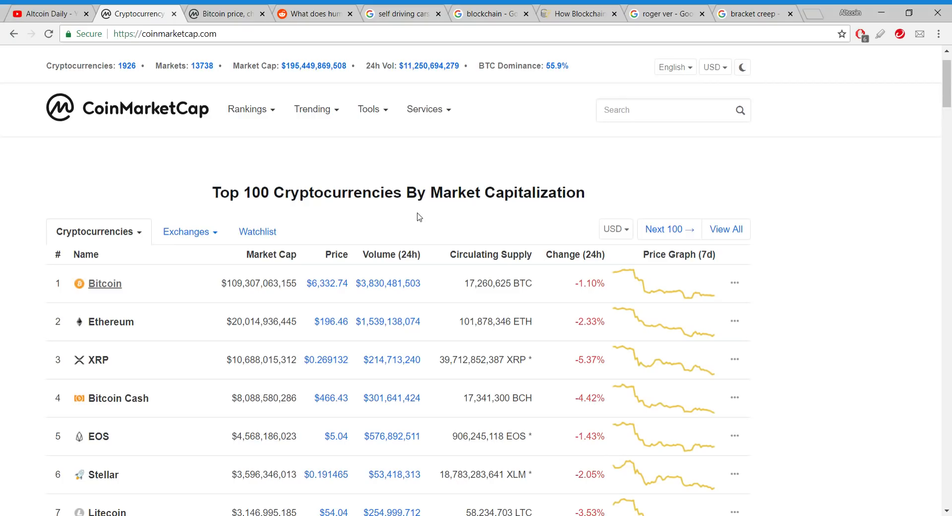
mouse_move(309, 227)
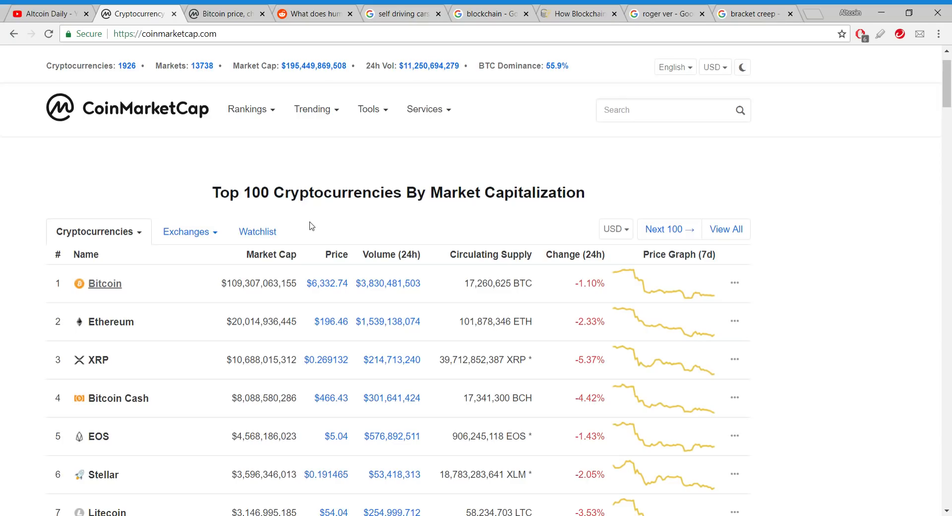
mouse_move(539, 222)
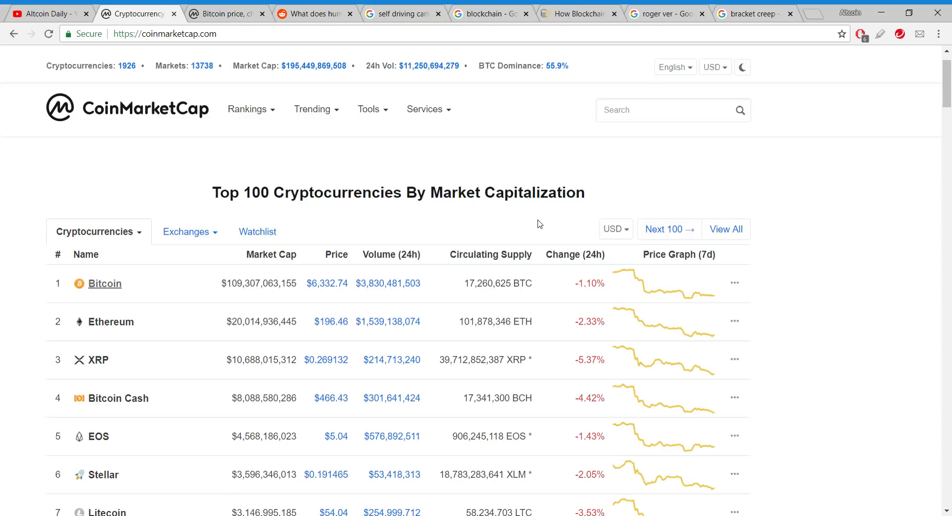
mouse_move(543, 215)
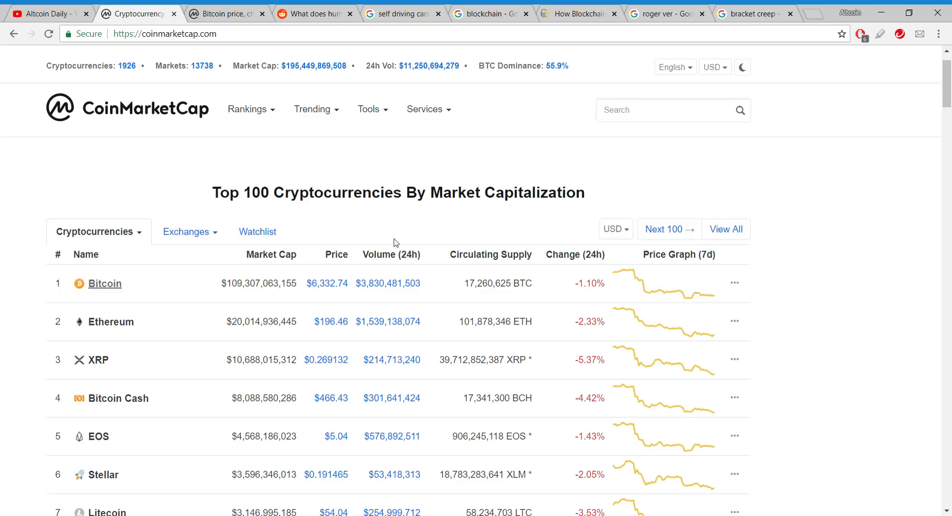
scroll(up, 3)
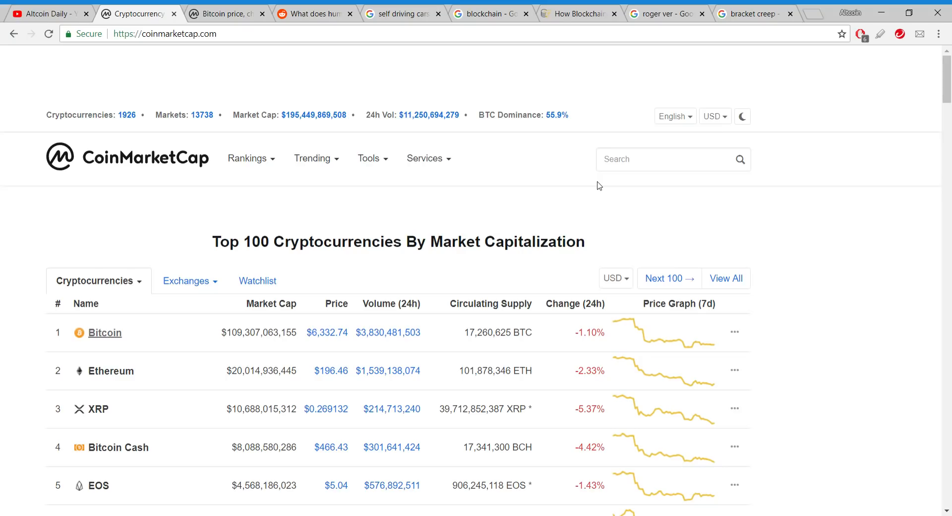
mouse_move(544, 272)
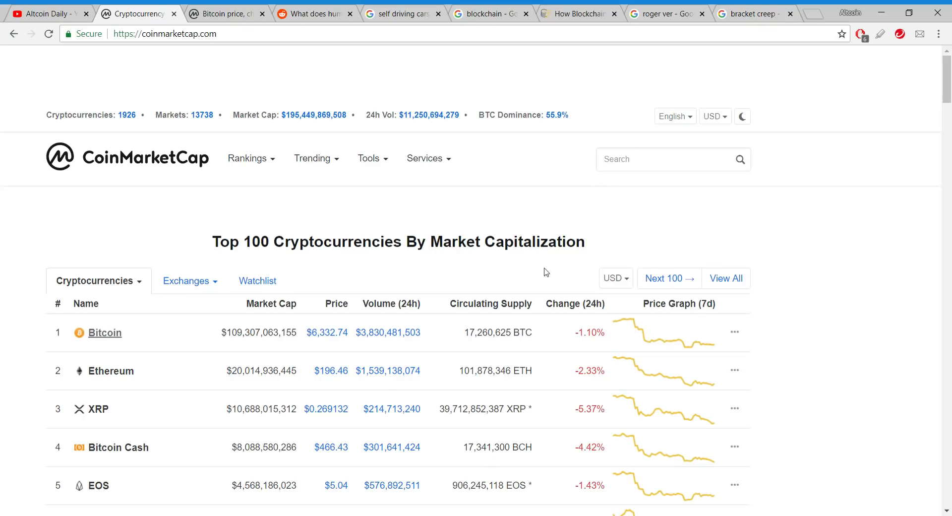
mouse_move(526, 246)
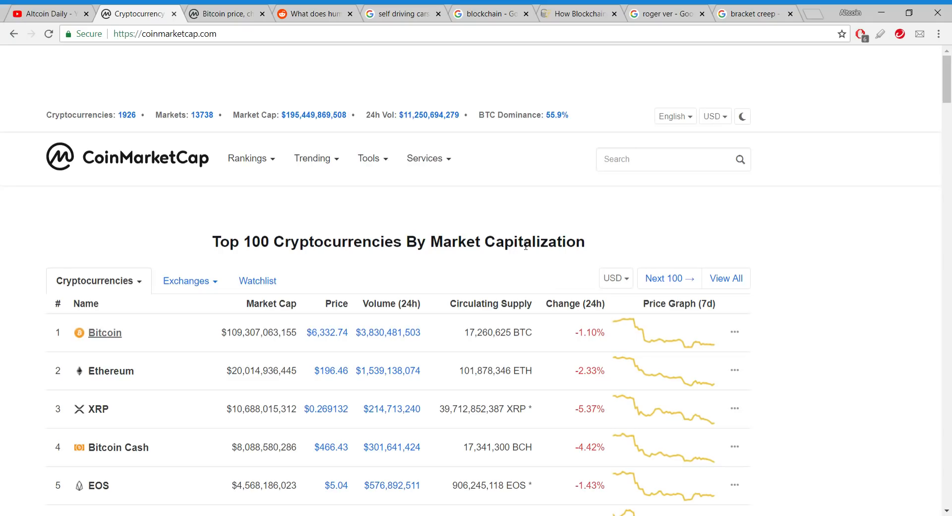
Switch to the r/CryptoCurrency 'What does humanity gain from this technology?' thread and read down its replies
click(313, 14)
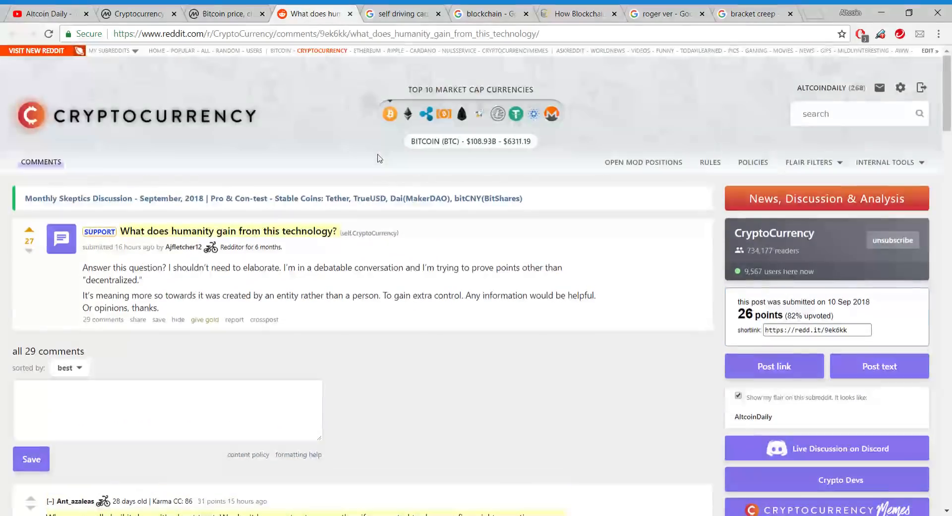
mouse_move(85, 74)
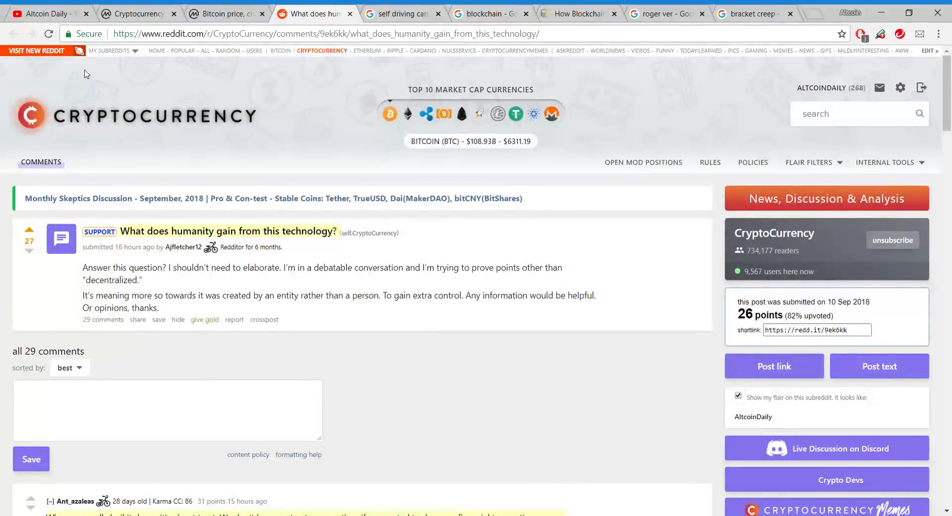
mouse_move(244, 158)
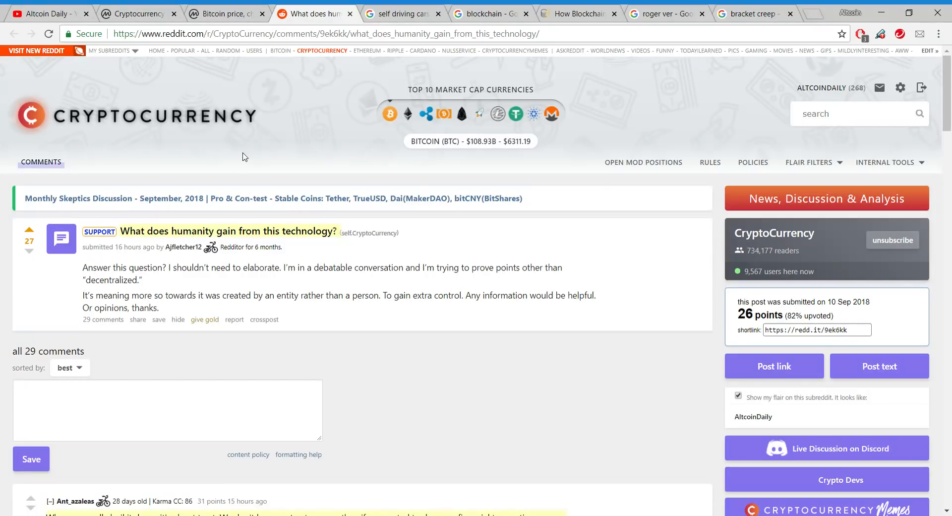
mouse_move(178, 263)
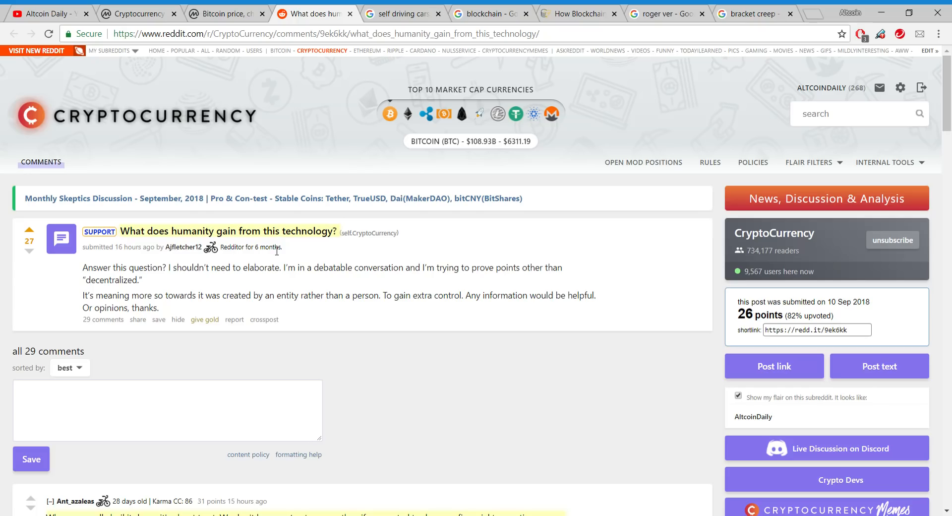
mouse_move(280, 254)
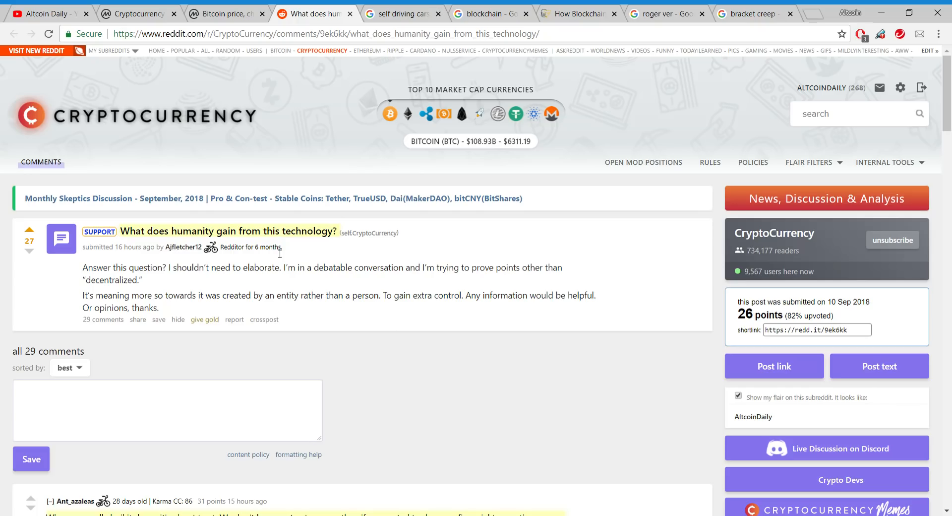
scroll(down, 3)
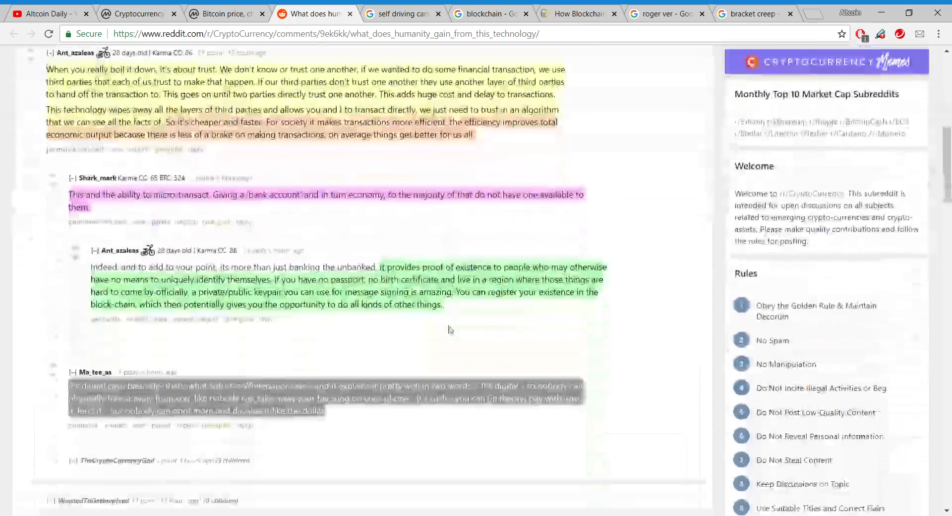
scroll(down, 3)
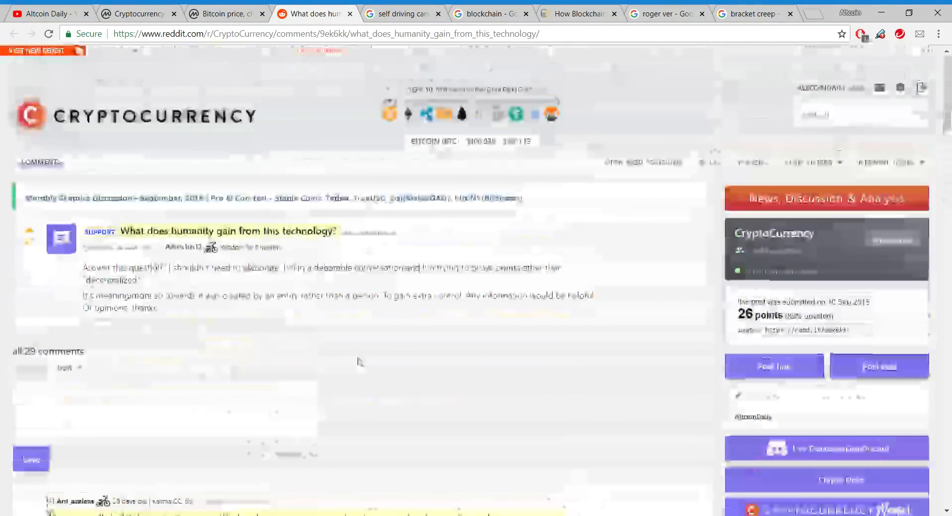
scroll(down, 3)
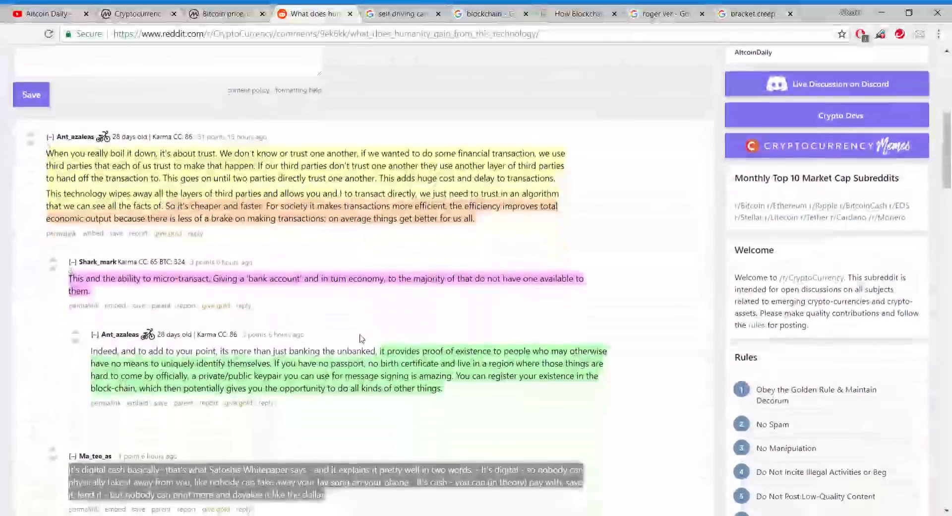
scroll(down, 3)
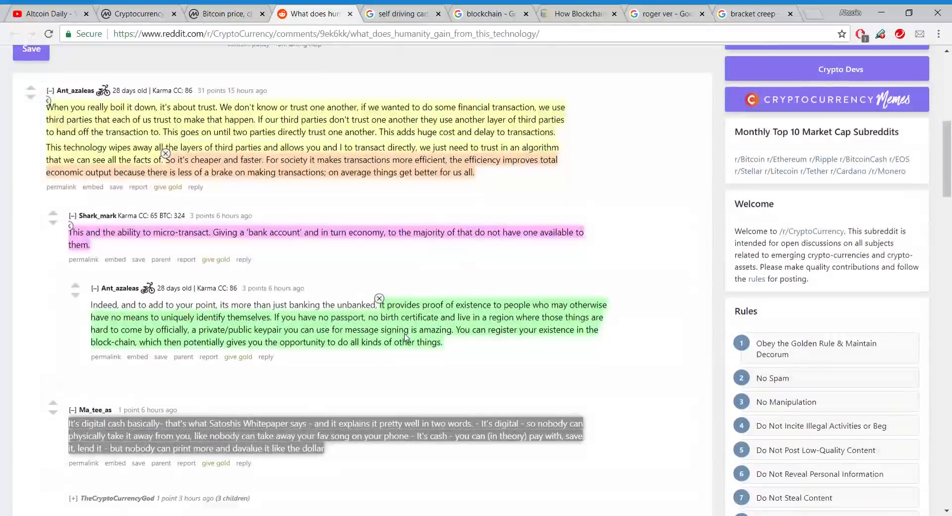
scroll(down, 3)
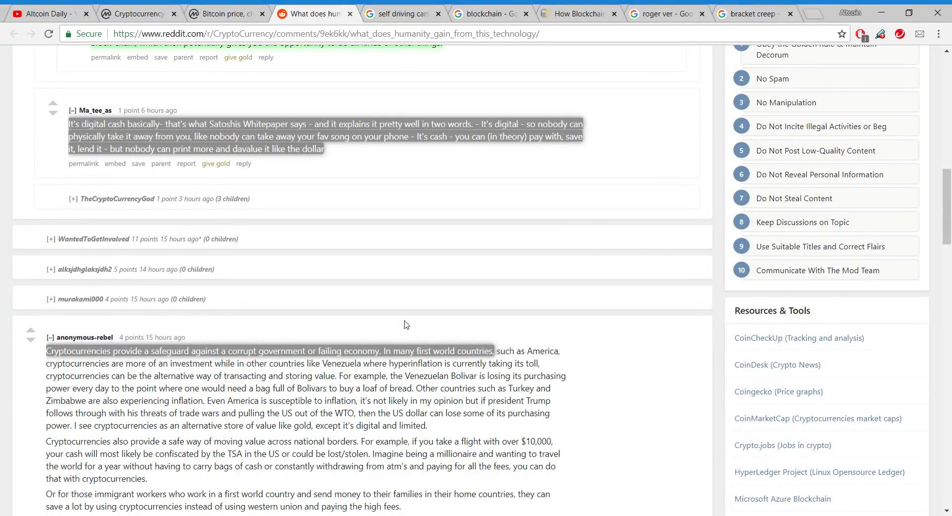
Switch to the Altcoin Daily YouTube channel's Videos page with its recent uploads
click(44, 13)
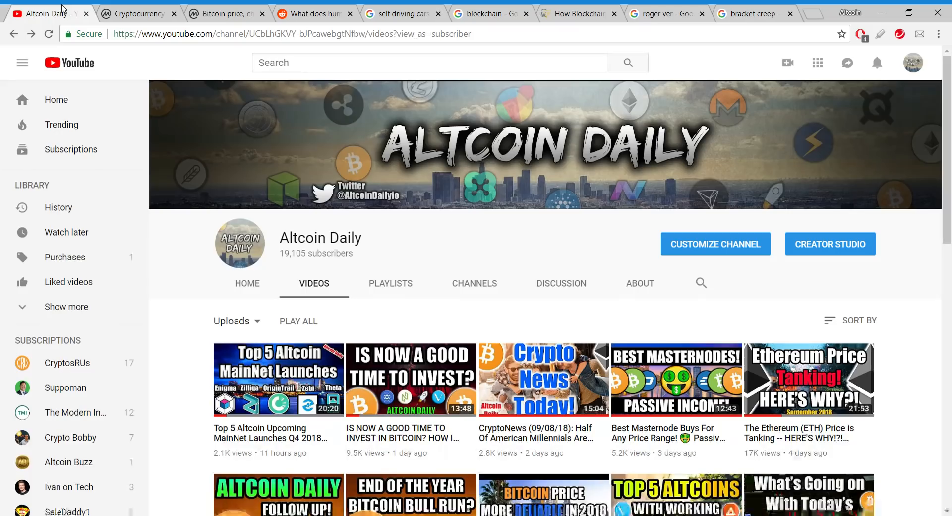
mouse_move(456, 230)
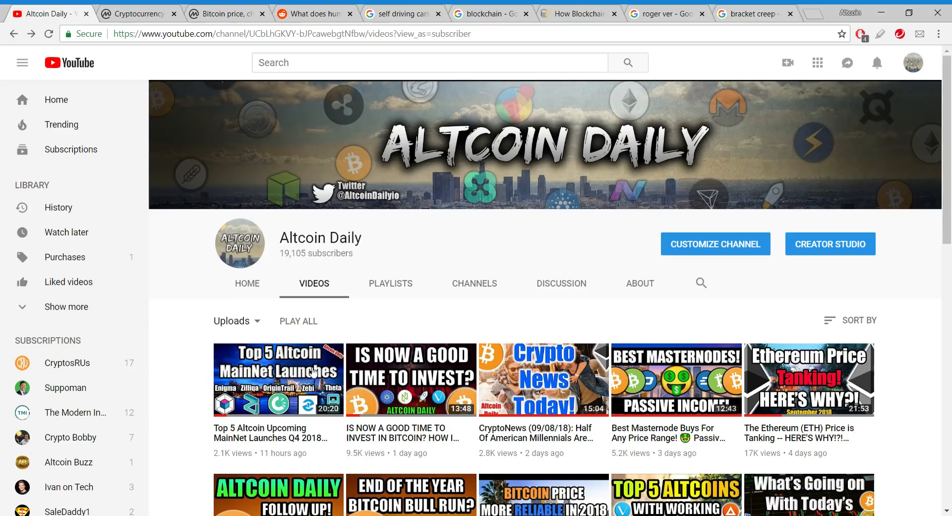
mouse_move(411, 430)
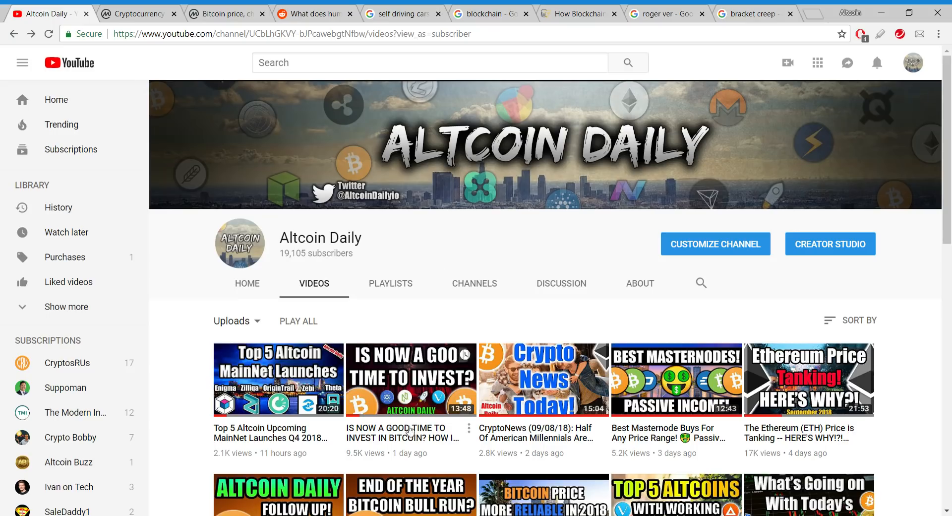
mouse_move(455, 383)
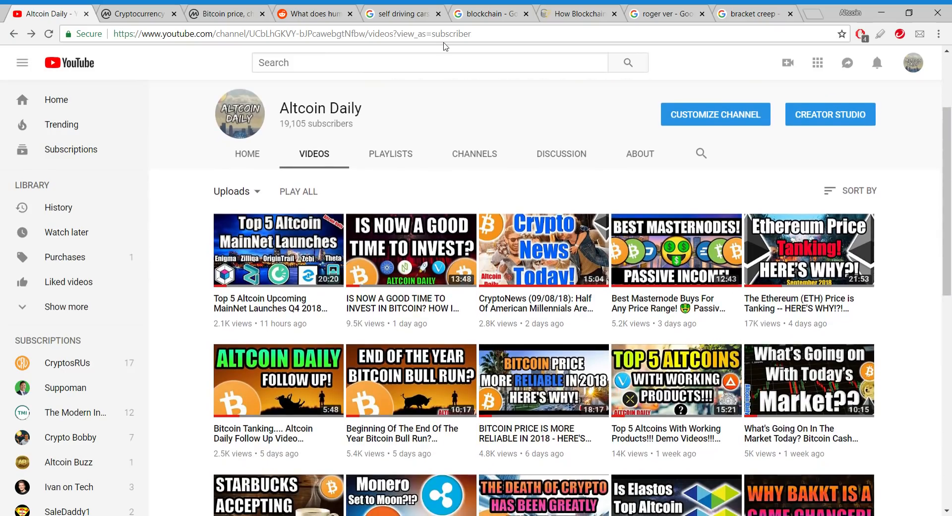
click(313, 13)
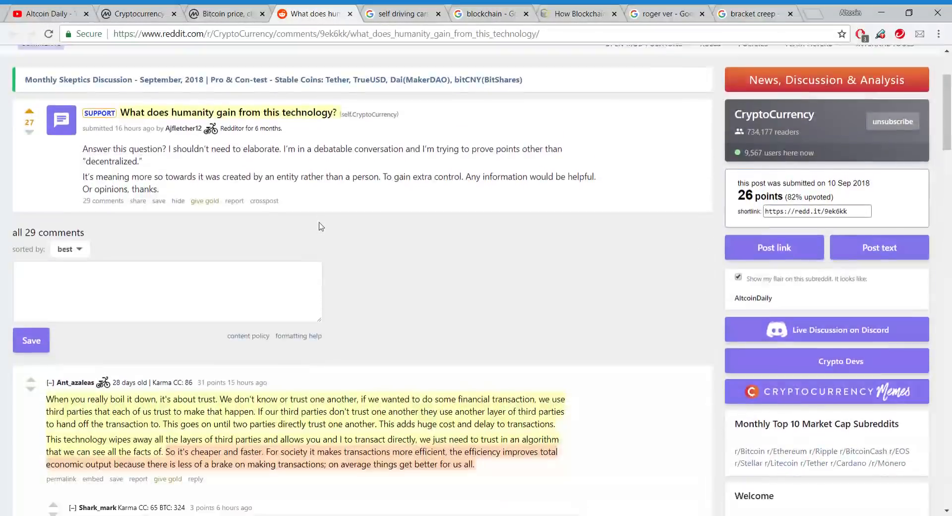
scroll(down, 3)
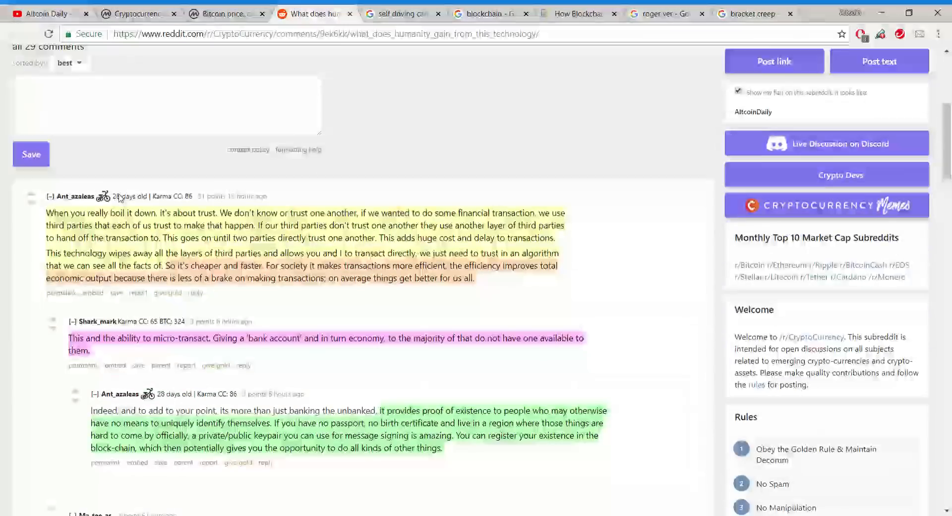
scroll(down, 3)
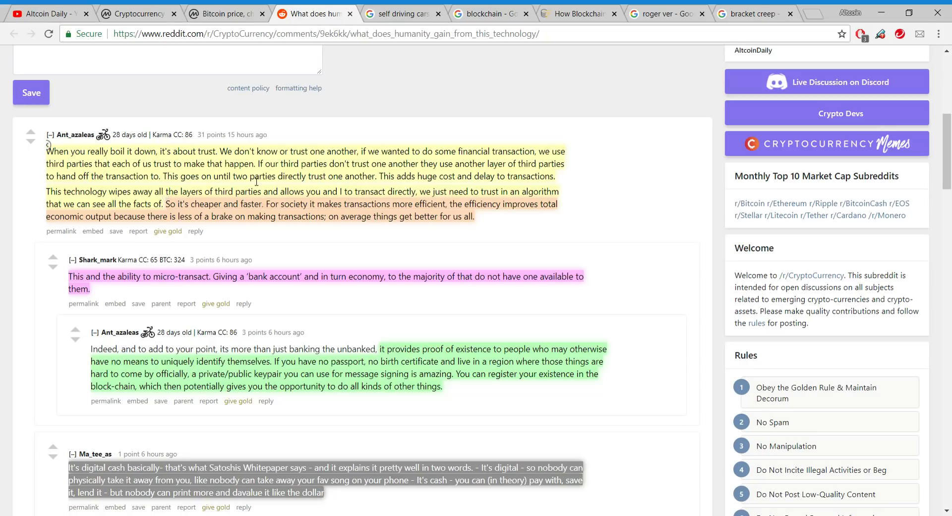
mouse_move(406, 187)
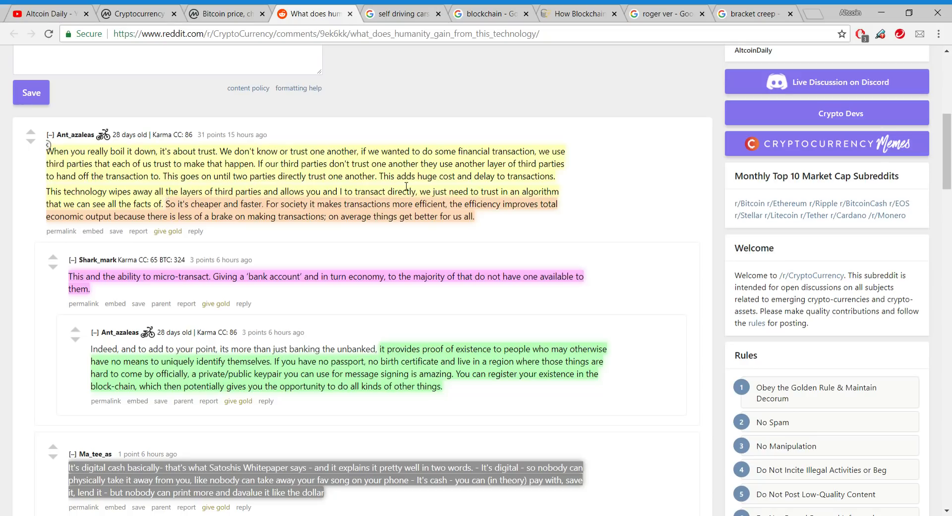
mouse_move(581, 174)
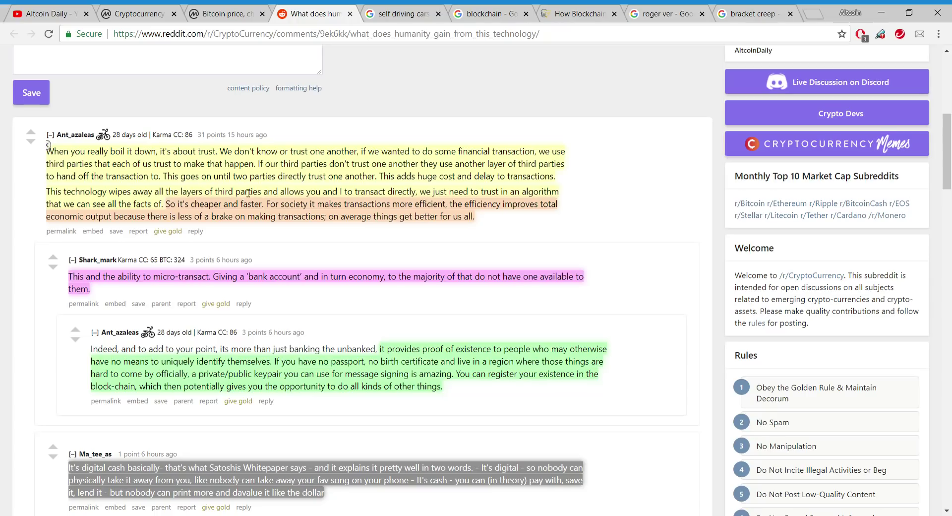
mouse_move(370, 193)
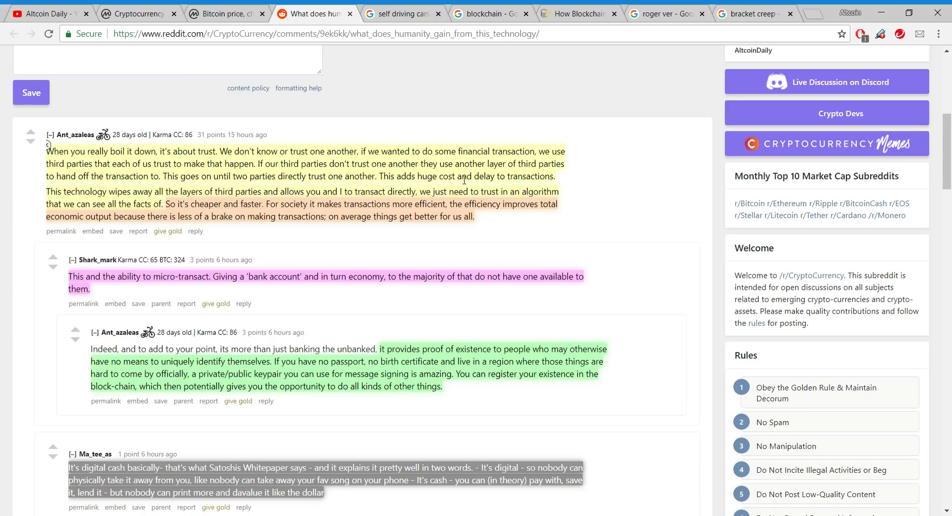
mouse_move(607, 196)
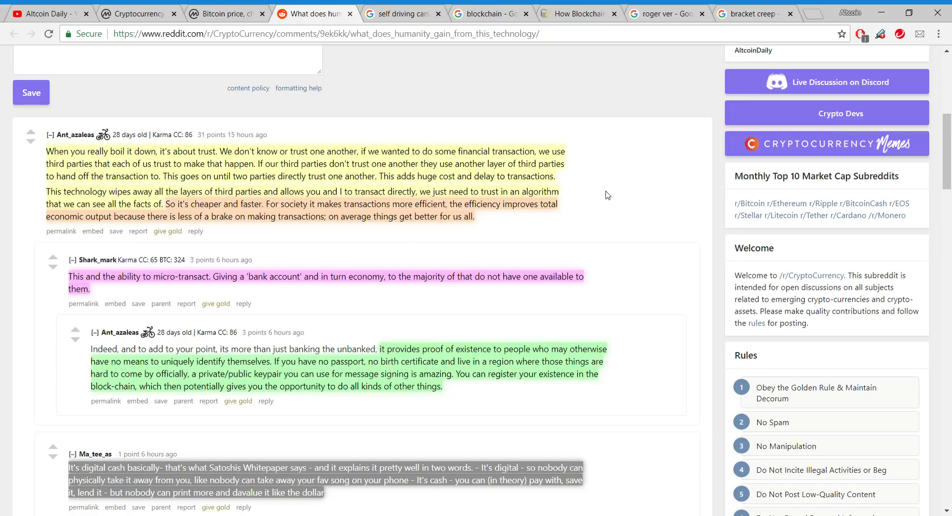
mouse_move(613, 202)
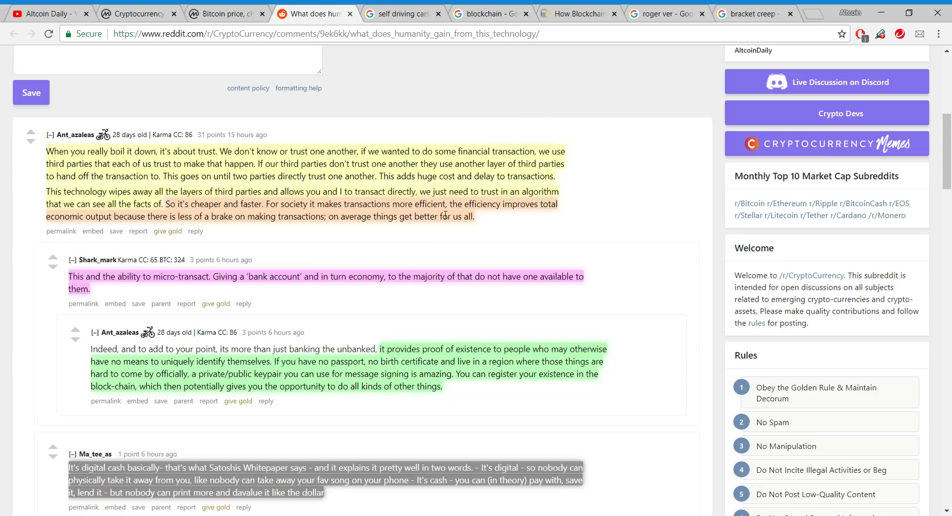
mouse_move(646, 127)
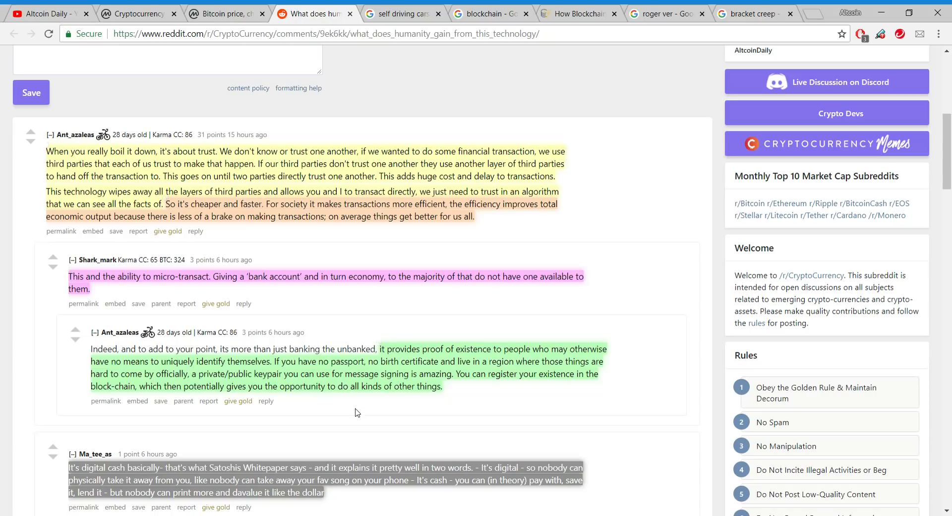
mouse_move(387, 391)
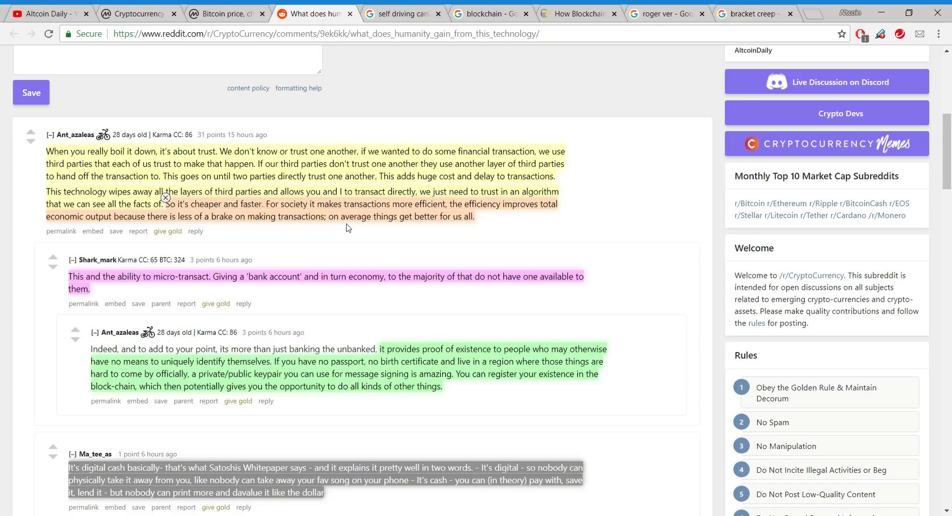
mouse_move(516, 227)
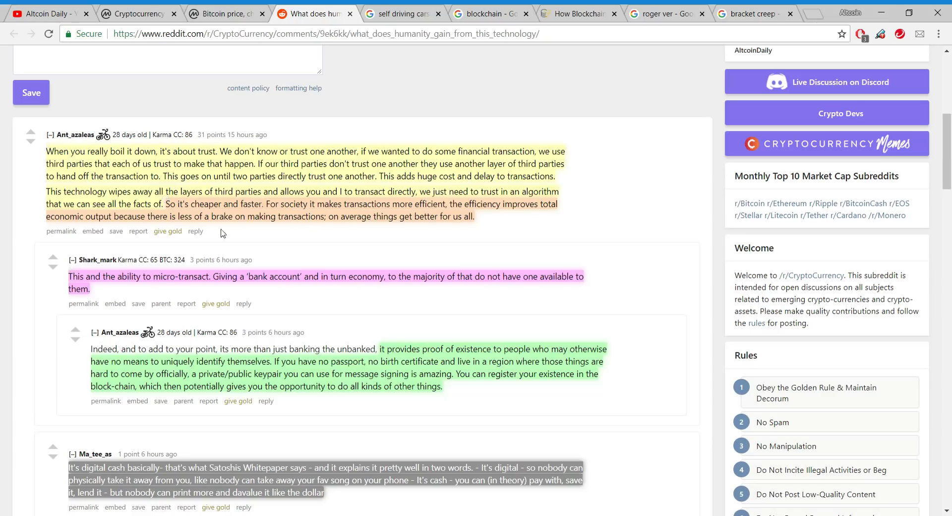
mouse_move(349, 239)
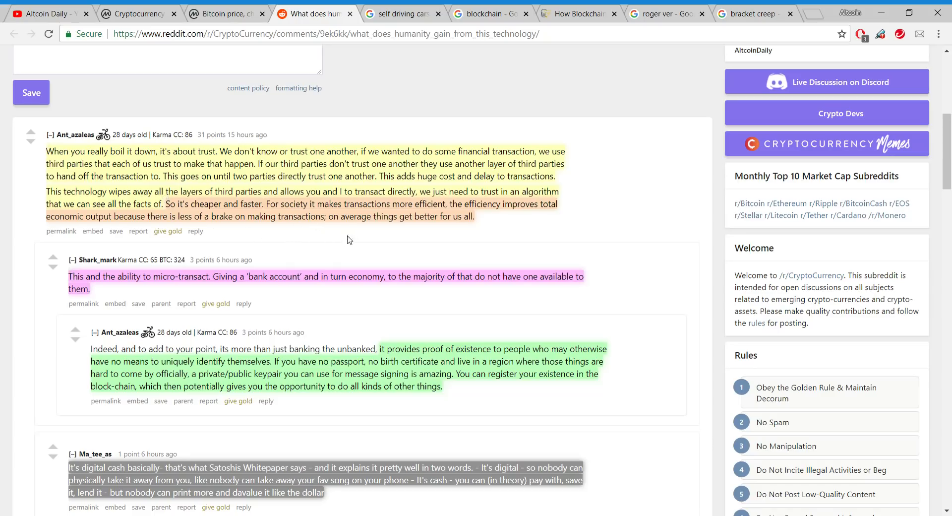
mouse_move(496, 234)
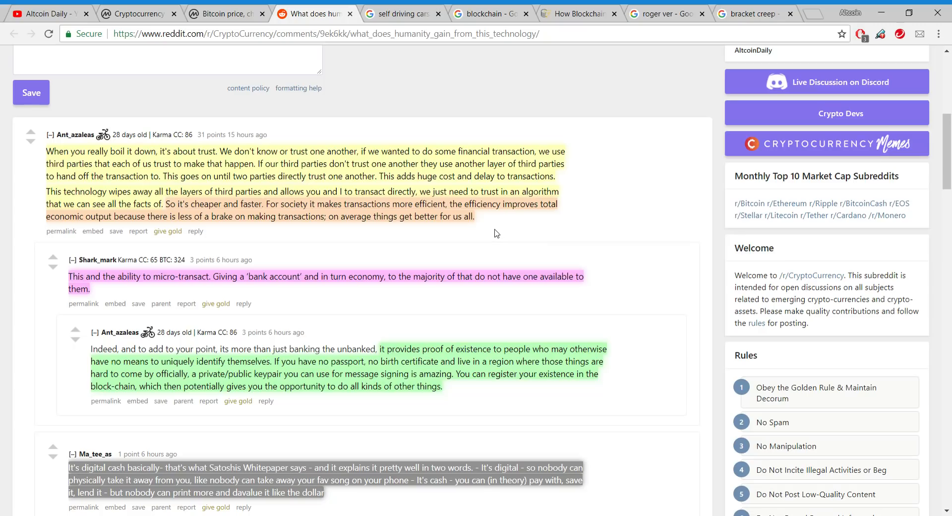
mouse_move(572, 211)
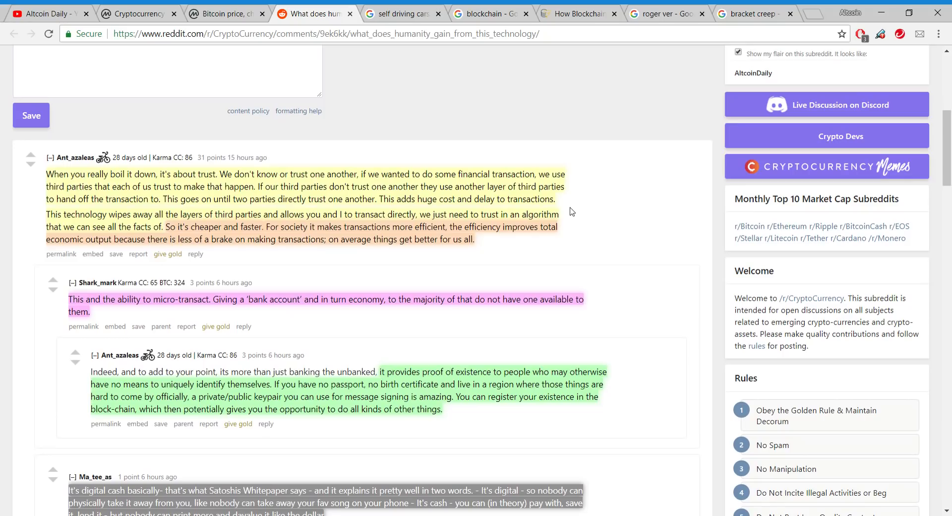
mouse_move(565, 211)
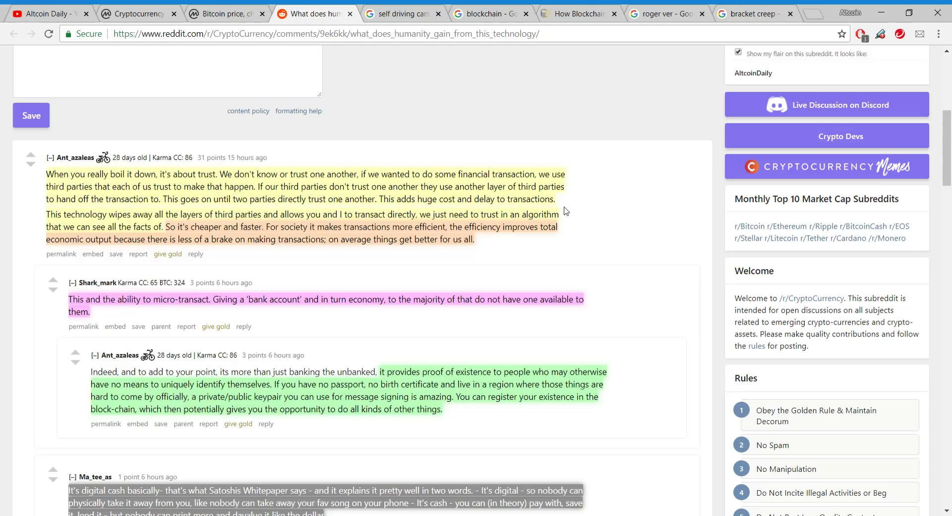
mouse_move(501, 207)
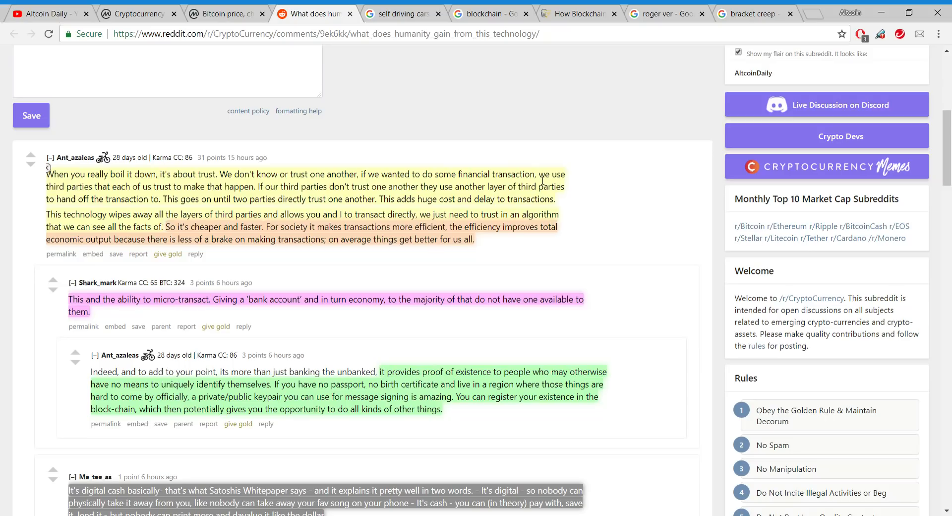
mouse_move(588, 117)
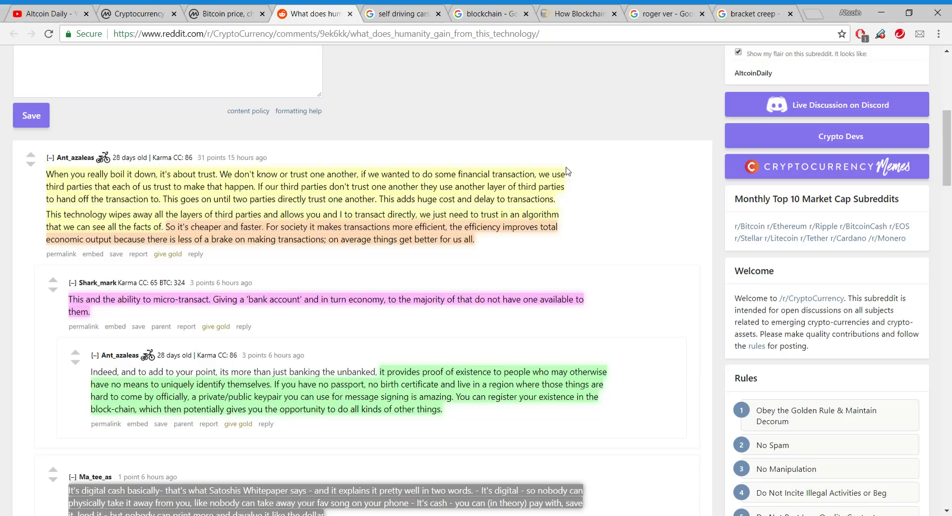
mouse_move(595, 163)
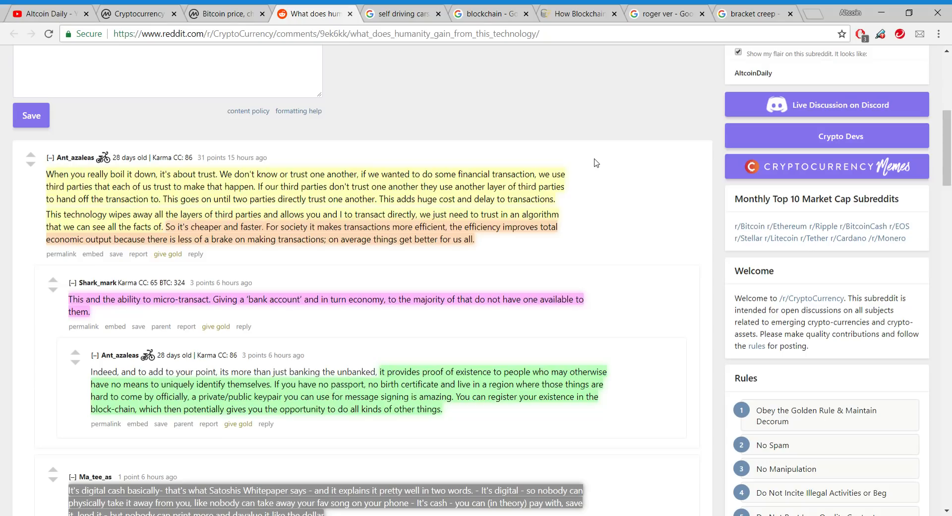
mouse_move(507, 123)
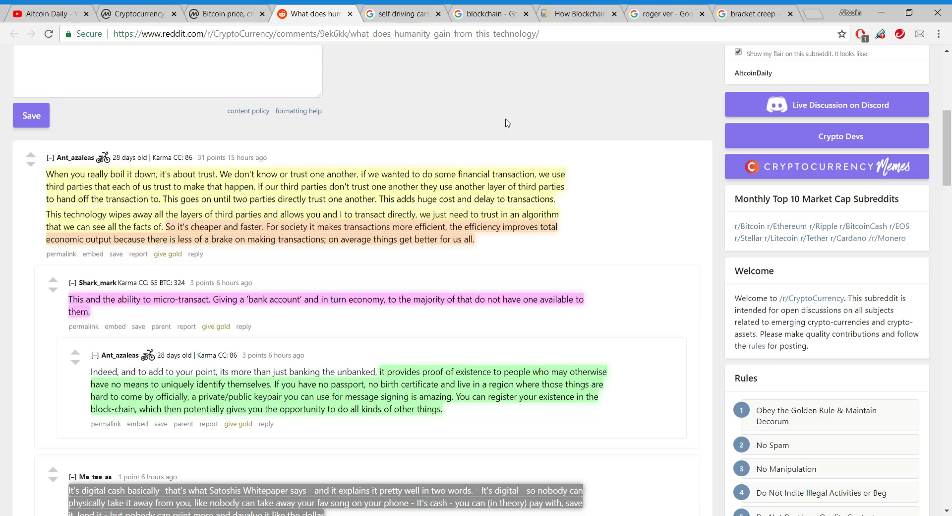
mouse_move(142, 9)
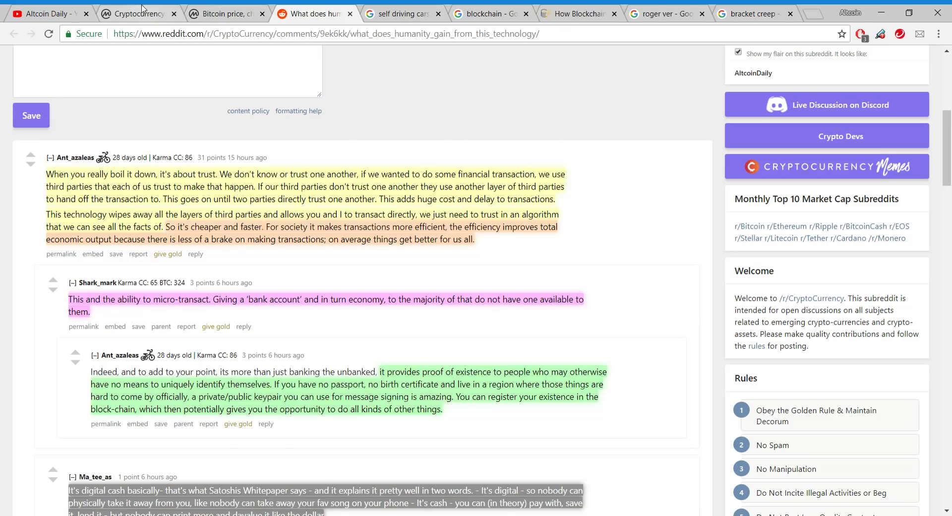
Switch to CoinMarketCap's Top 100 table and look over the rankings led by Bitcoin and Ethereum
click(140, 14)
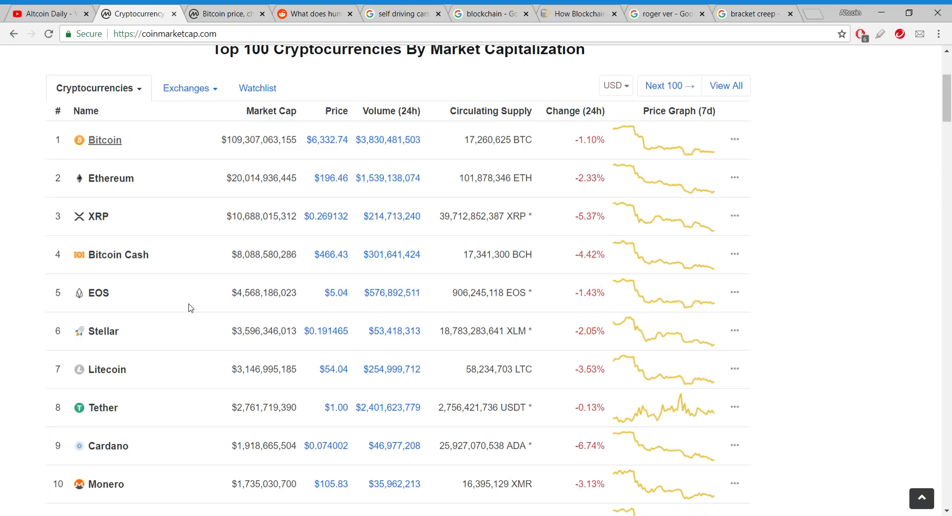
scroll(down, 3)
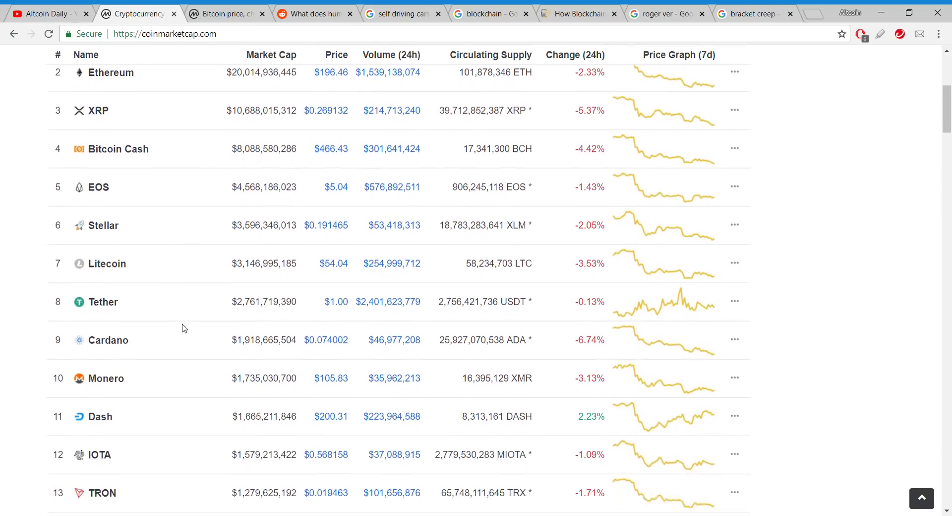
scroll(down, 3)
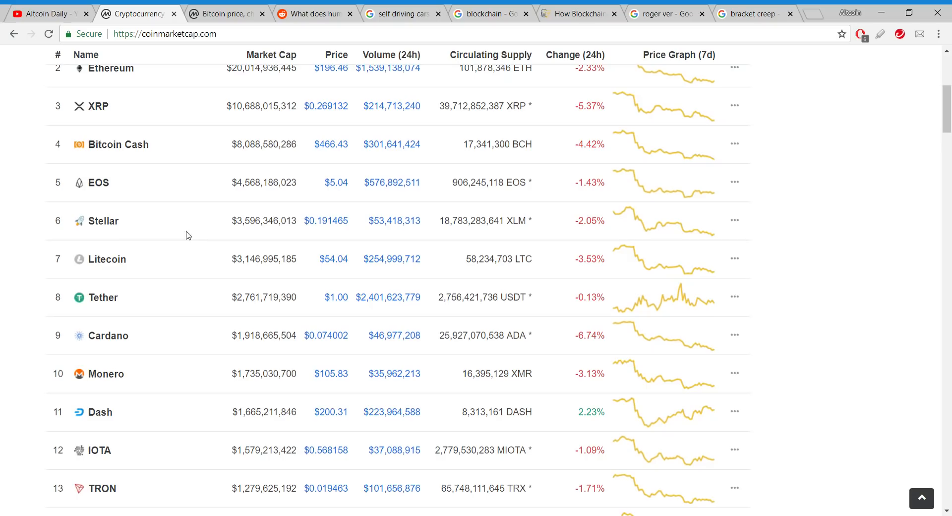
scroll(up, 3)
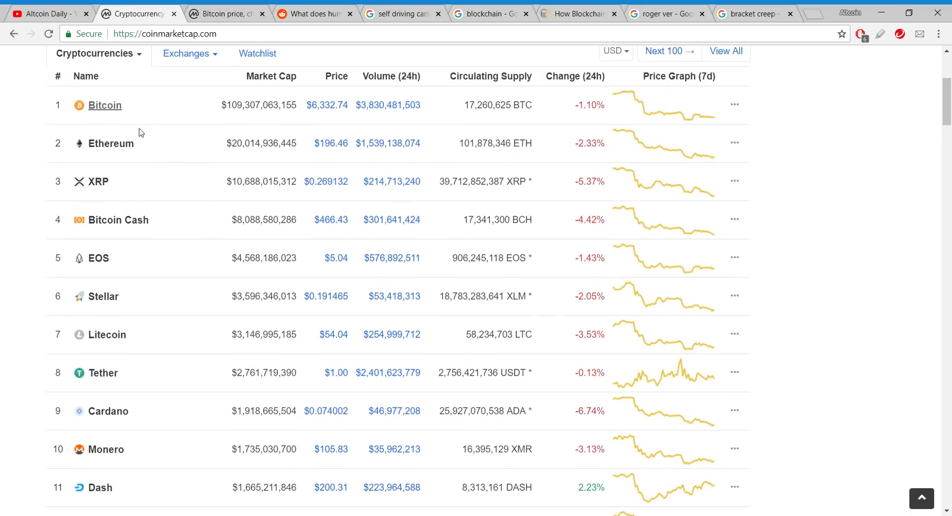
mouse_move(74, 188)
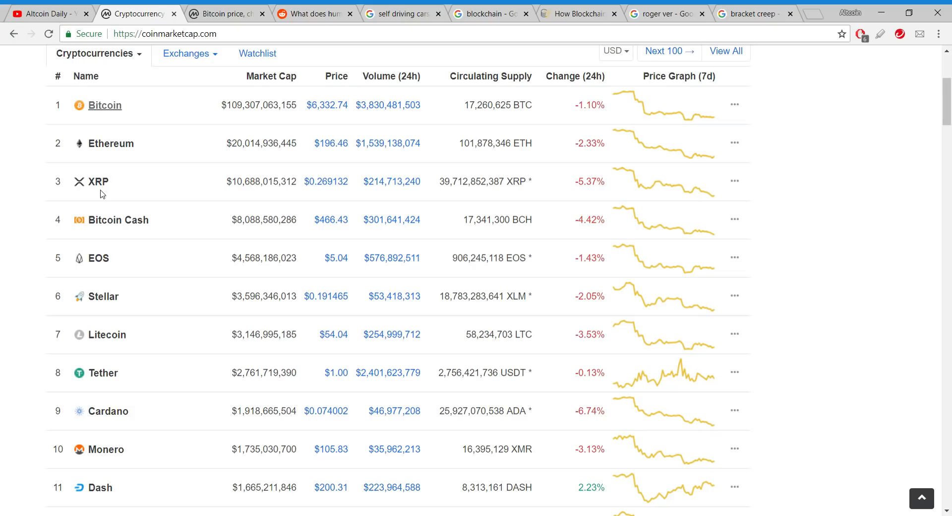
mouse_move(114, 269)
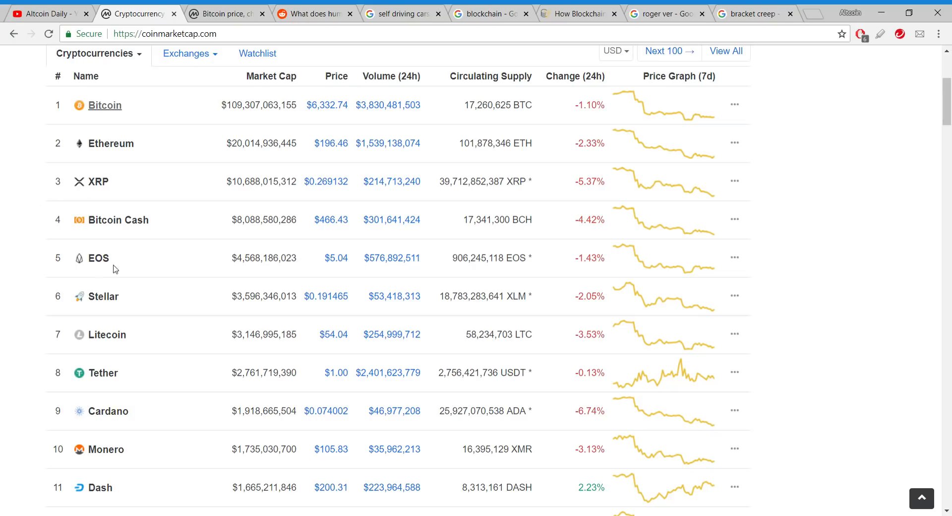
mouse_move(109, 308)
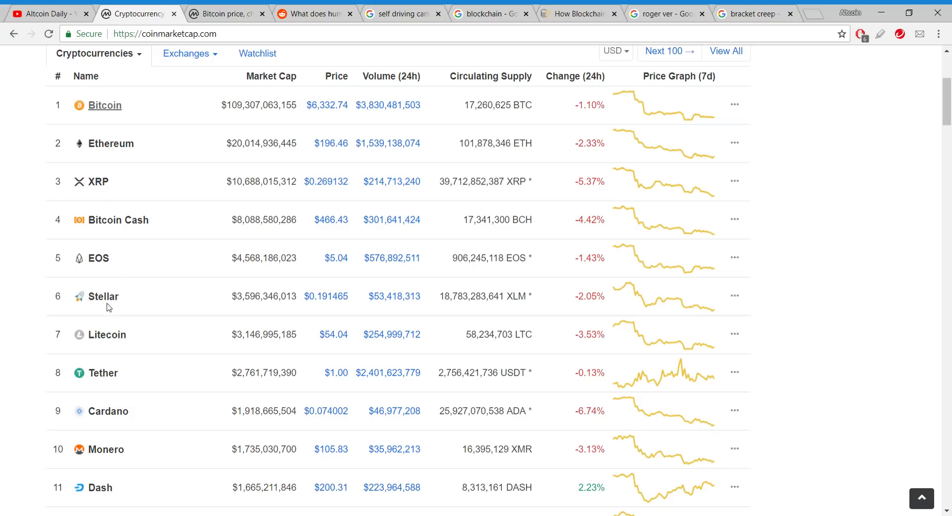
mouse_move(194, 303)
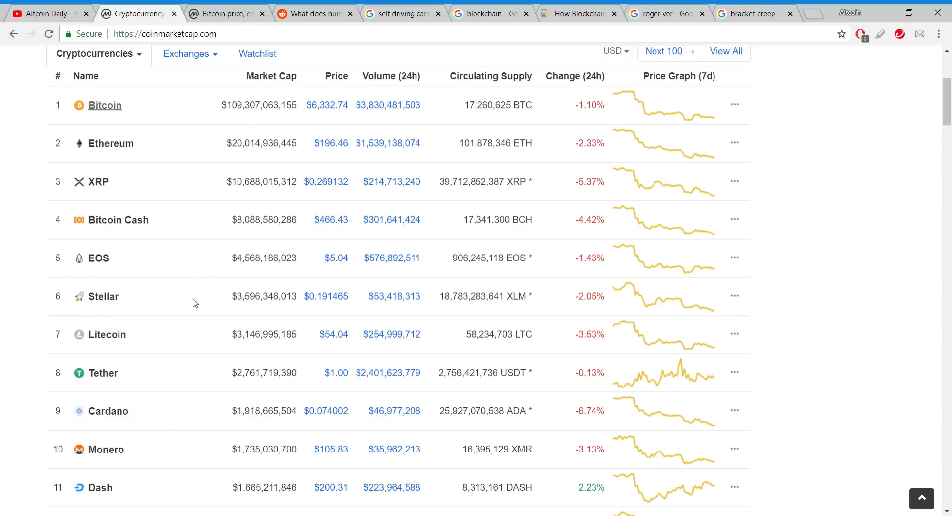
mouse_move(350, 267)
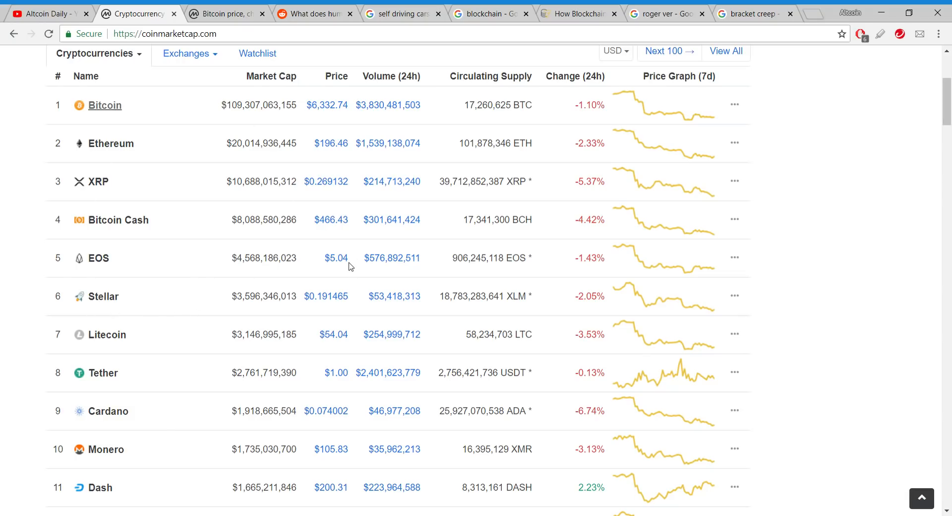
mouse_move(71, 173)
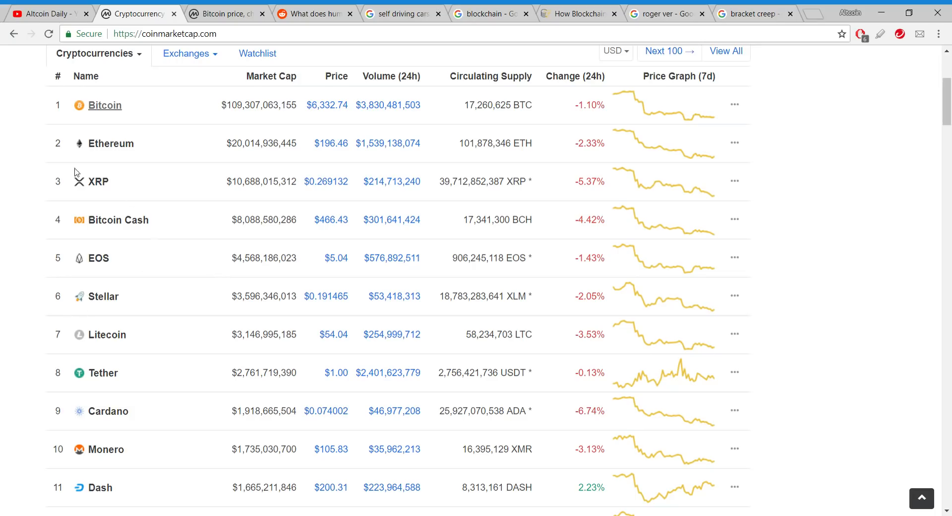
mouse_move(298, 163)
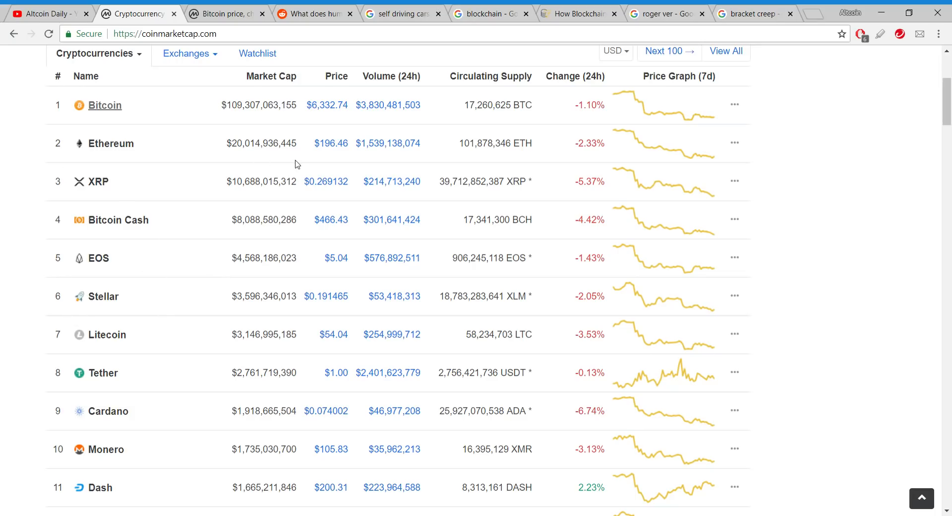
Reread the Reddit thread's replies, then bring back CoinMarketCap's top coin ranking, Bitcoin through Dash
click(314, 14)
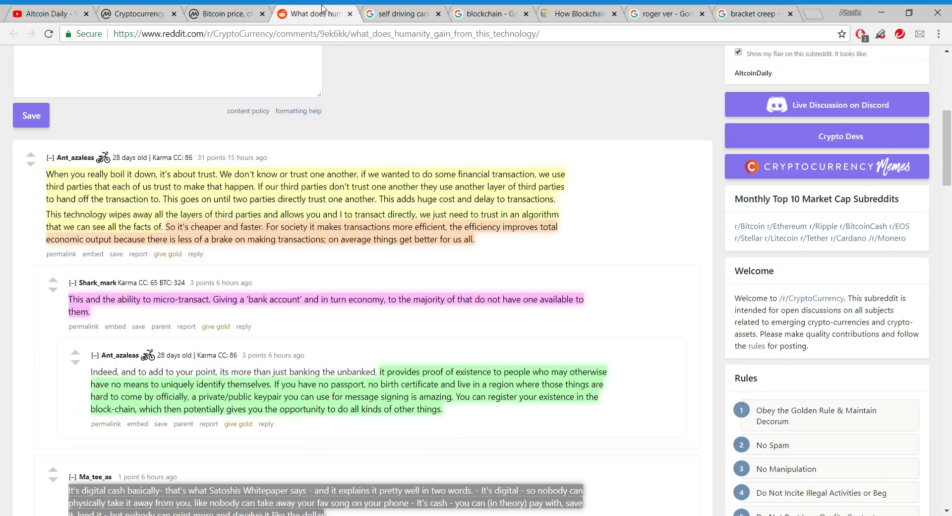
scroll(down, 3)
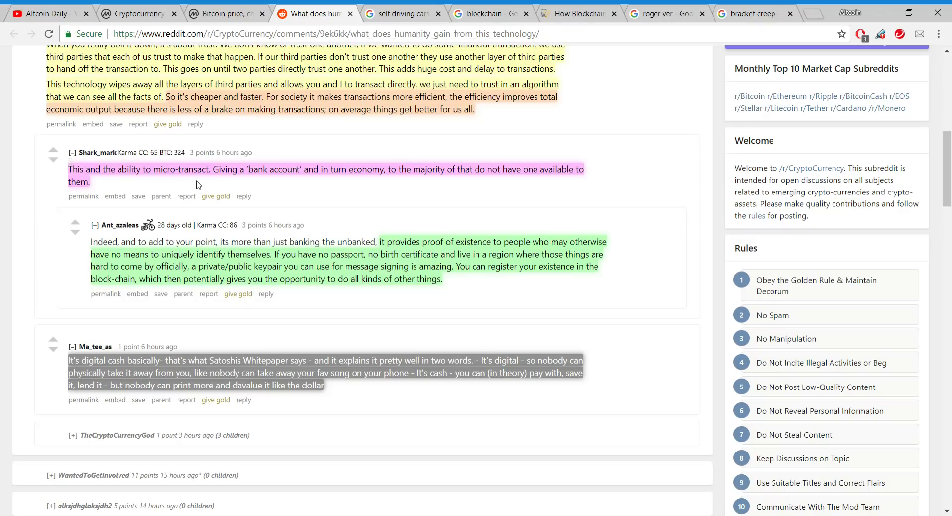
mouse_move(293, 187)
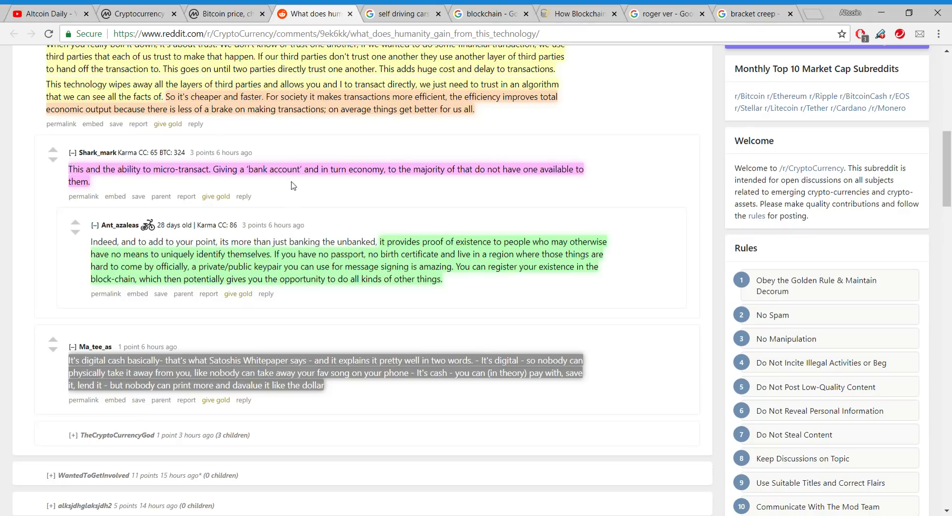
mouse_move(370, 185)
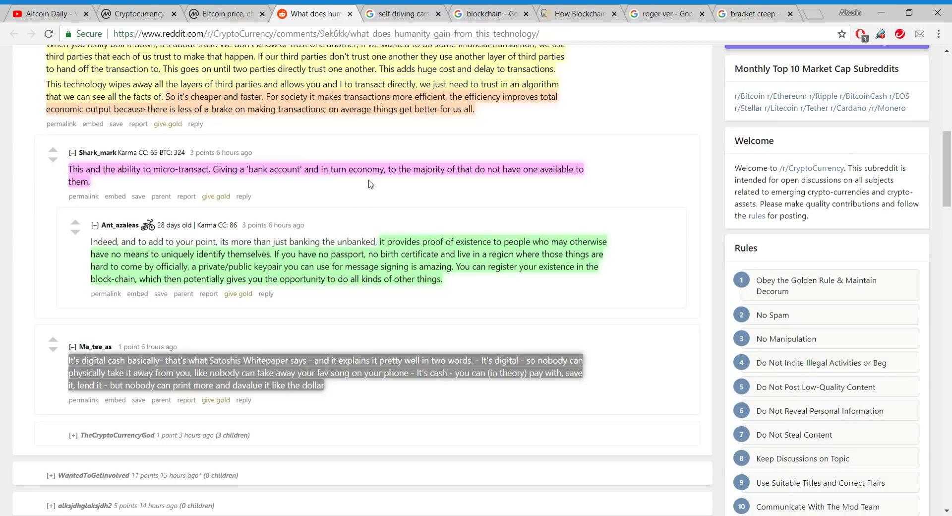
mouse_move(470, 187)
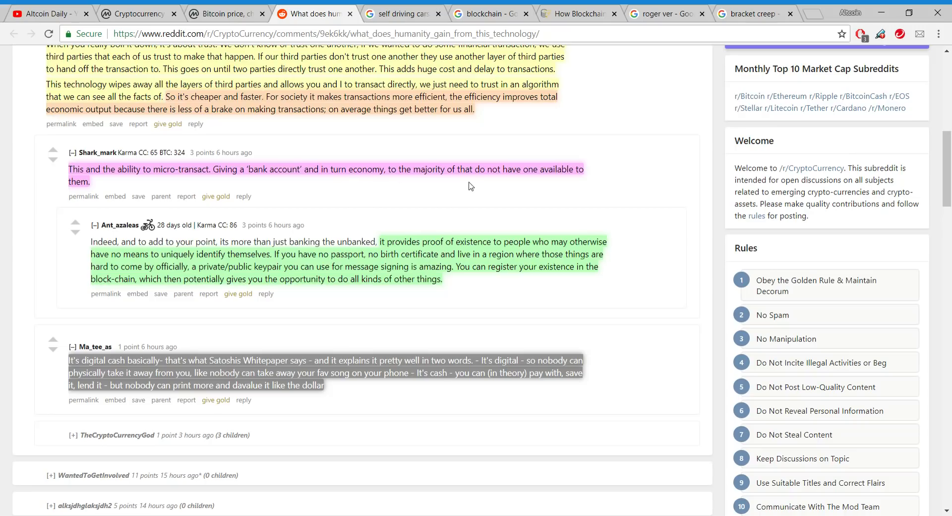
mouse_move(522, 187)
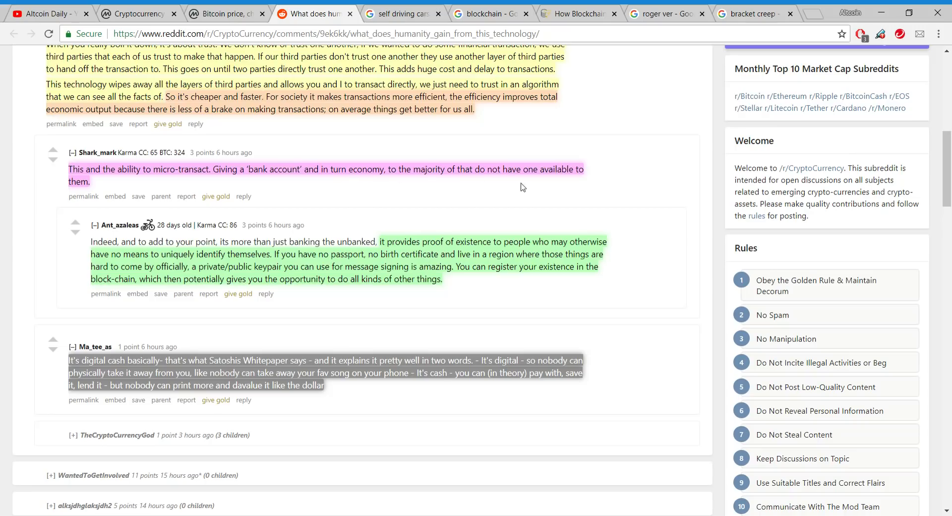
mouse_move(545, 190)
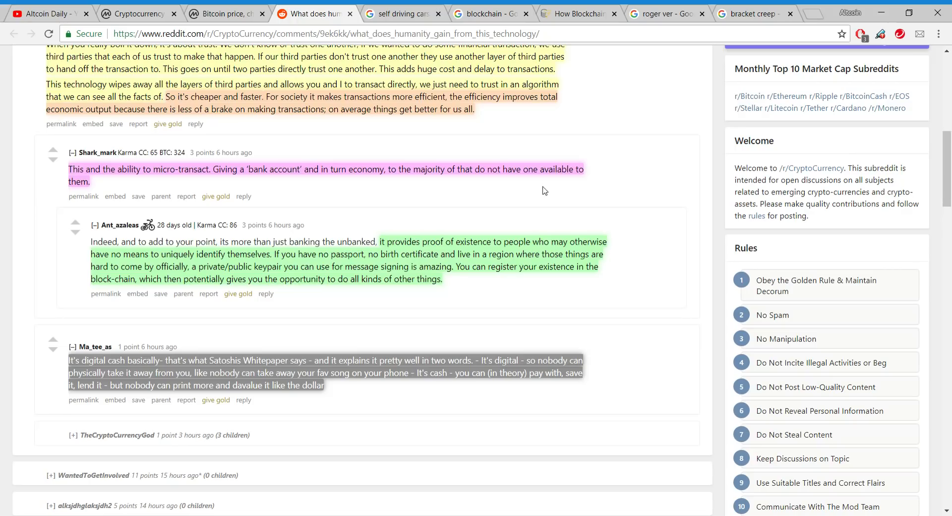
mouse_move(193, 178)
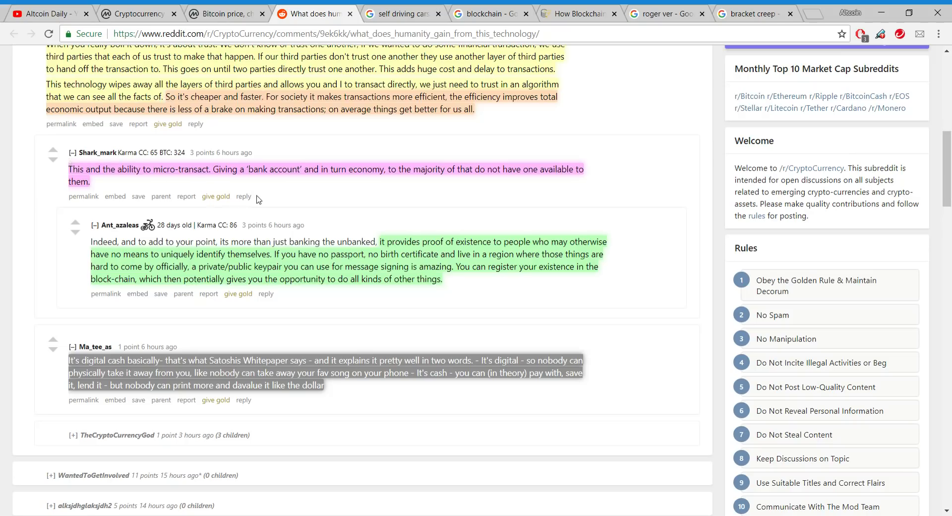
mouse_move(306, 223)
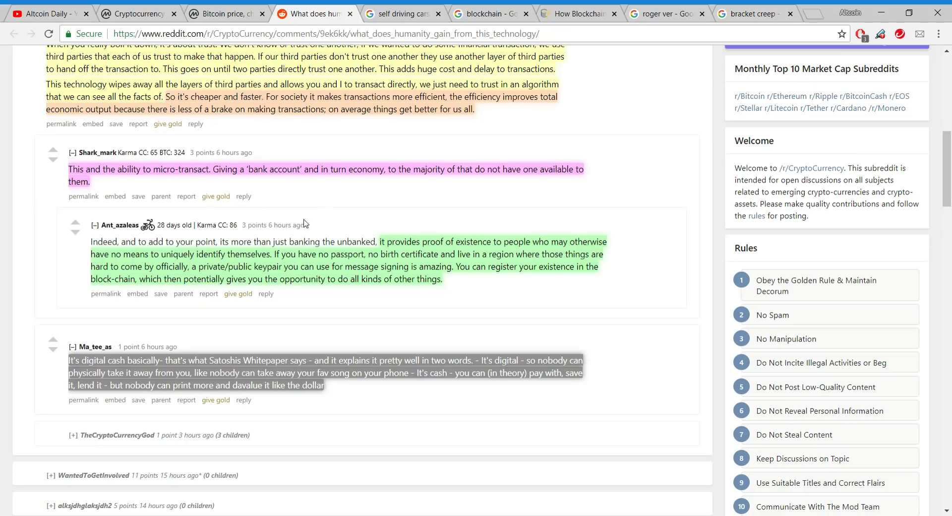
mouse_move(310, 222)
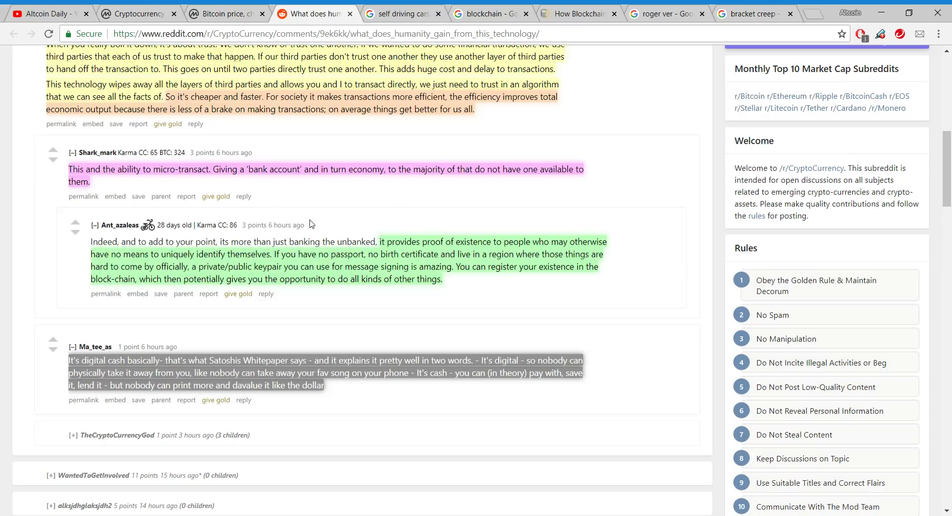
mouse_move(333, 220)
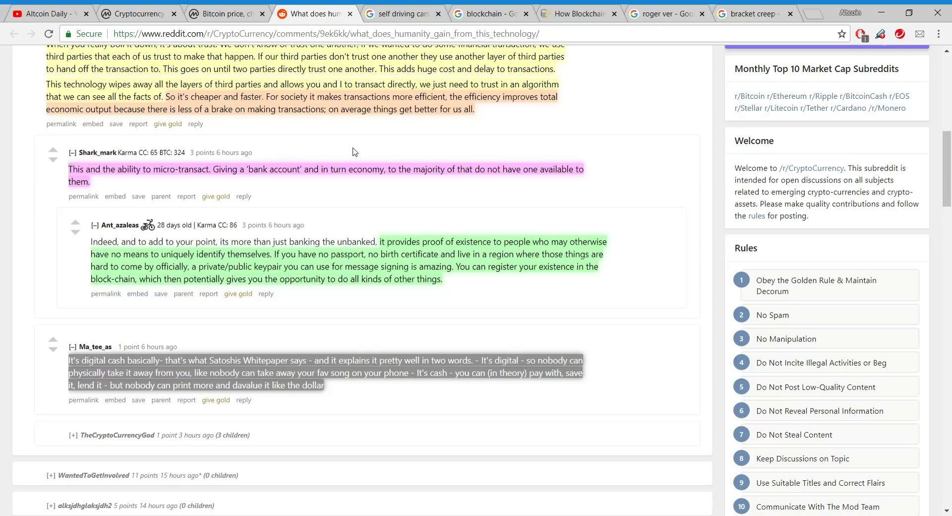
mouse_move(365, 207)
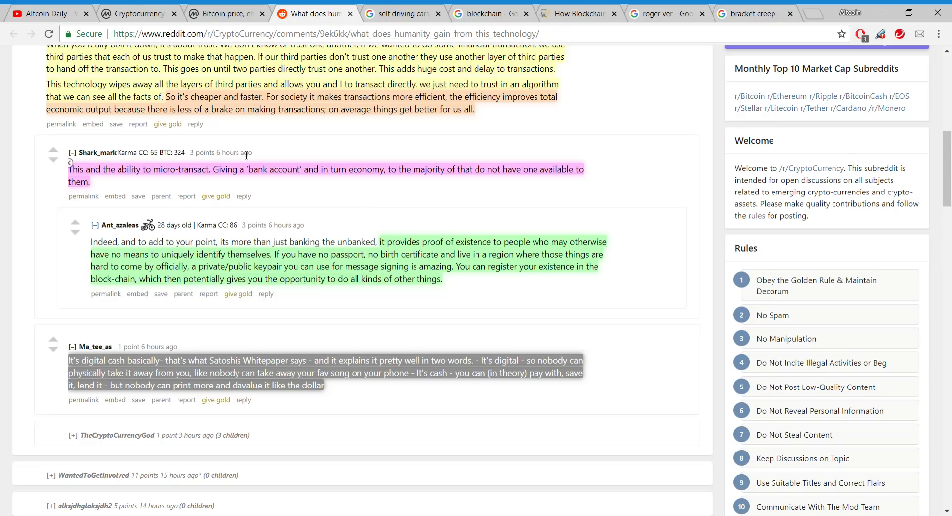
click(144, 14)
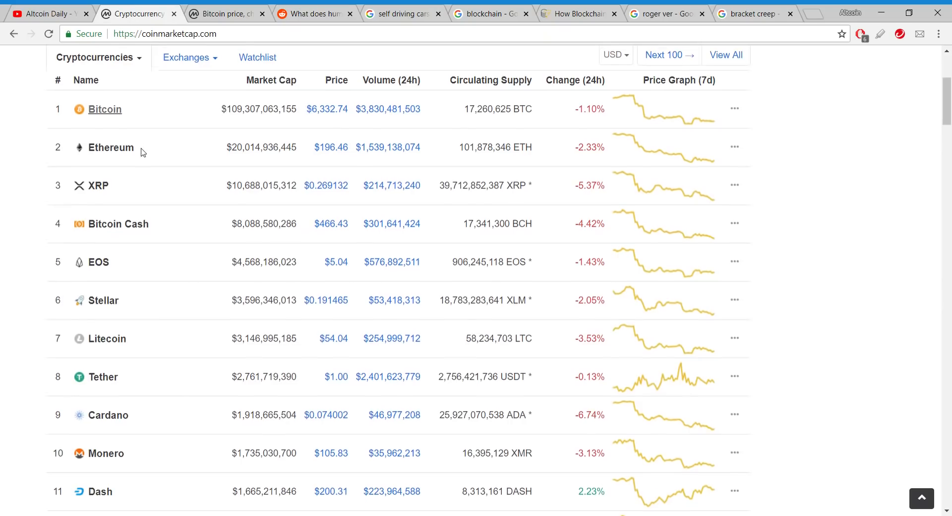
Scan the coin rankings down to Zcash and back, then return to the Reddit humanity-gains thread
scroll(down, 3)
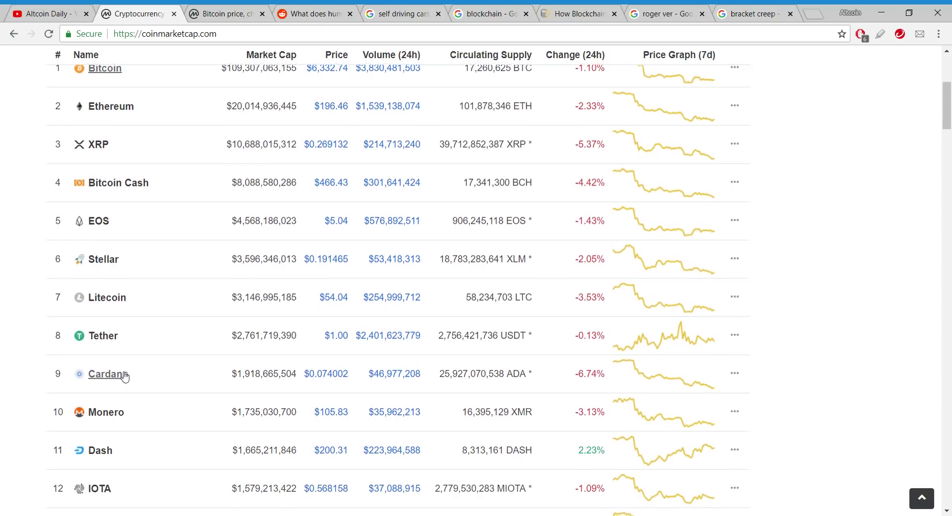
scroll(down, 3)
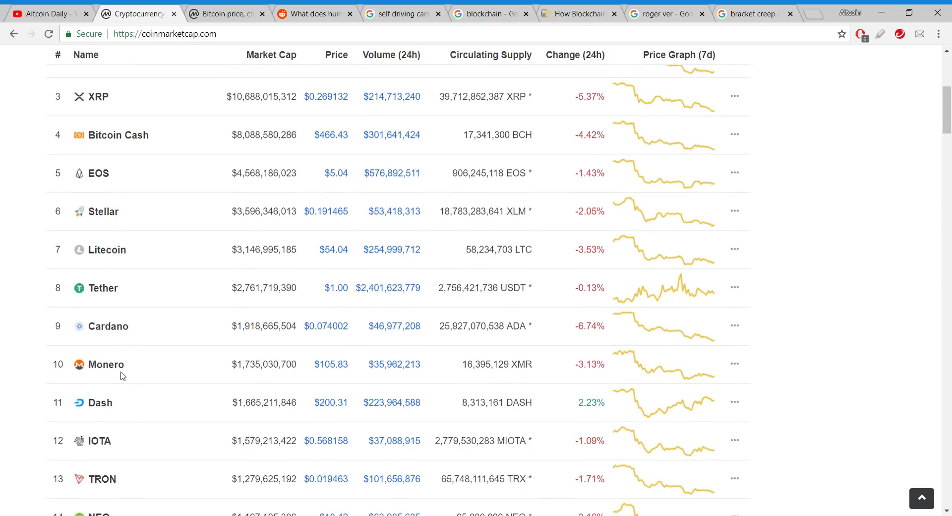
scroll(down, 3)
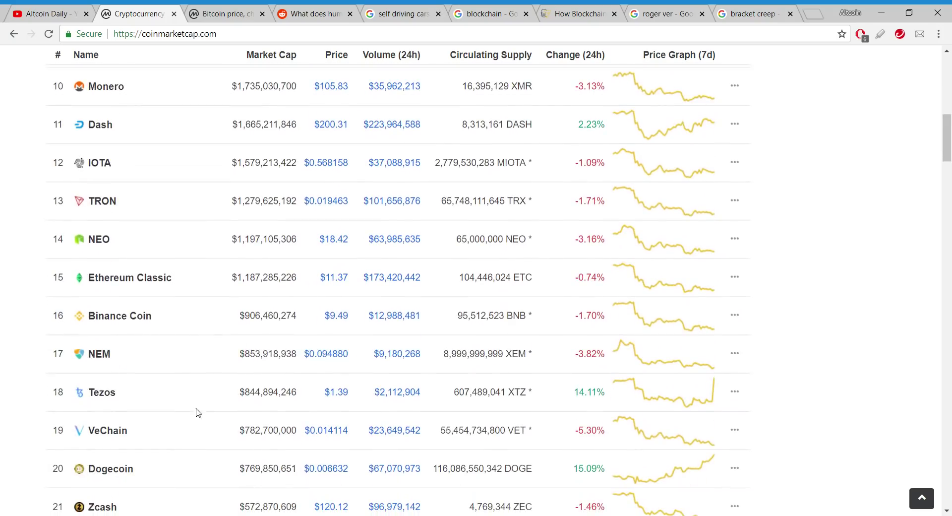
mouse_move(193, 412)
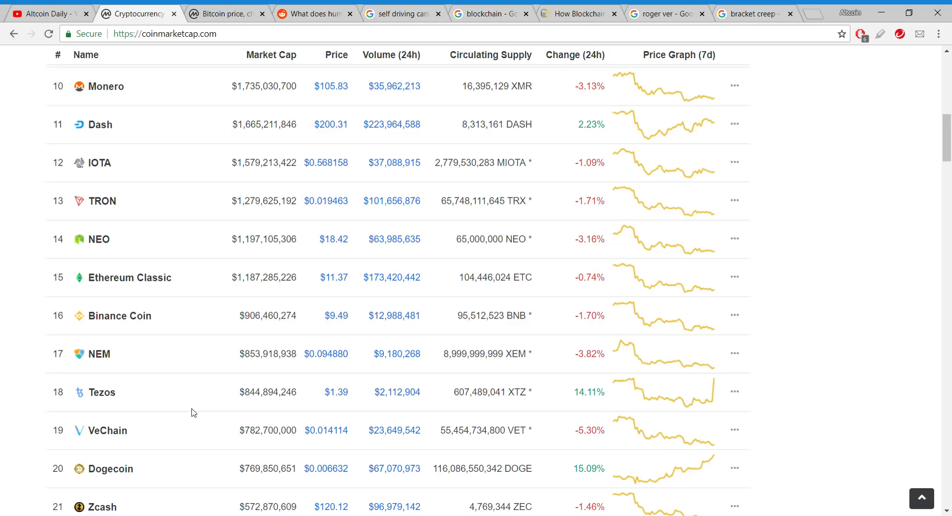
scroll(up, 3)
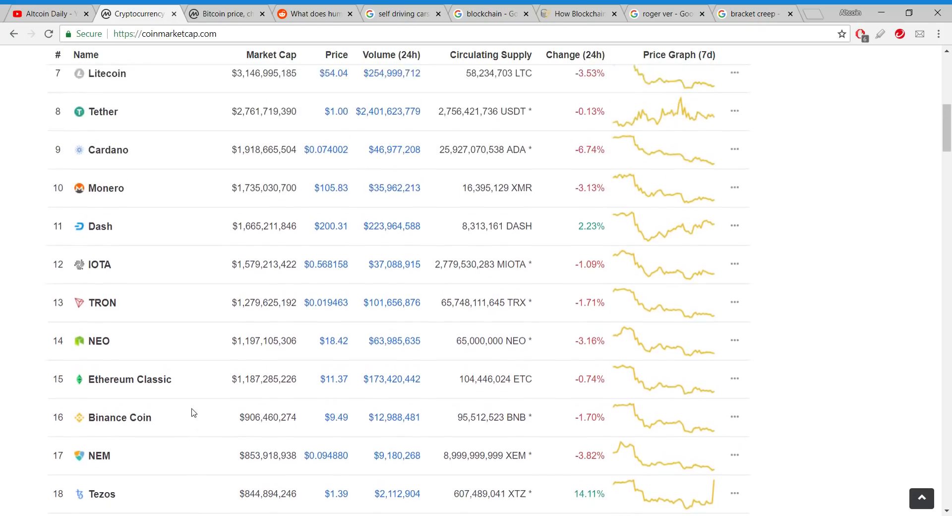
scroll(up, 3)
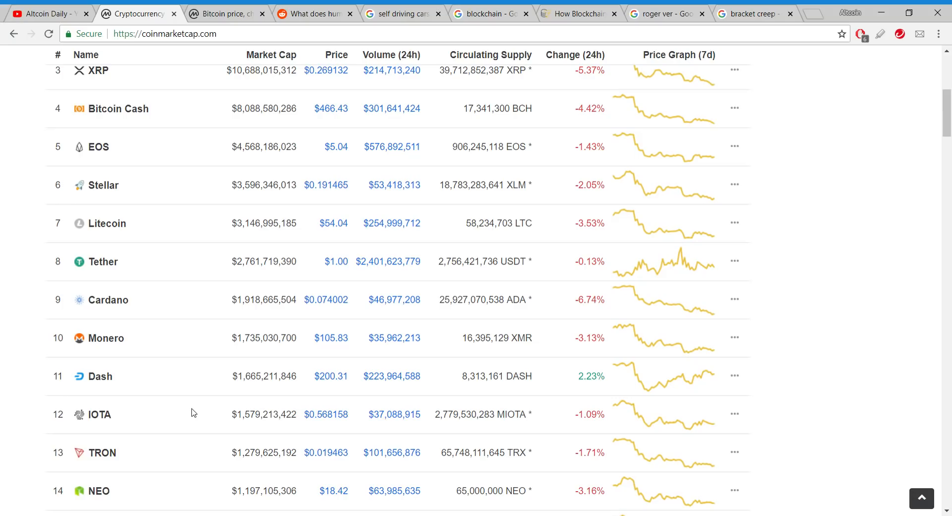
mouse_move(222, 278)
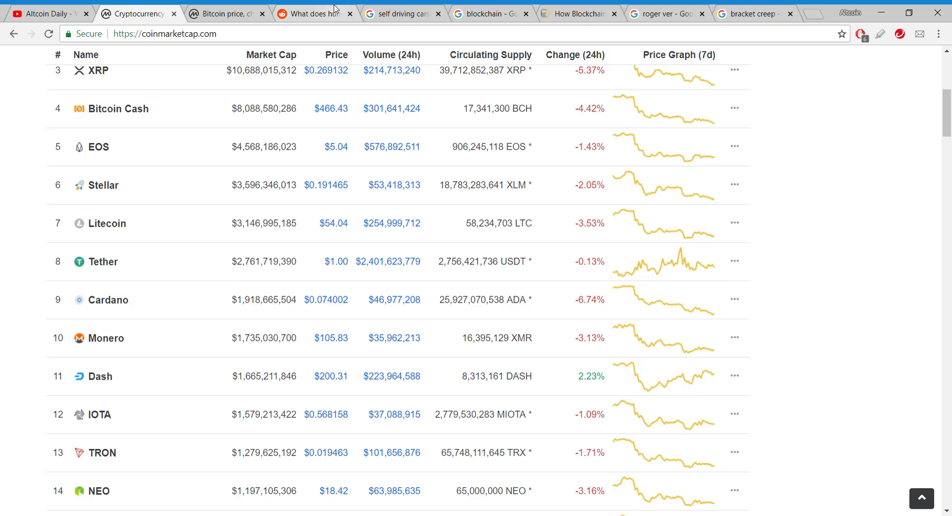
click(319, 13)
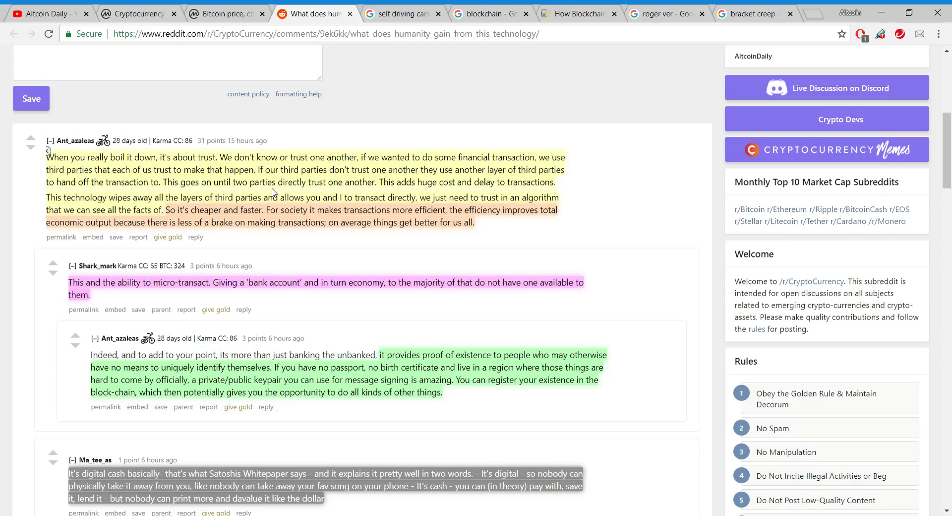
scroll(down, 3)
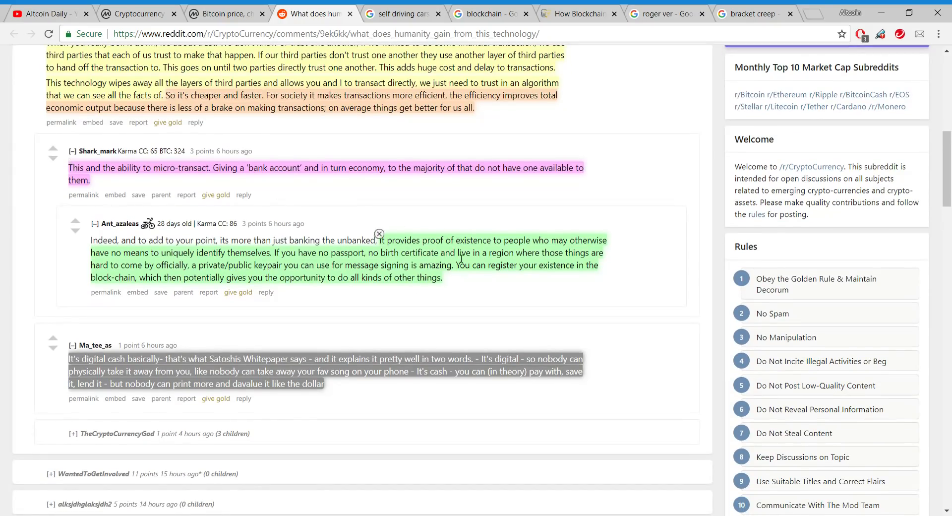
mouse_move(561, 254)
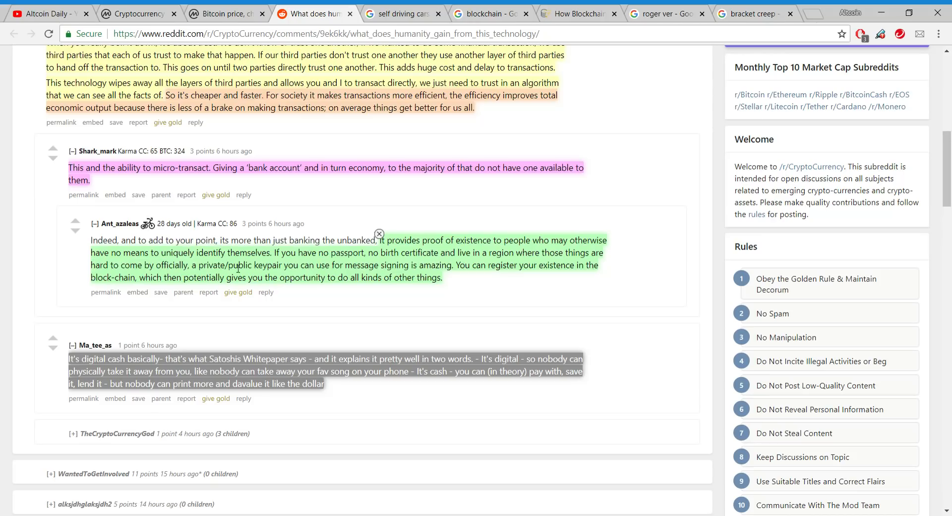
mouse_move(292, 265)
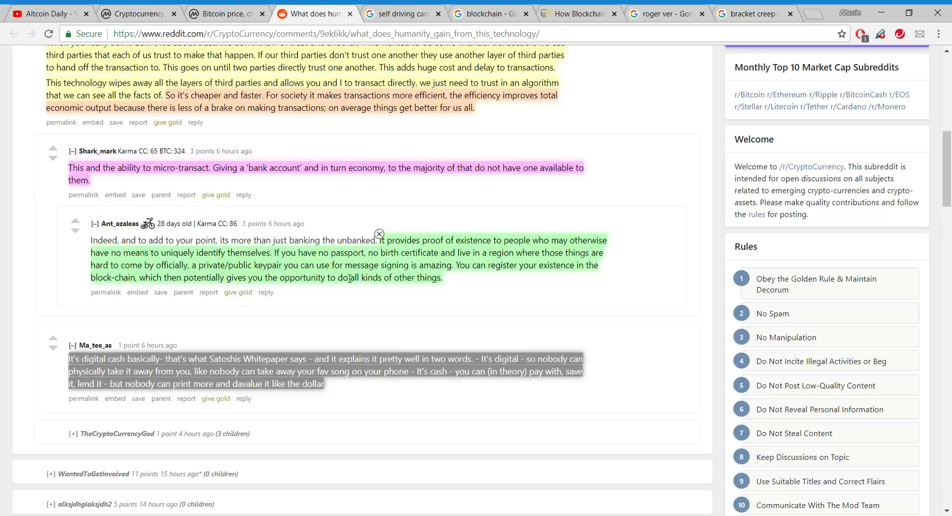
mouse_move(453, 280)
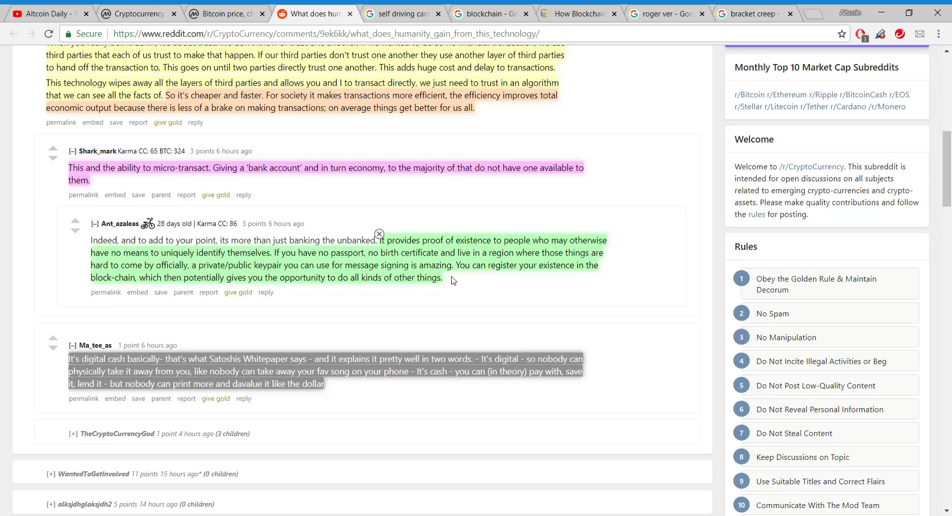
mouse_move(559, 279)
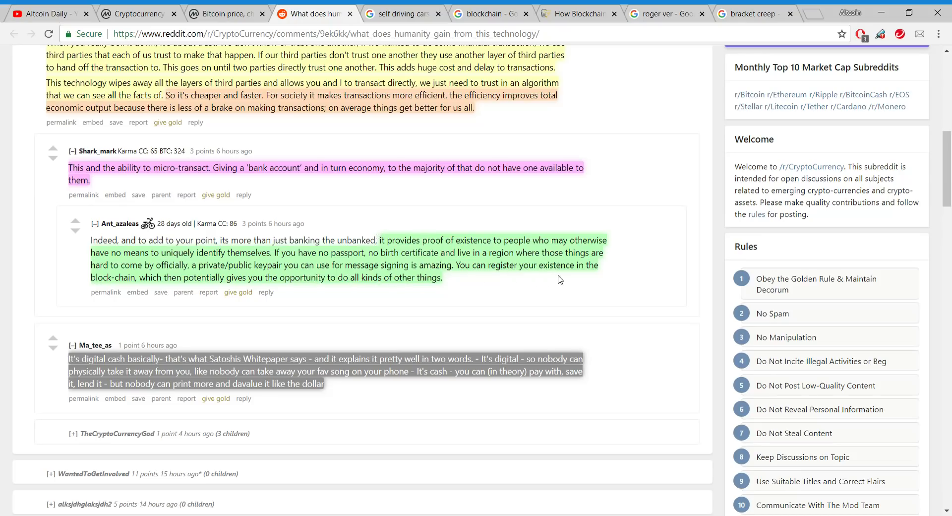
mouse_move(204, 289)
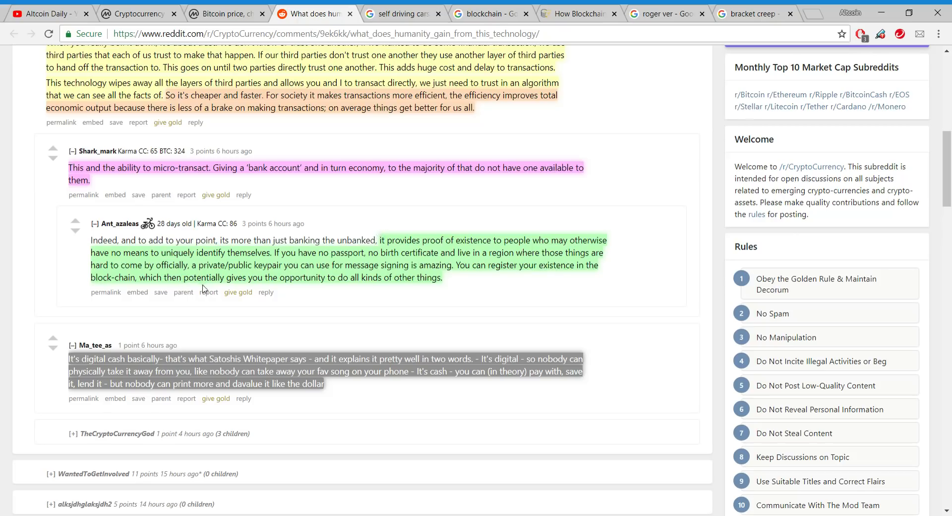
mouse_move(365, 294)
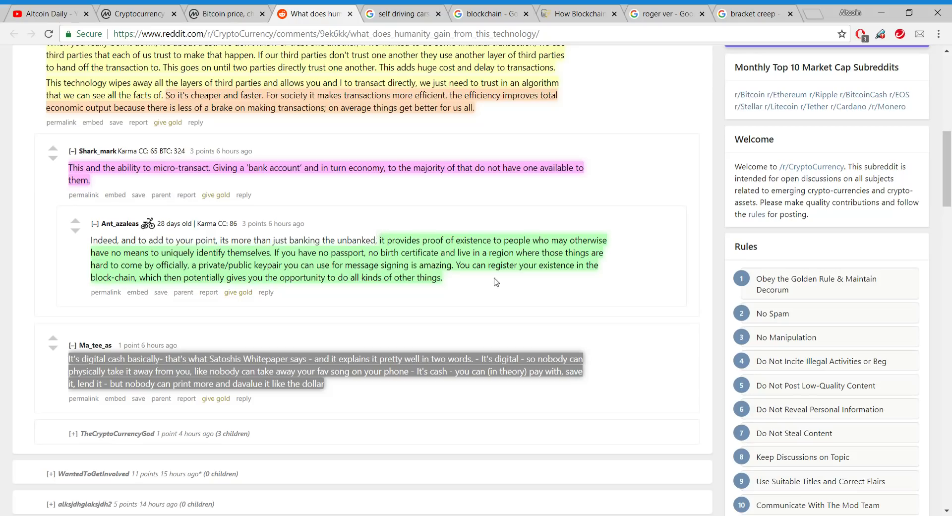
mouse_move(488, 285)
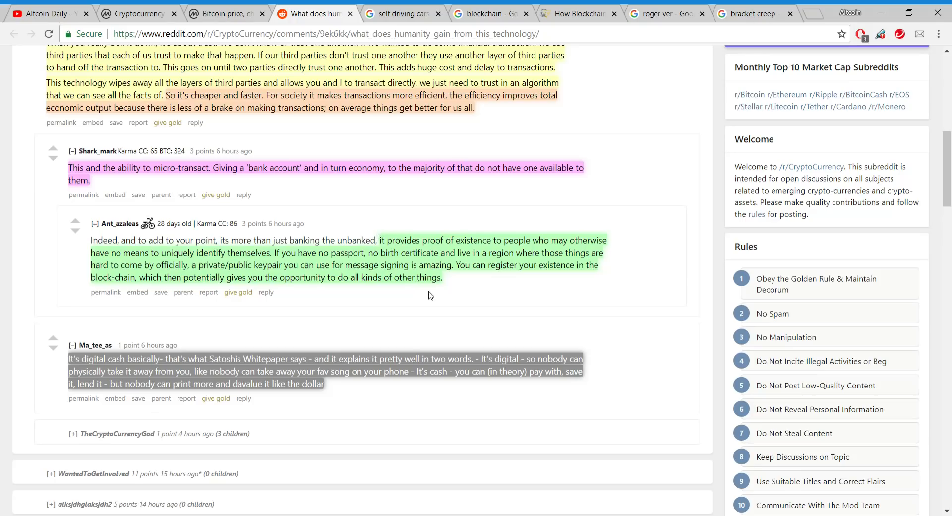
mouse_move(401, 281)
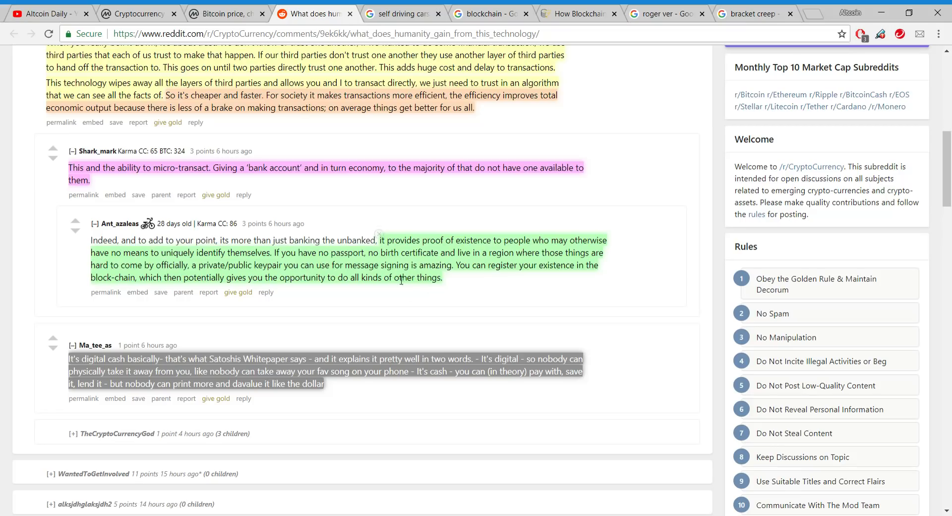
mouse_move(462, 289)
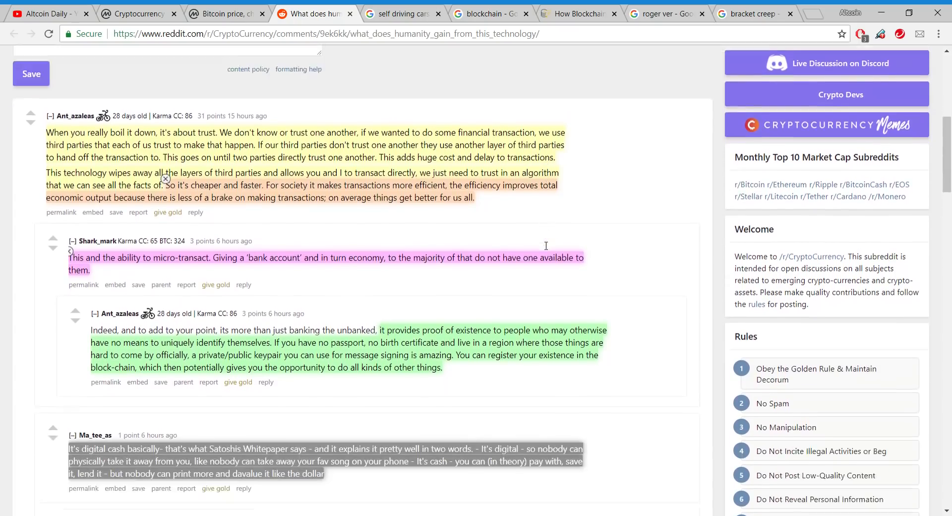
Read further down the Reddit replies, then switch to the self-driving cars Google Images results
scroll(down, 3)
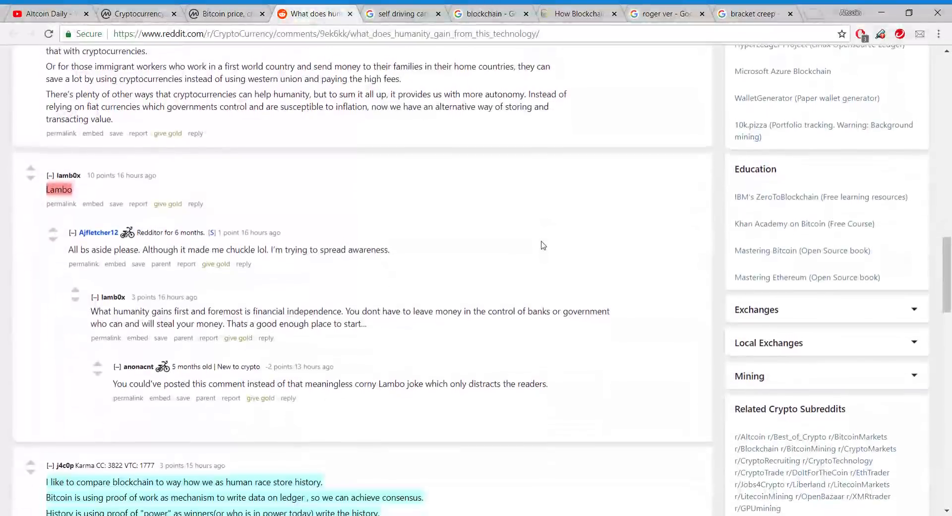
scroll(down, 3)
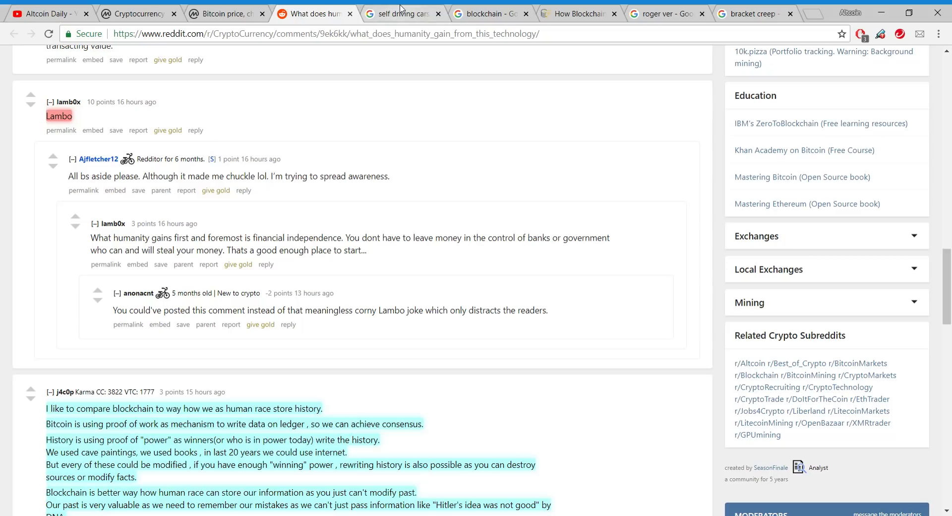
click(401, 14)
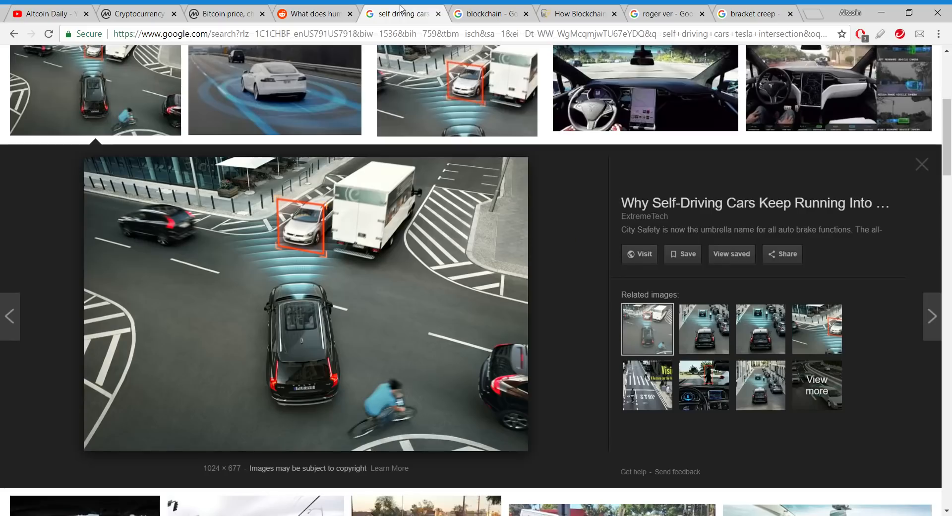
mouse_move(476, 242)
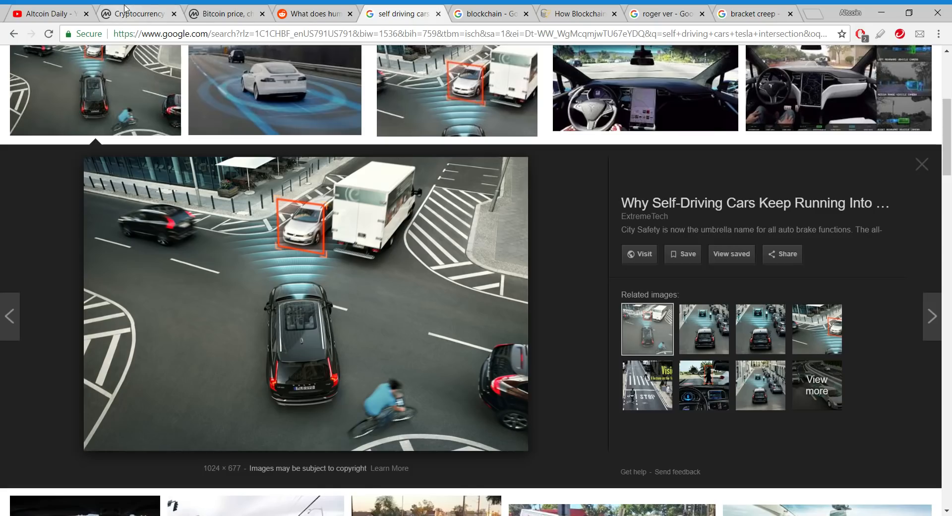
Switch from the self-driving car image to CoinMarketCap's ranking table, EOS down to Binance Coin
click(144, 14)
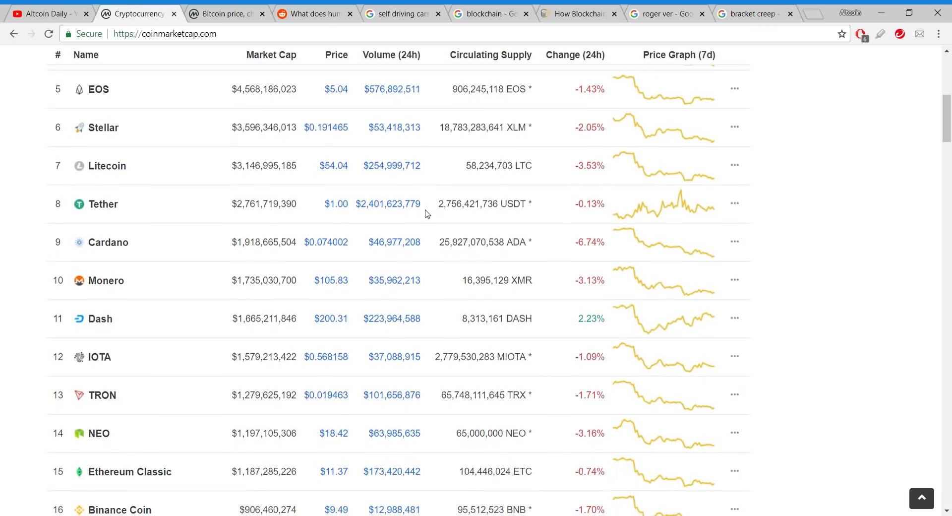
Glance over the Stellar-to-NEM coin rankings, then return to the self-driving cars image results
scroll(down, 3)
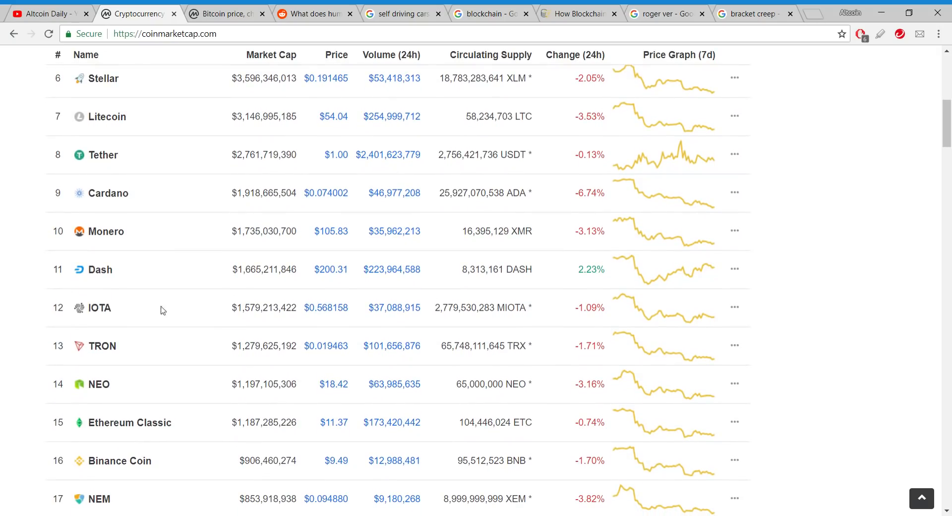
mouse_move(467, 229)
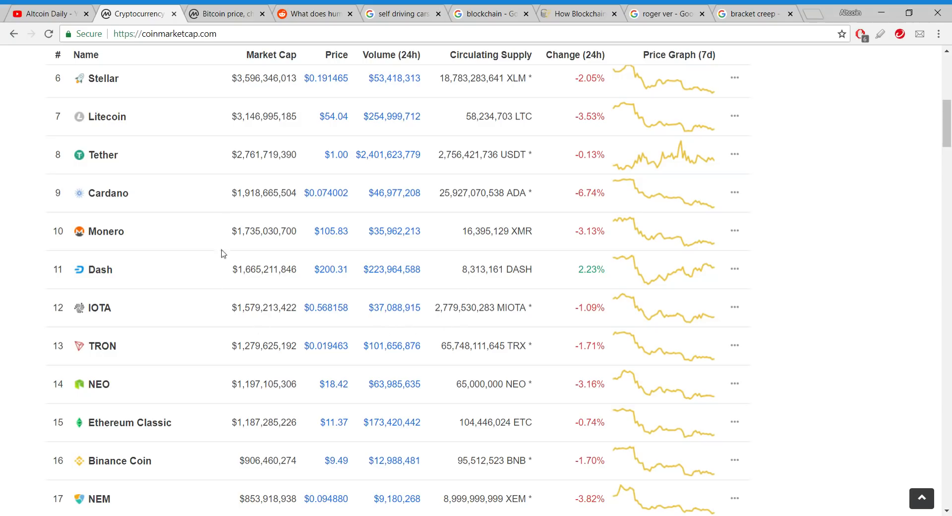
mouse_move(363, 152)
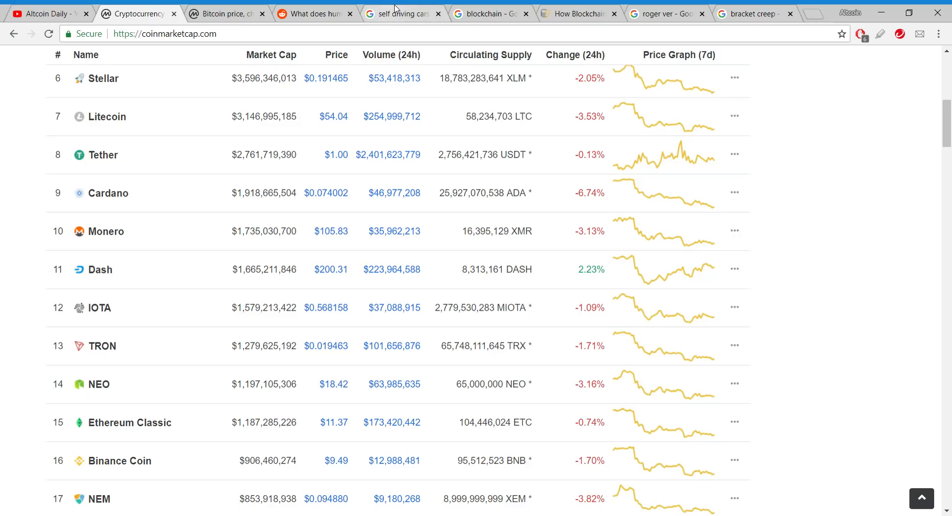
click(402, 14)
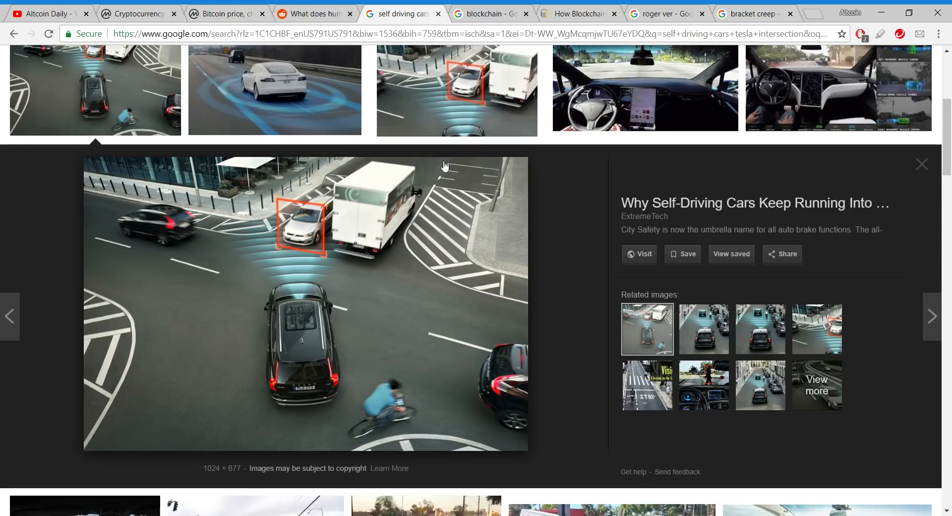
mouse_move(436, 215)
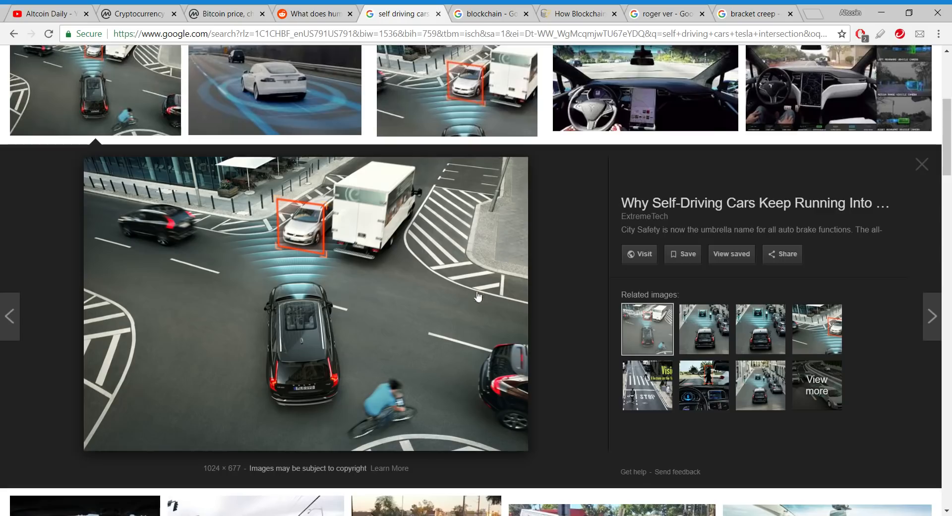
mouse_move(411, 314)
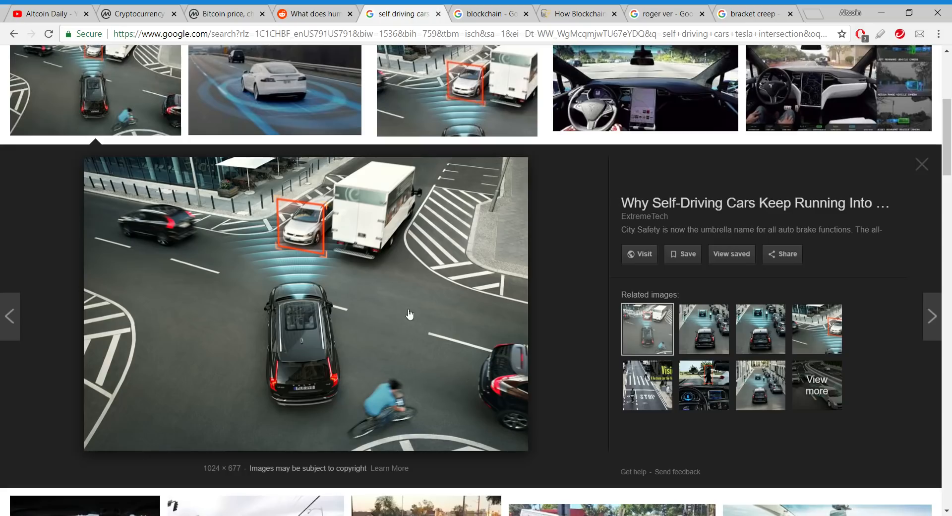
mouse_move(460, 344)
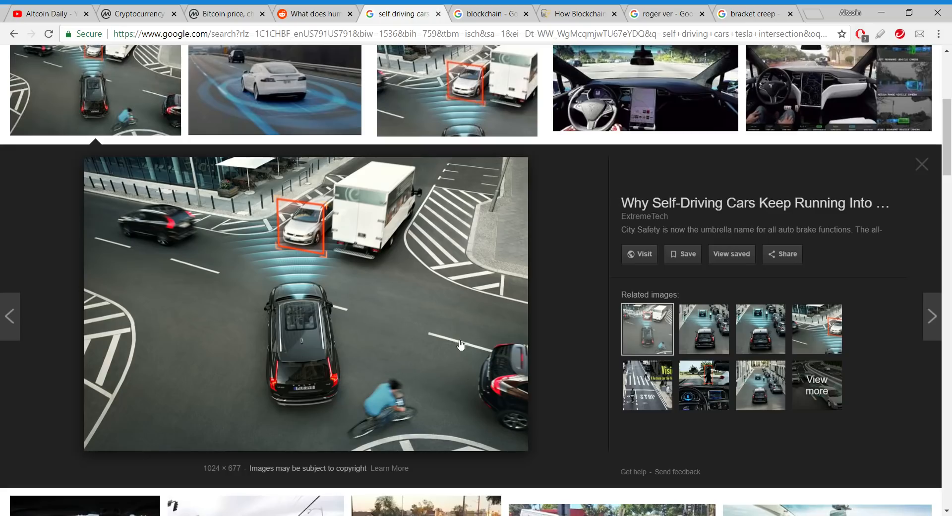
mouse_move(369, 239)
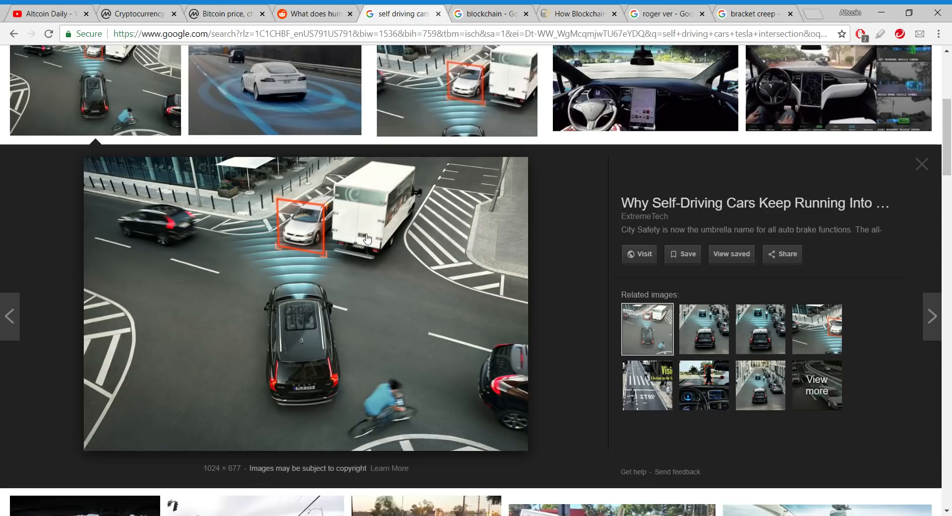
mouse_move(368, 344)
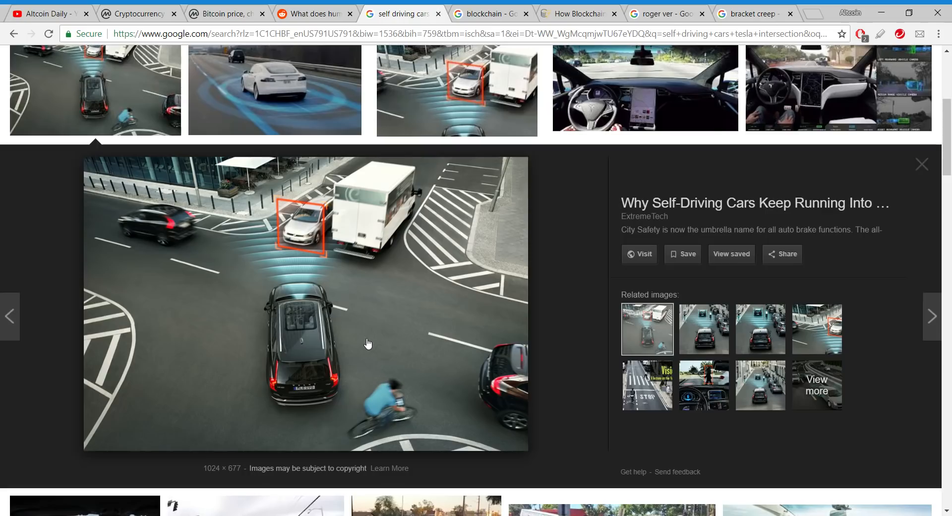
mouse_move(387, 451)
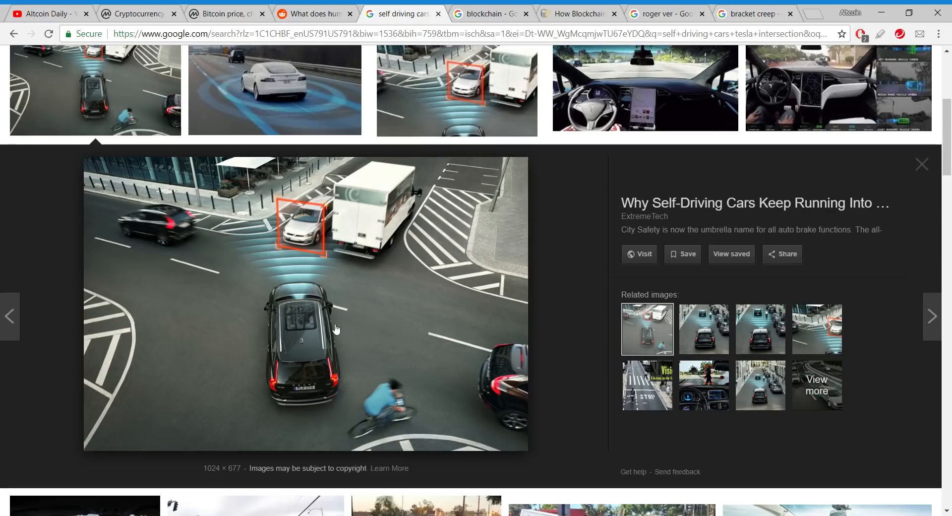
mouse_move(351, 373)
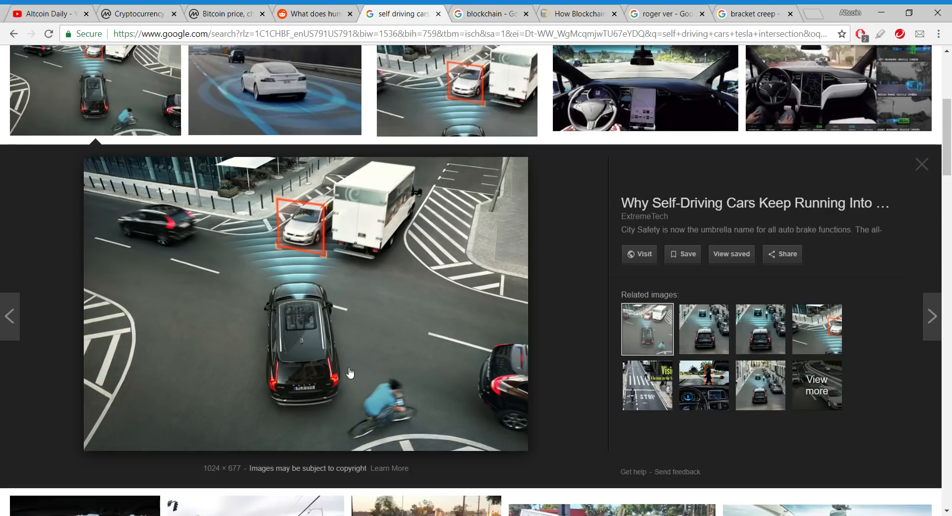
mouse_move(473, 305)
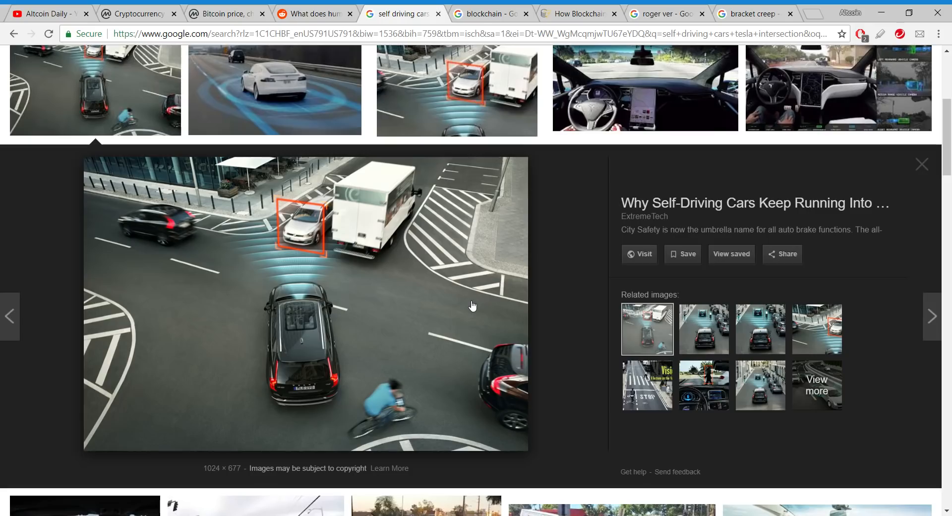
mouse_move(524, 492)
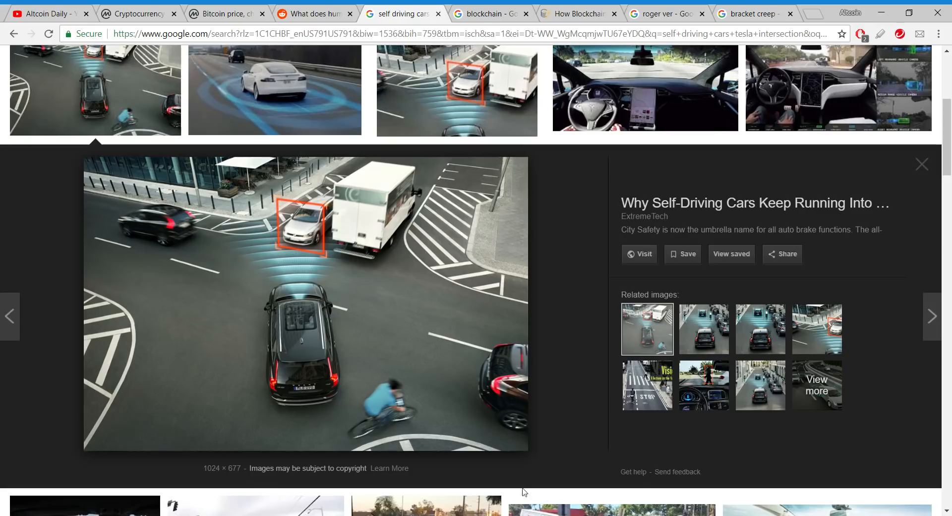
mouse_move(480, 321)
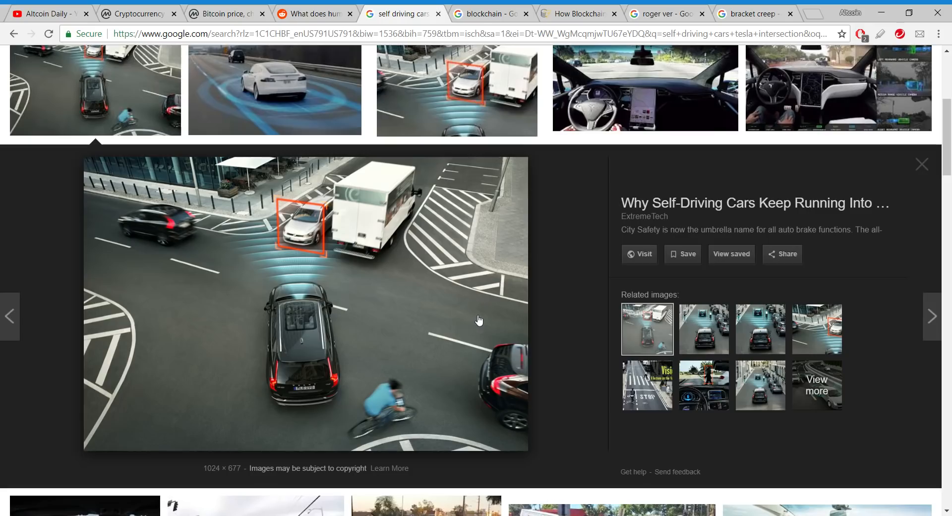
mouse_move(511, 358)
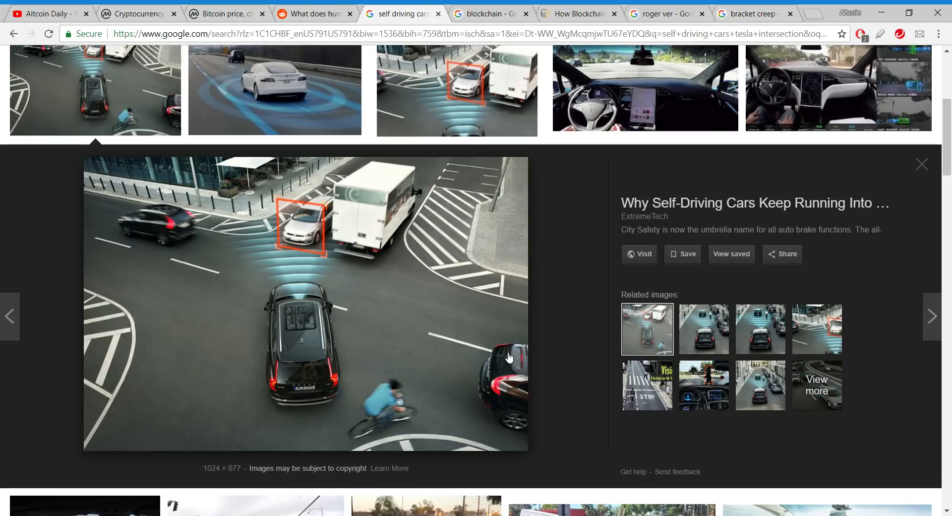
mouse_move(593, 320)
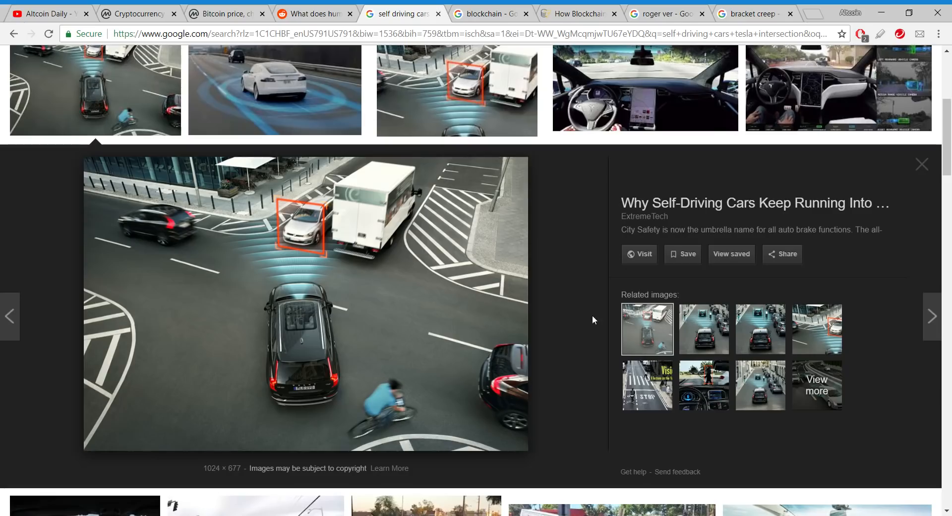
mouse_move(601, 342)
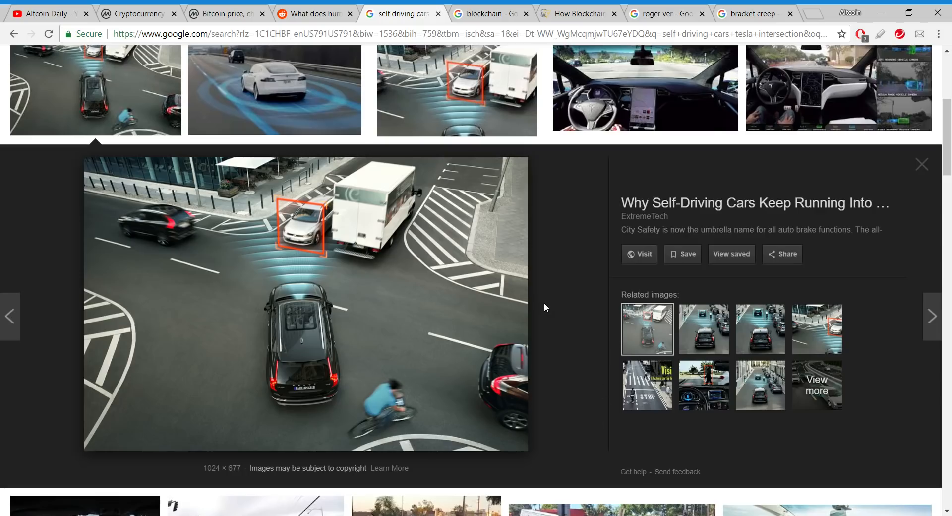
mouse_move(557, 362)
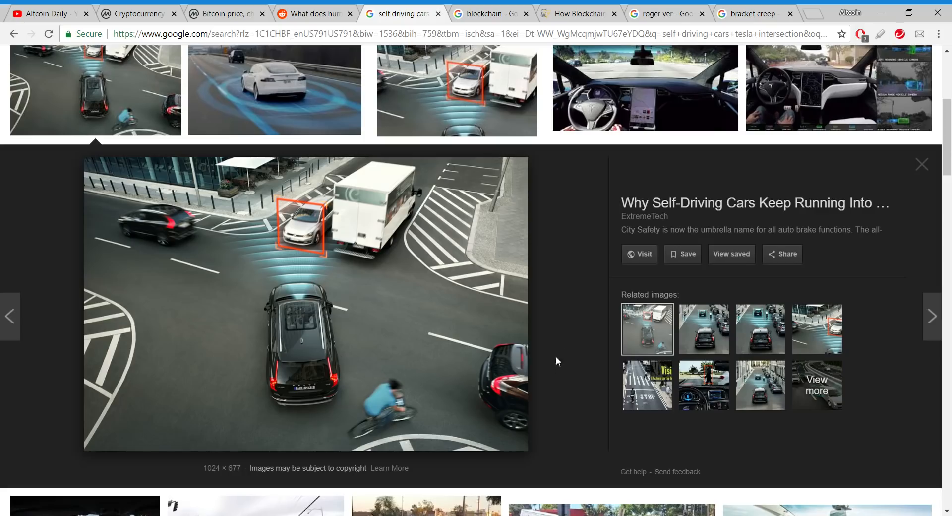
mouse_move(383, 180)
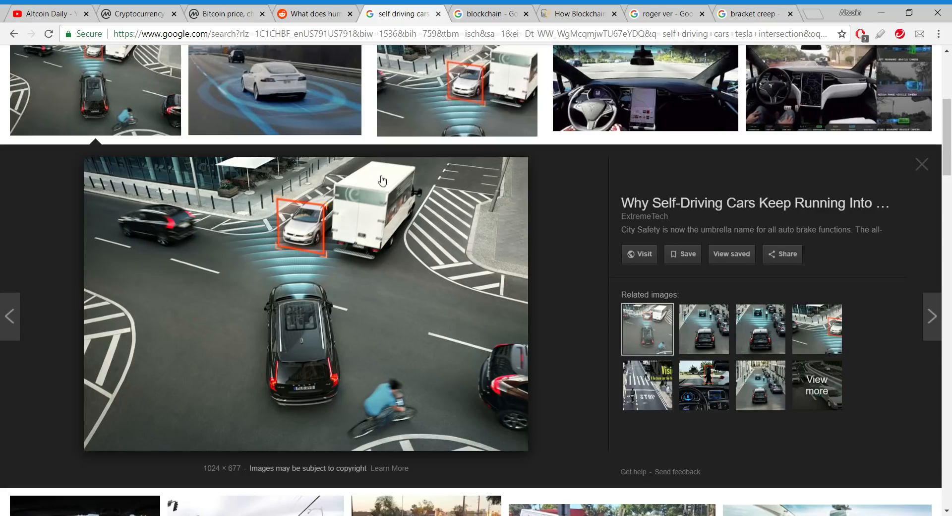
mouse_move(388, 496)
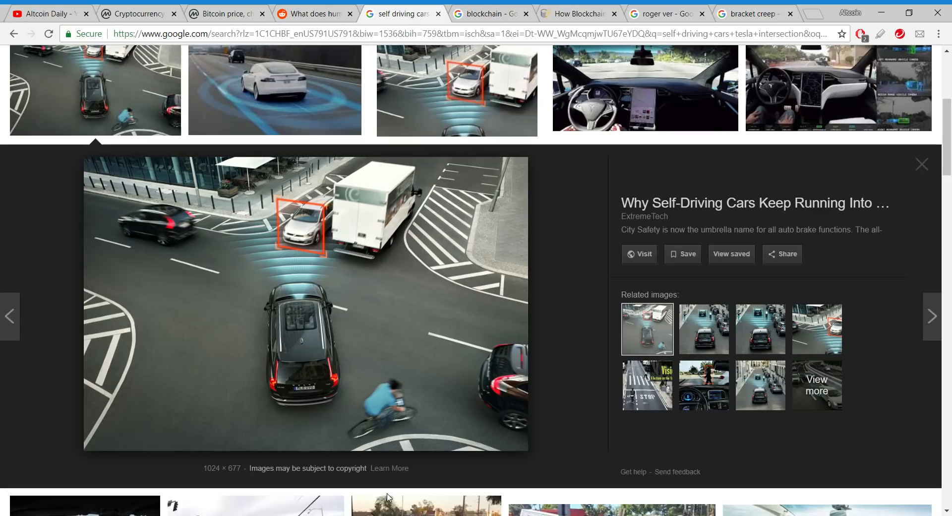
mouse_move(344, 433)
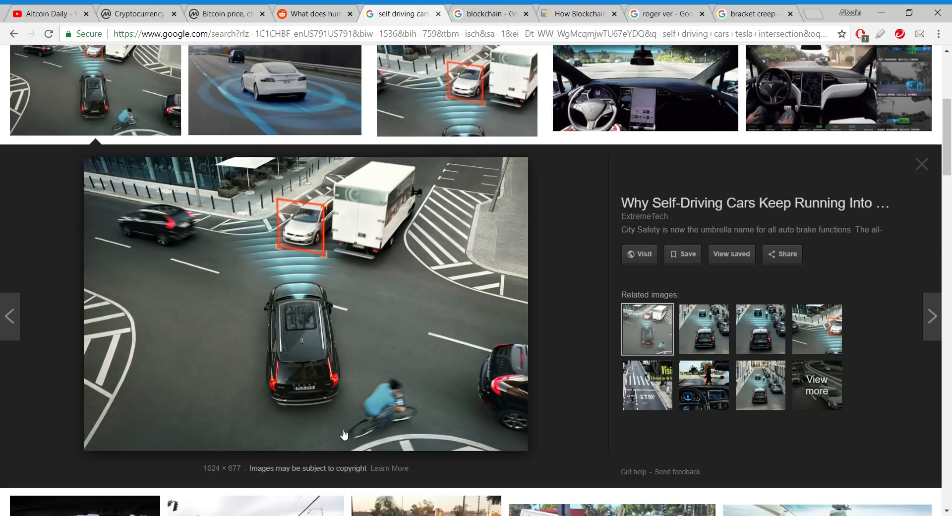
mouse_move(364, 402)
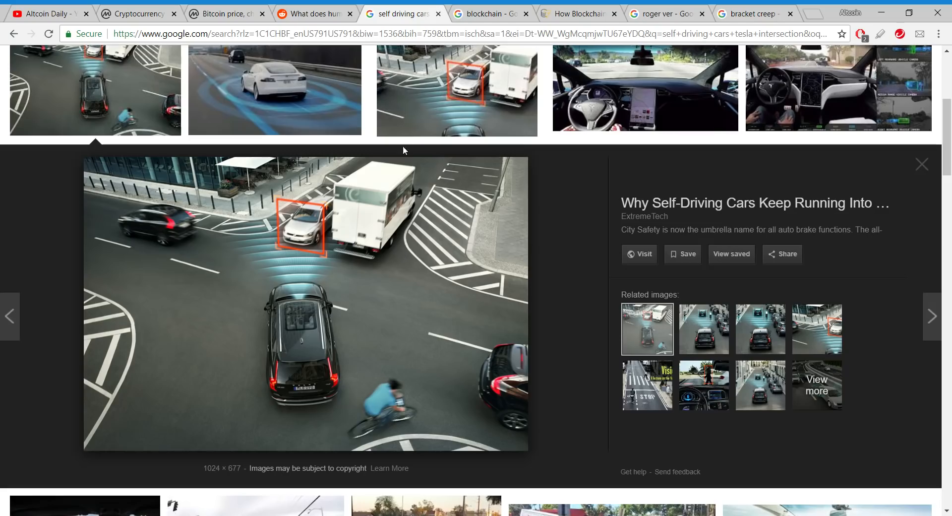
Return to the Reddit r/CryptoCurrency thread with the Lambo comment chain in view
click(313, 14)
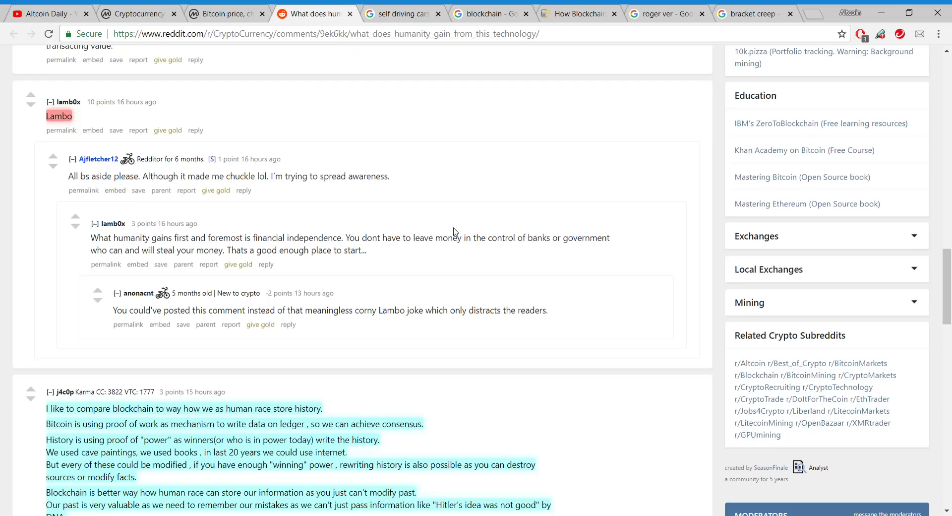
Scroll down the thread past the blockchain-as-history reply to notmyrealname's micro-transactions comment
scroll(down, 3)
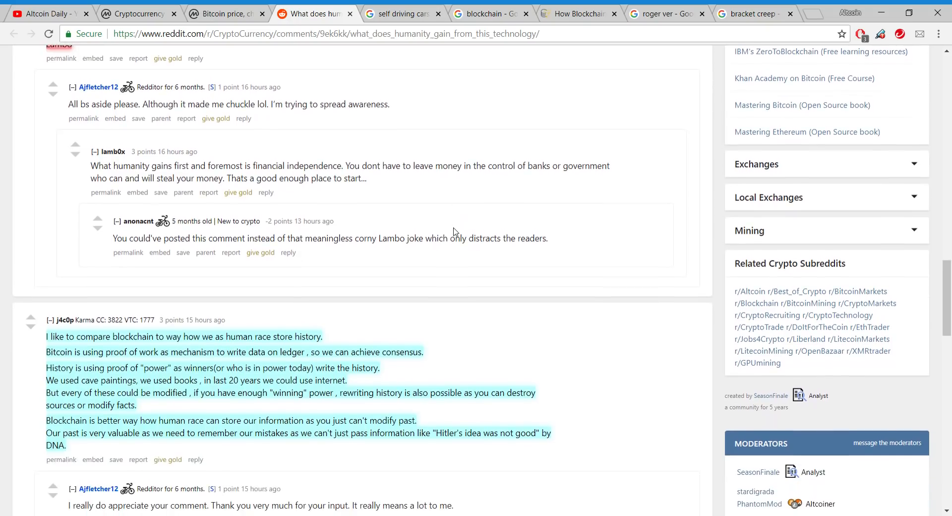
scroll(down, 3)
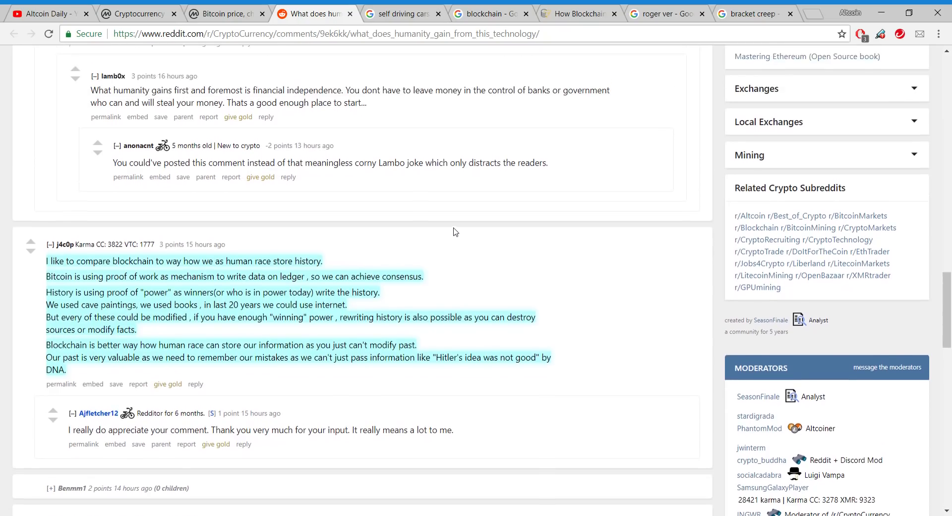
scroll(down, 3)
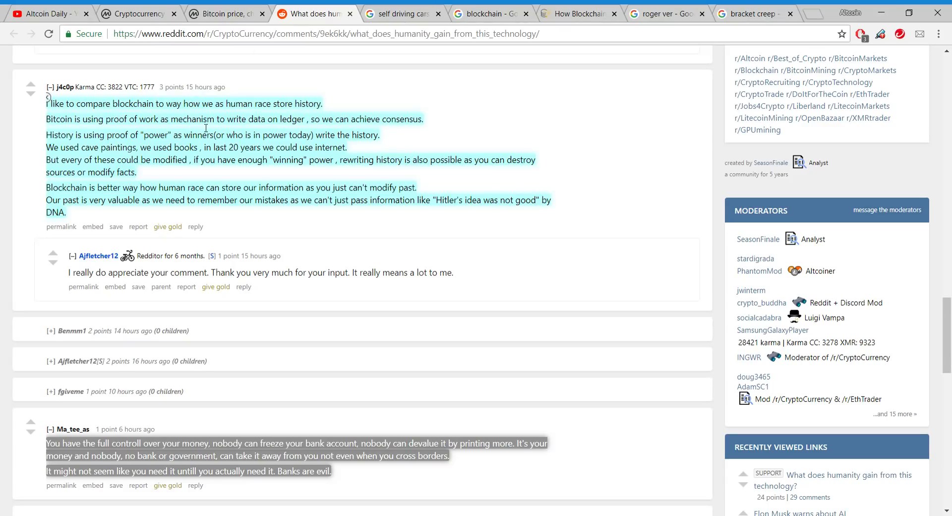
mouse_move(224, 123)
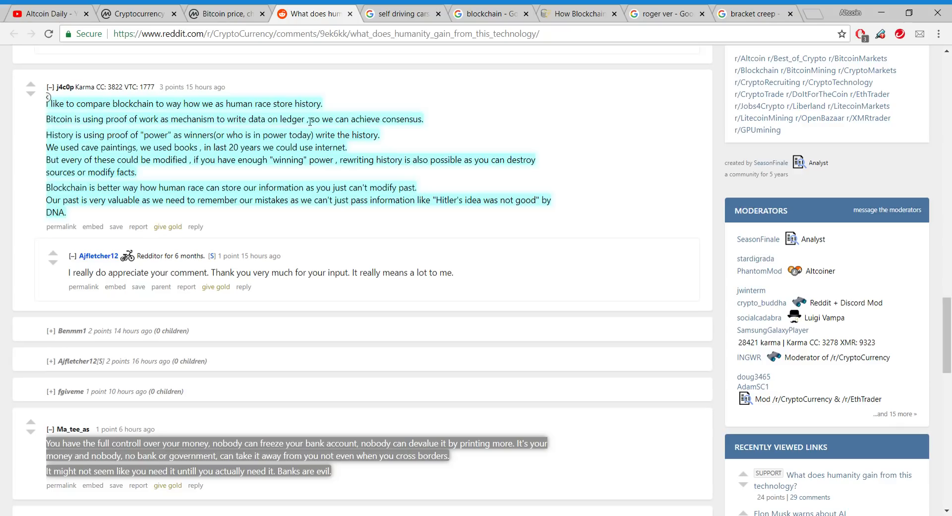
mouse_move(170, 139)
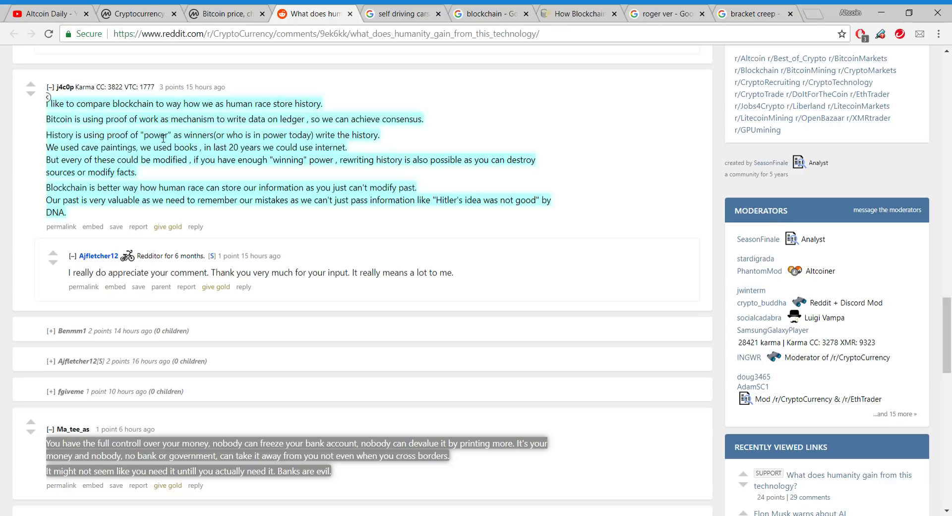
mouse_move(268, 134)
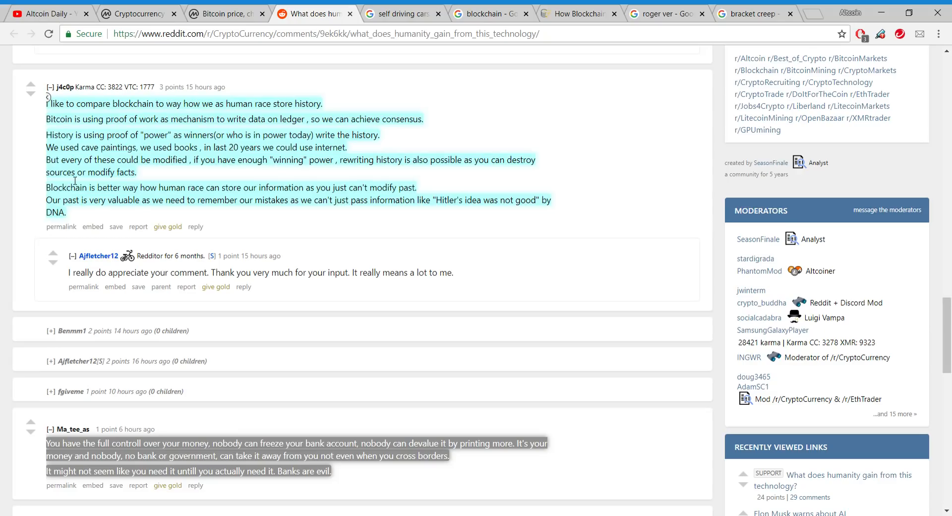
mouse_move(160, 172)
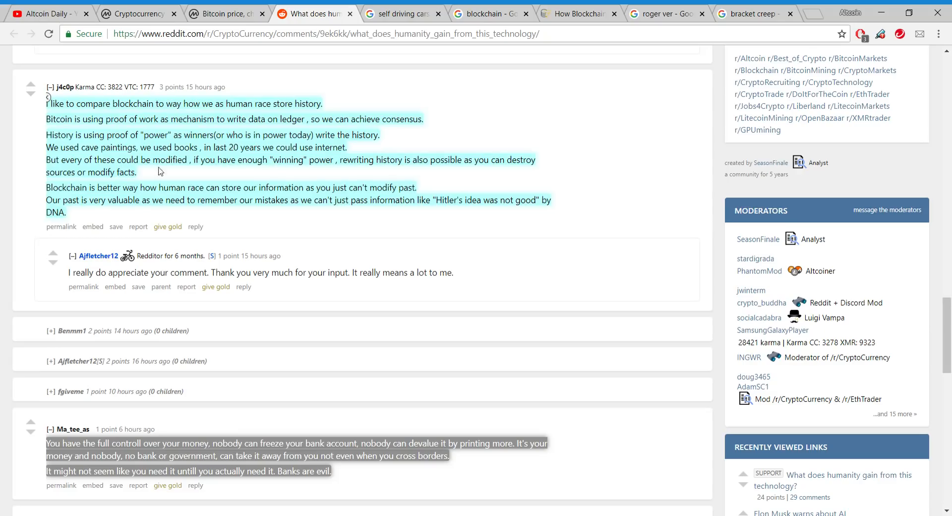
mouse_move(252, 144)
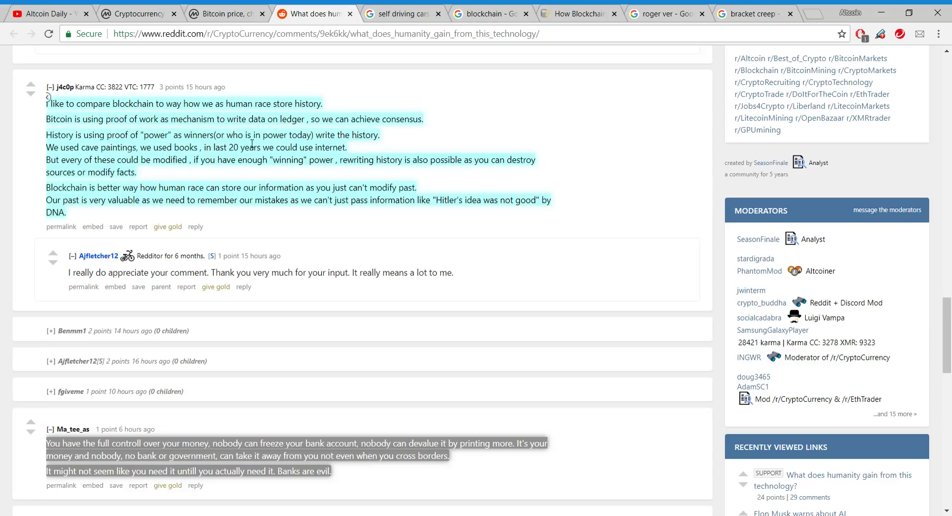
mouse_move(288, 172)
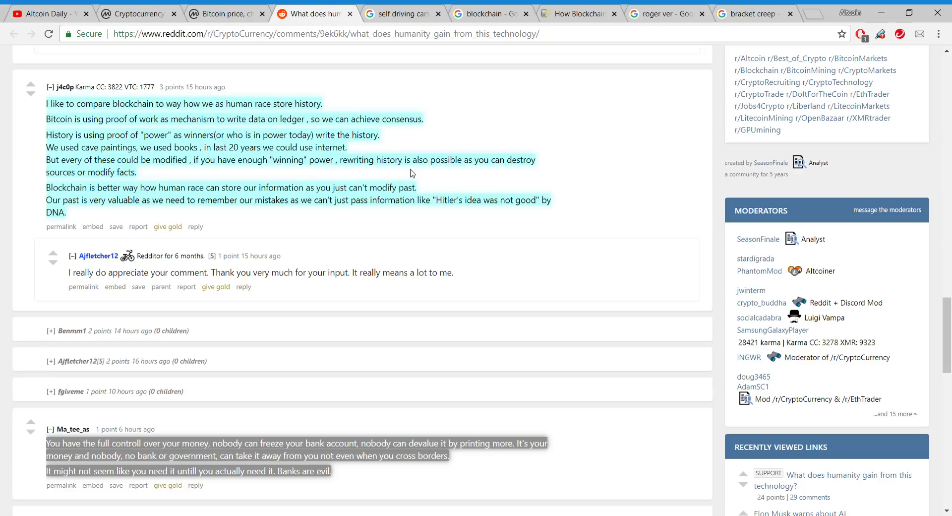
mouse_move(509, 172)
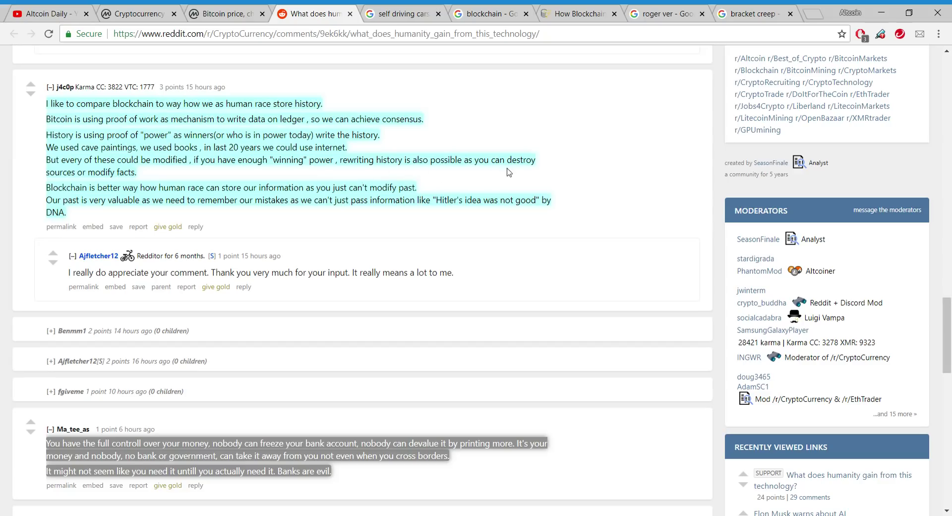
mouse_move(103, 184)
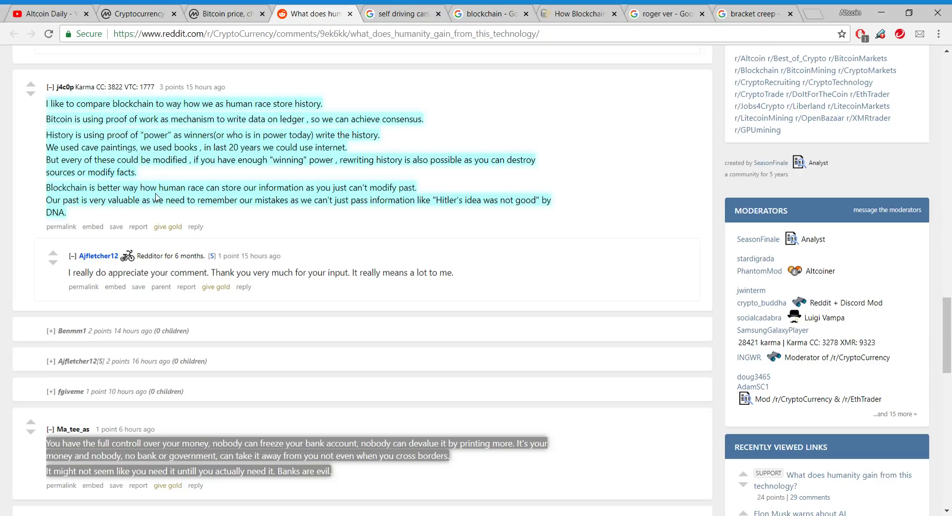
mouse_move(257, 203)
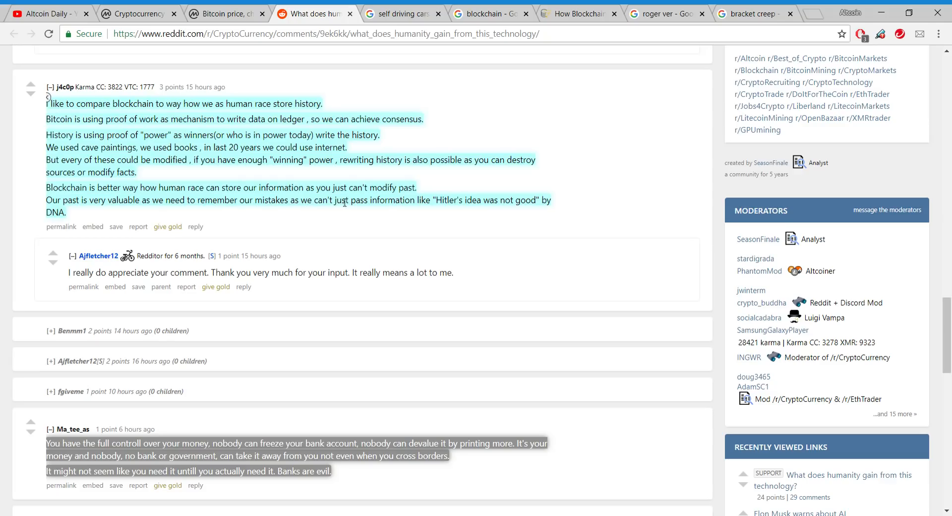
mouse_move(419, 213)
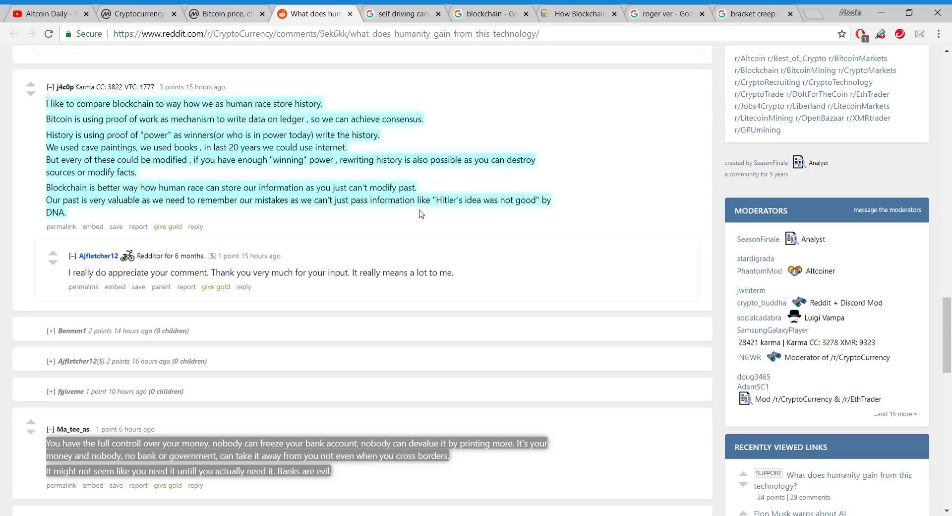
scroll(down, 3)
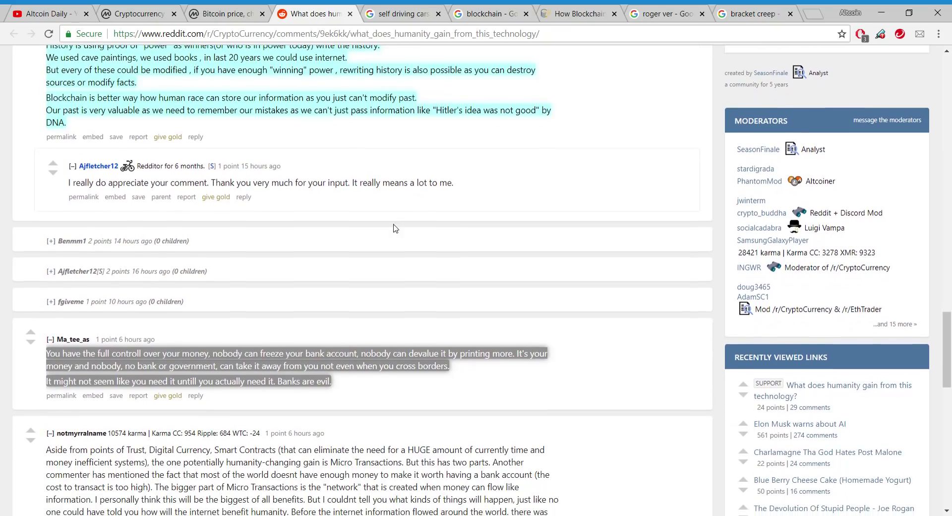
mouse_move(115, 125)
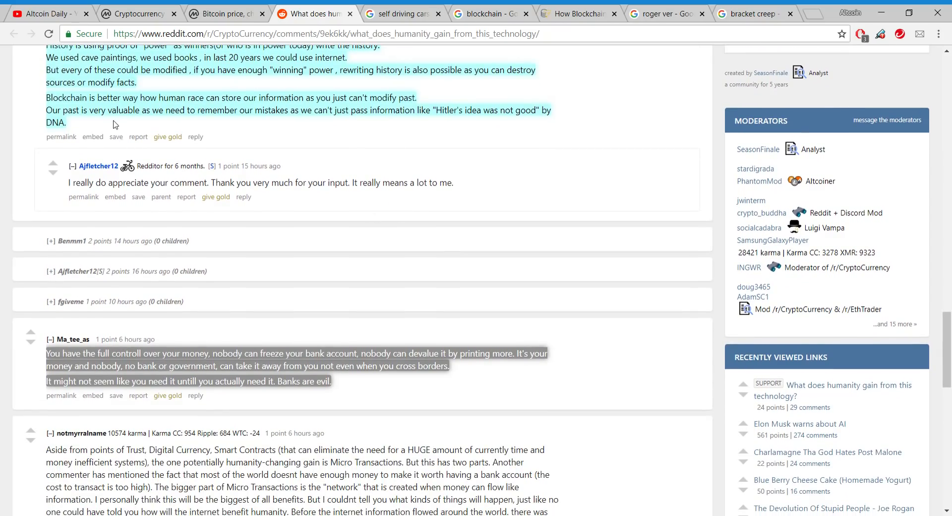
mouse_move(224, 123)
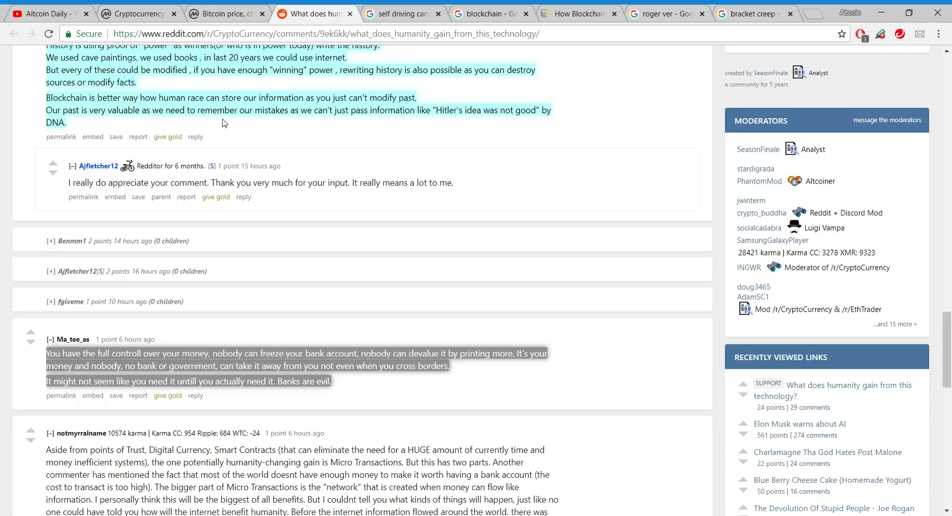
mouse_move(377, 125)
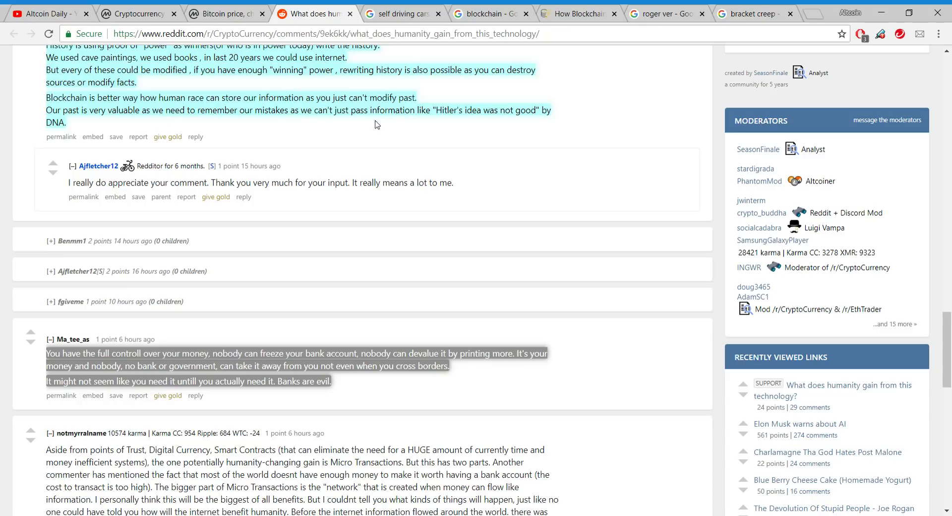
mouse_move(464, 123)
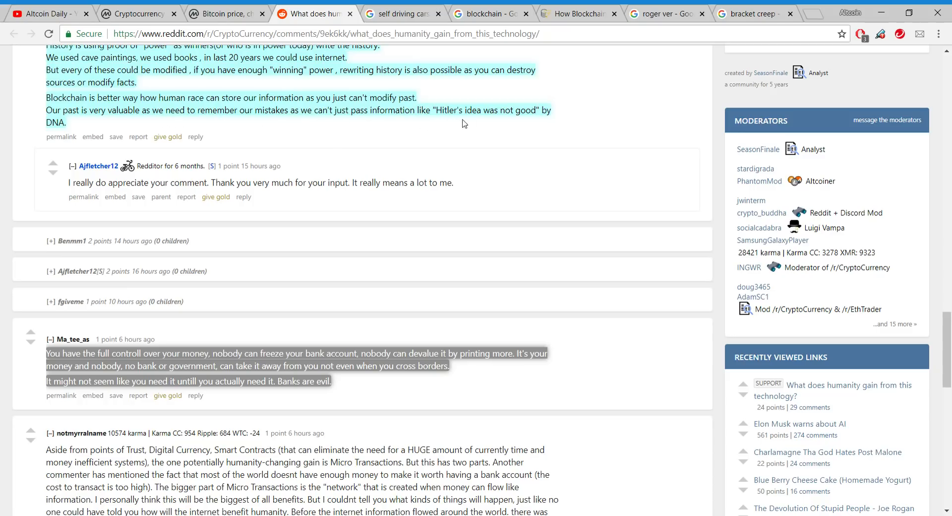
mouse_move(535, 126)
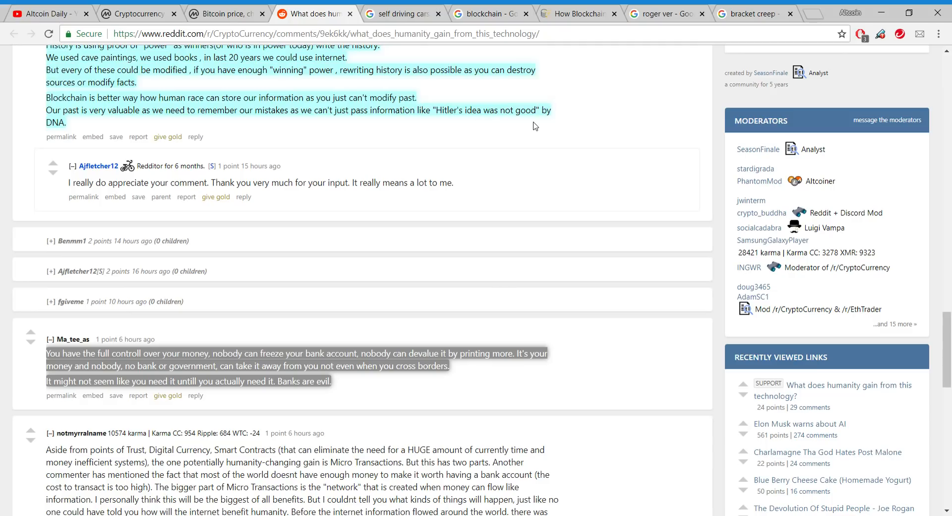
mouse_move(474, 133)
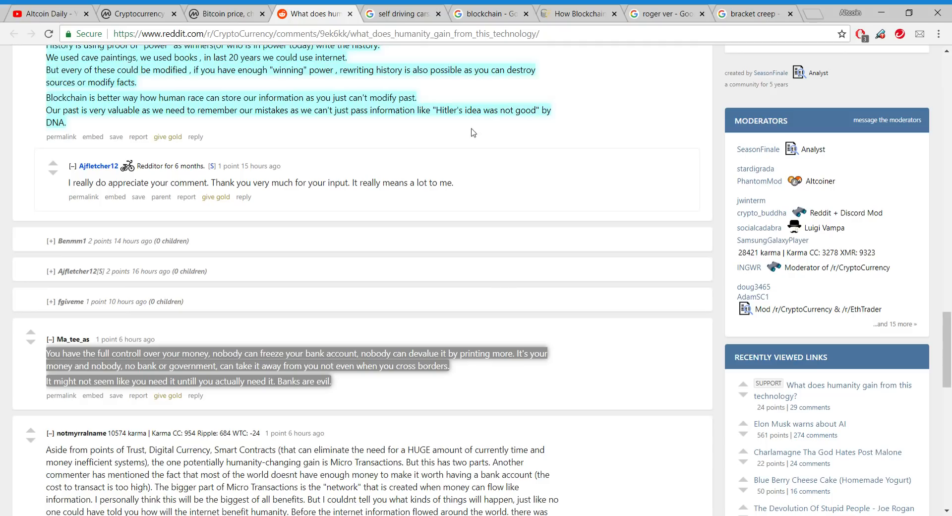
mouse_move(633, 149)
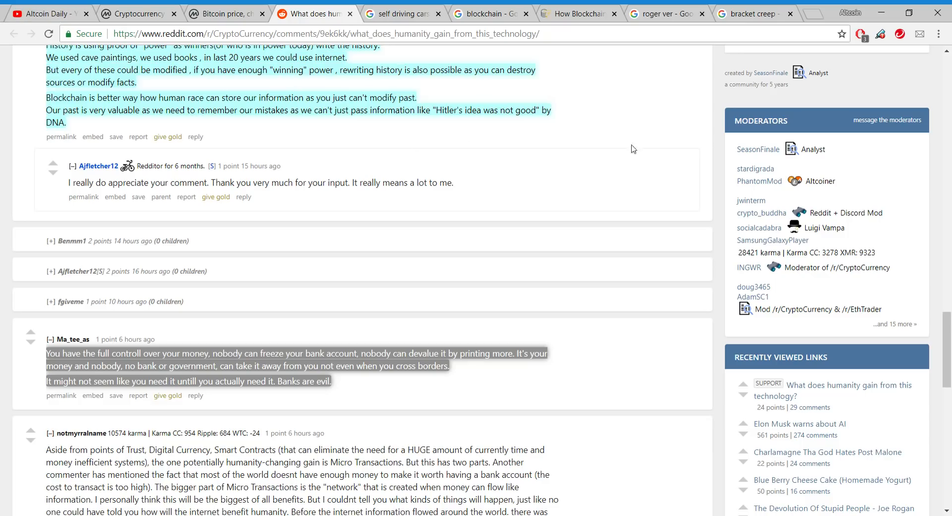
mouse_move(537, 178)
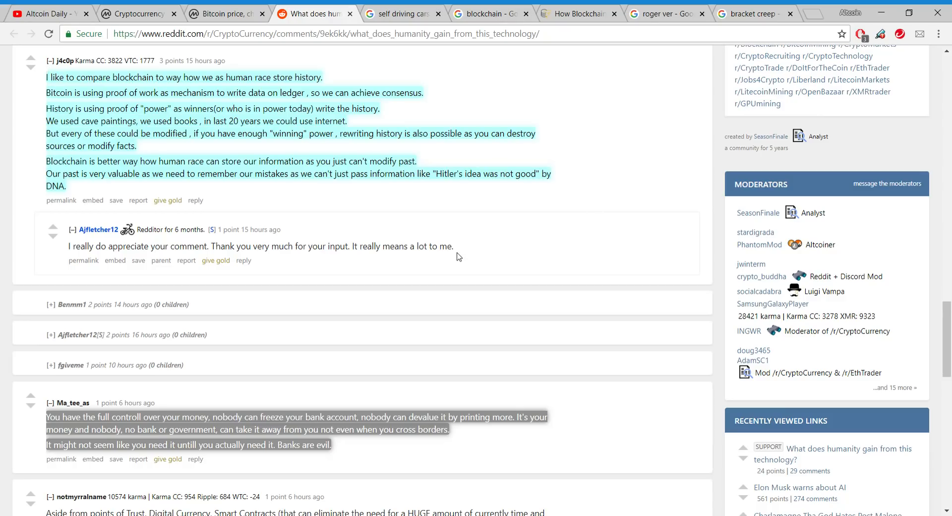
mouse_move(385, 185)
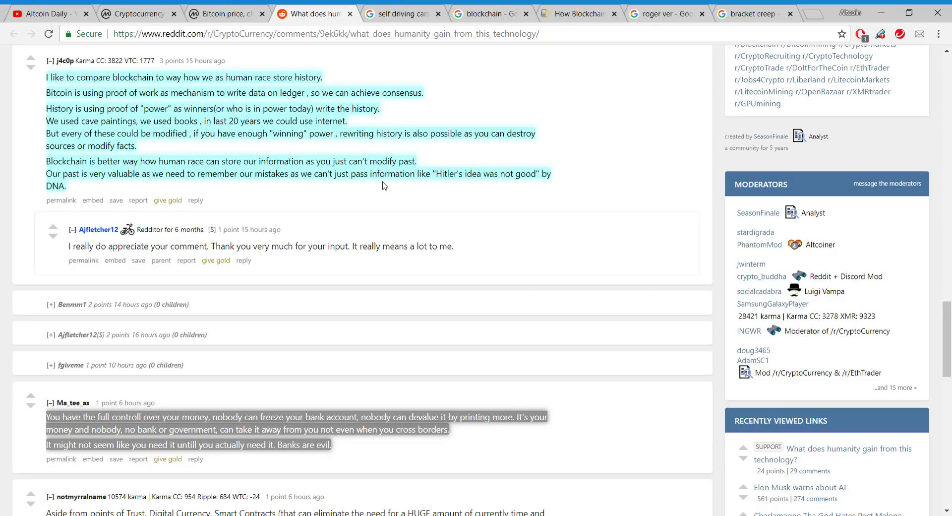
mouse_move(460, 164)
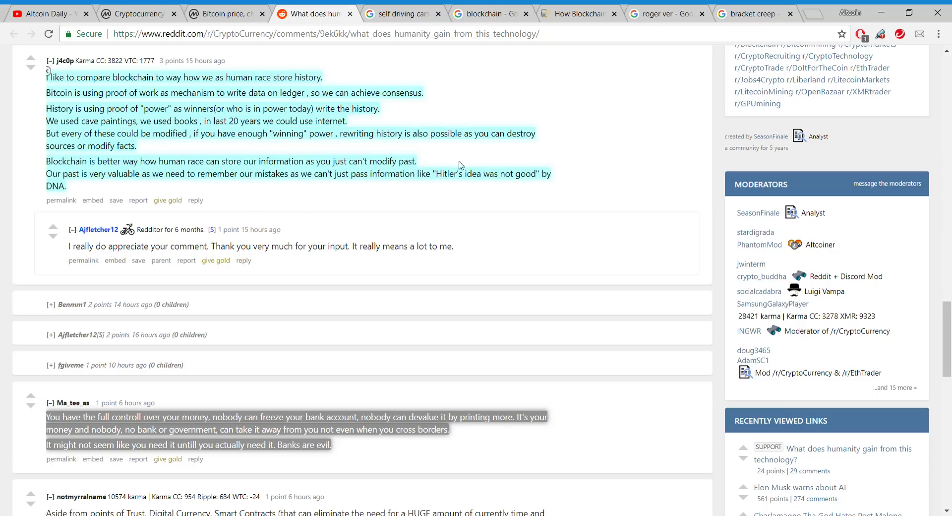
mouse_move(409, 190)
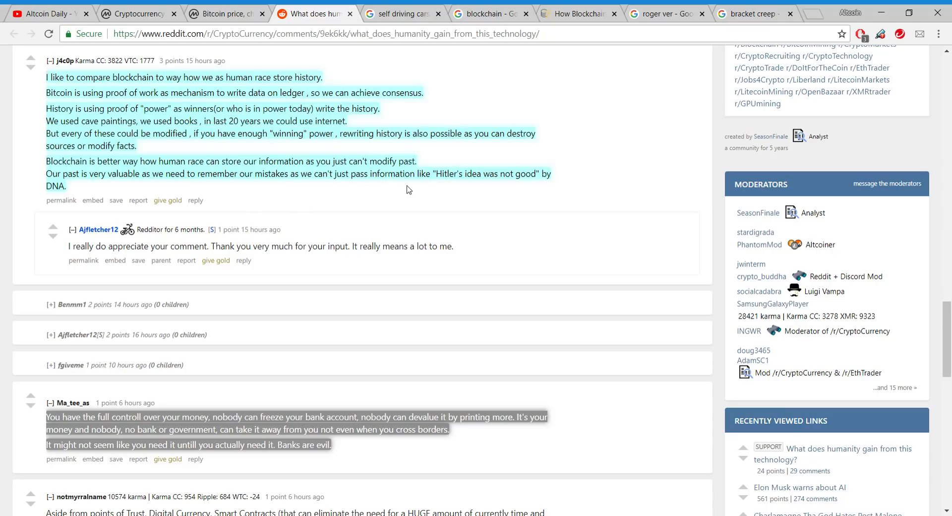
mouse_move(442, 186)
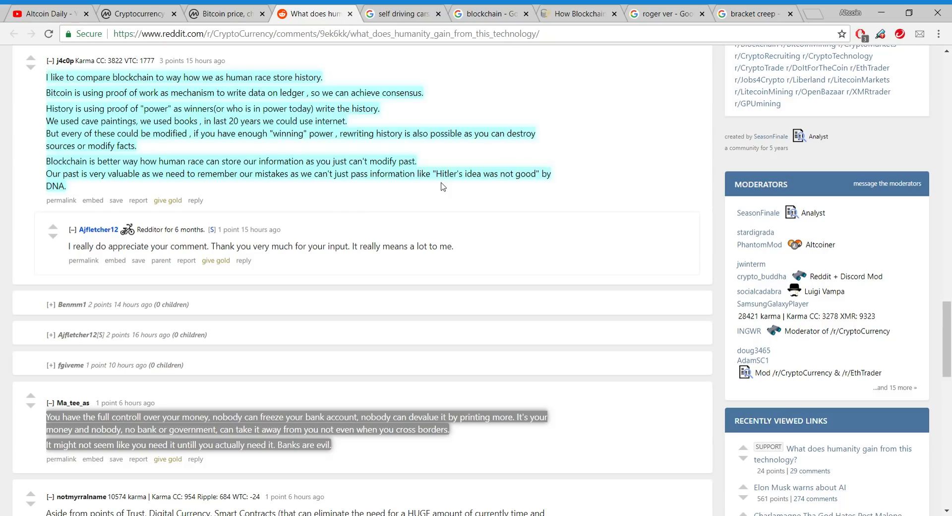
mouse_move(463, 164)
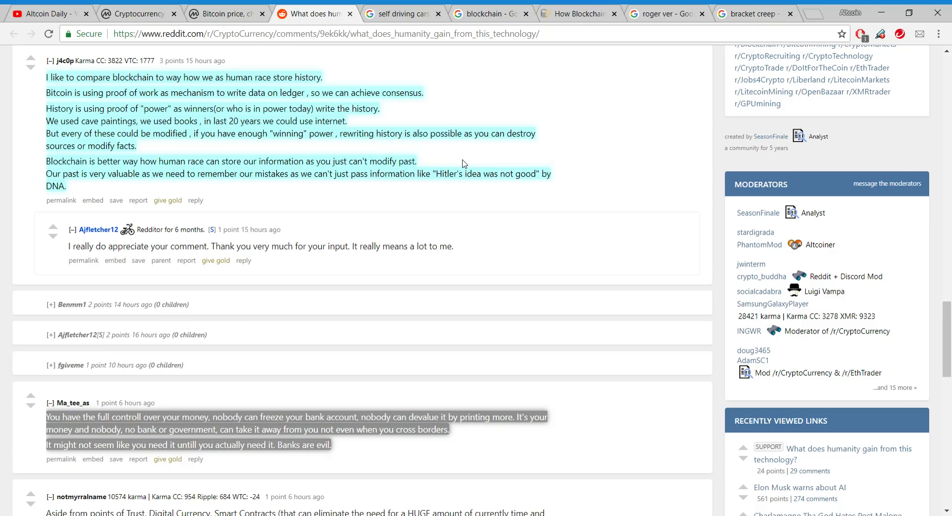
scroll(down, 3)
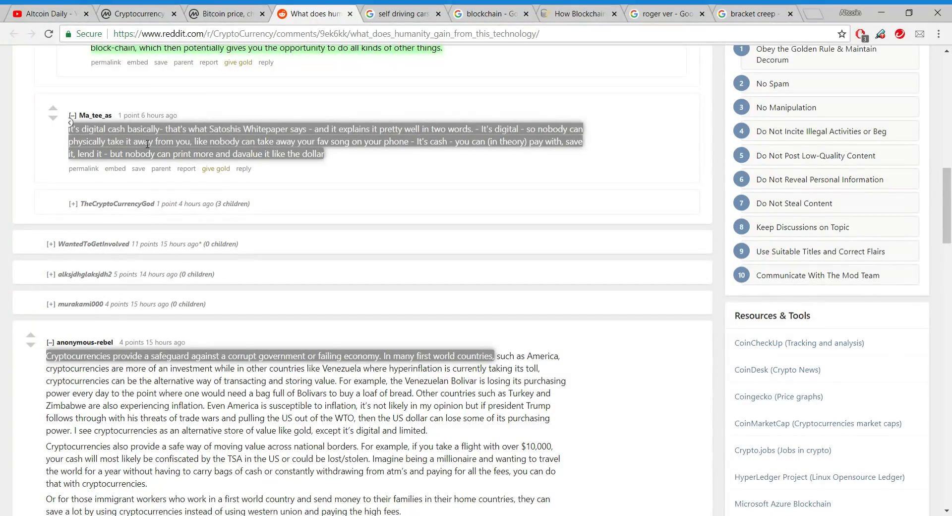
mouse_move(237, 143)
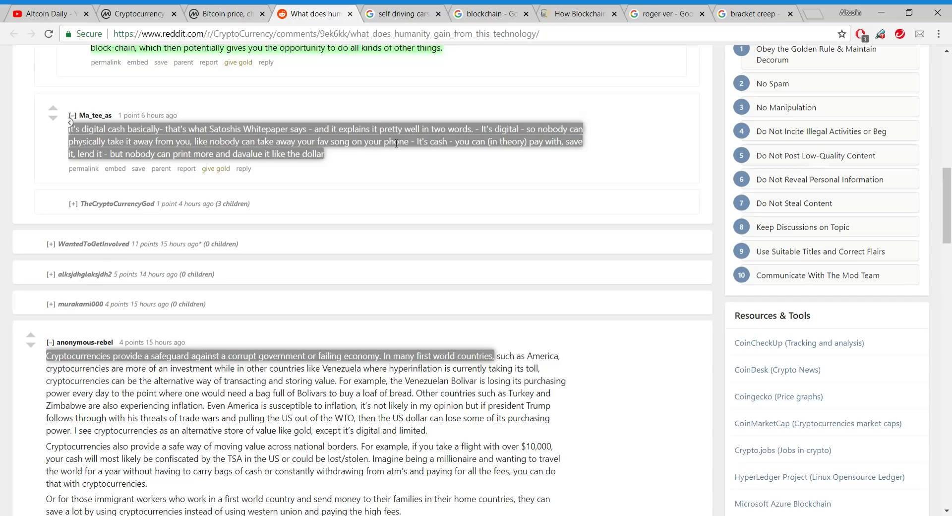
mouse_move(521, 159)
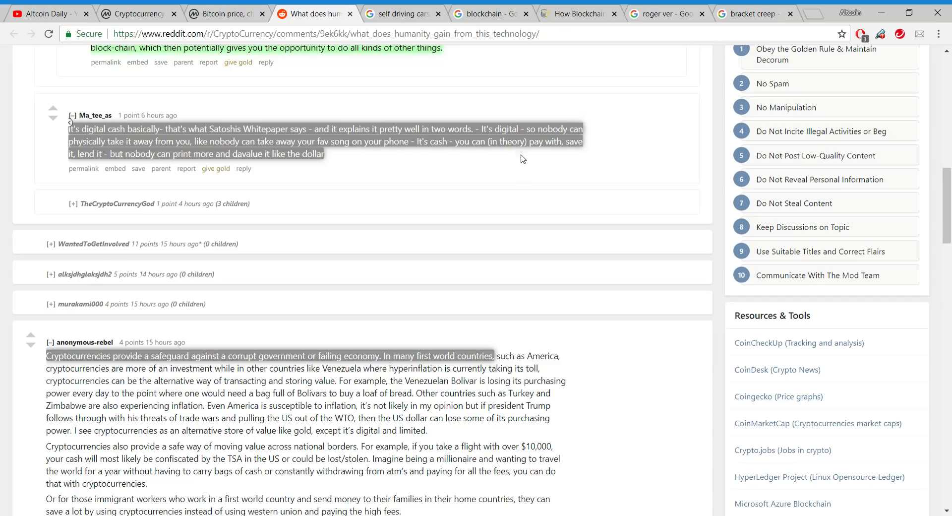
mouse_move(272, 173)
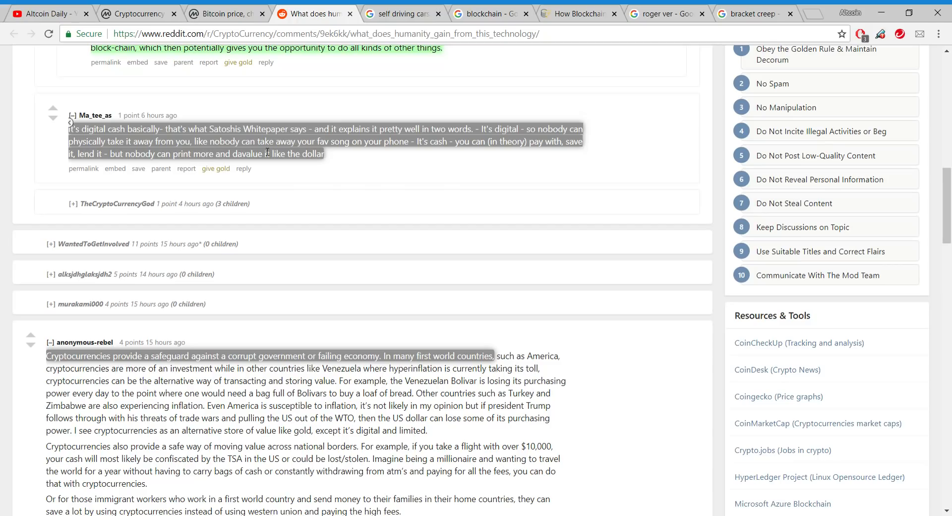
mouse_move(392, 176)
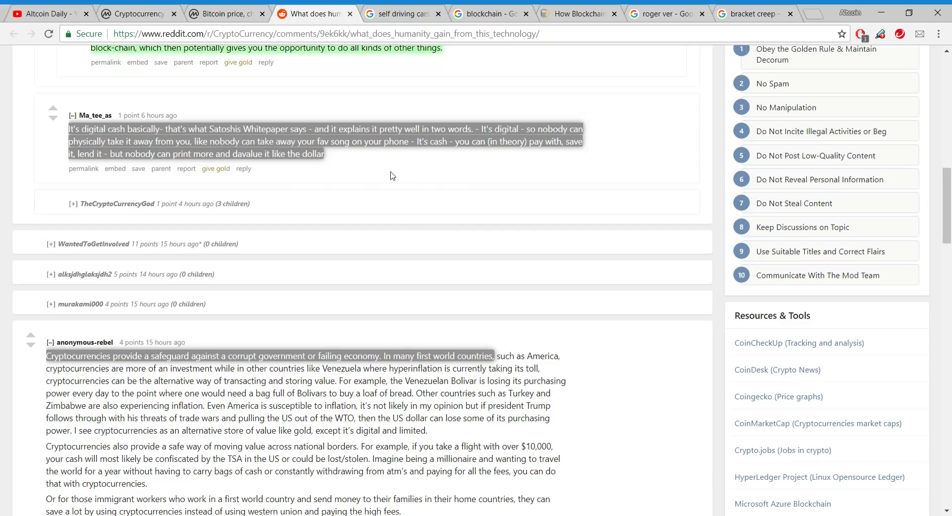
mouse_move(503, 162)
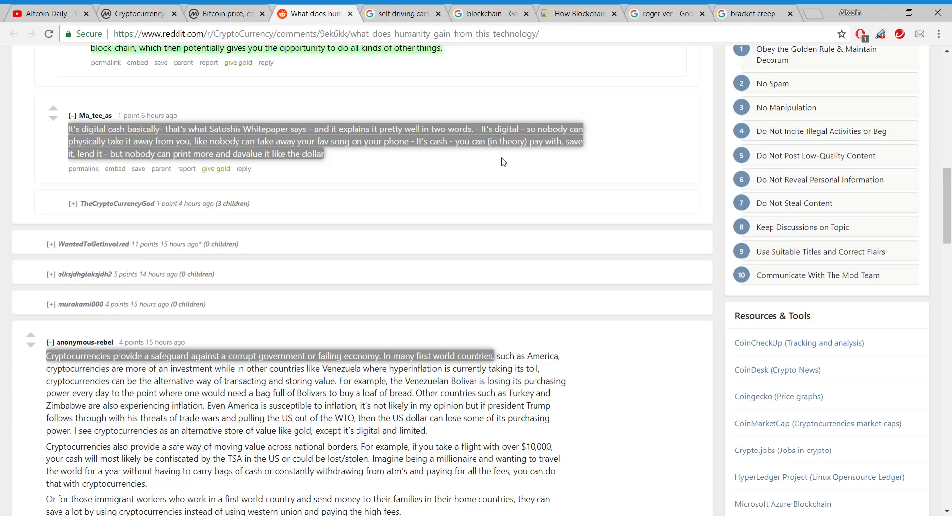
mouse_move(91, 186)
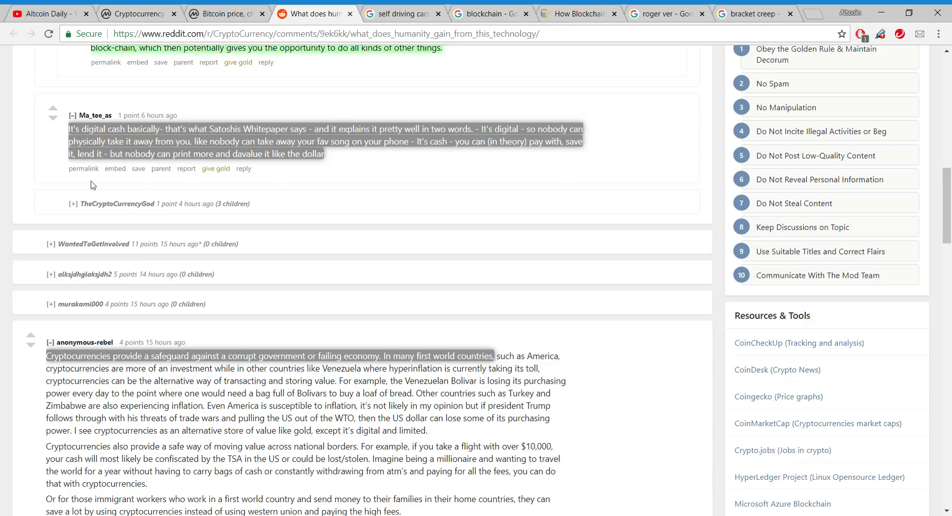
scroll(down, 3)
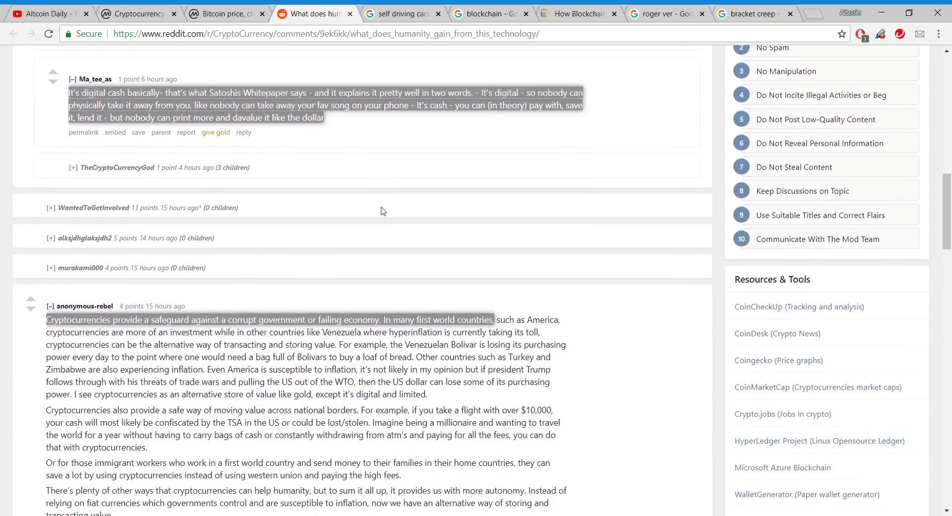
scroll(down, 3)
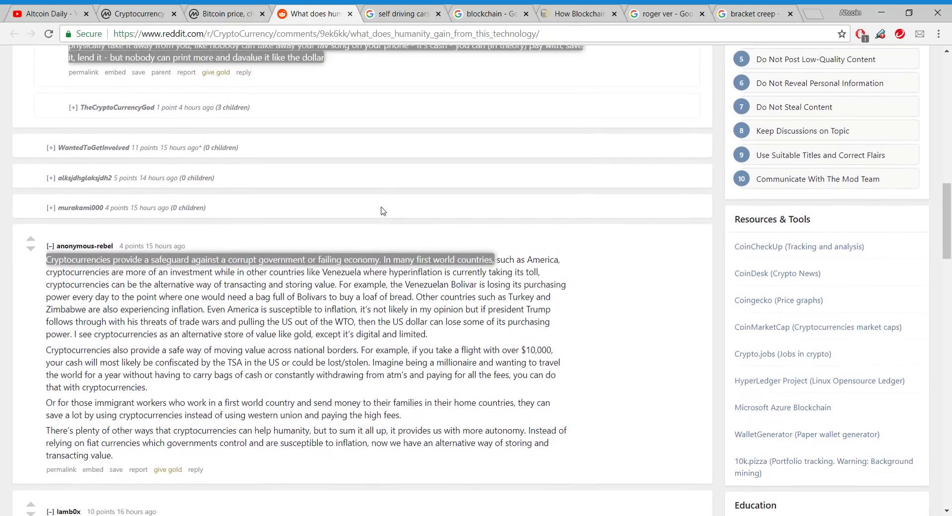
scroll(down, 3)
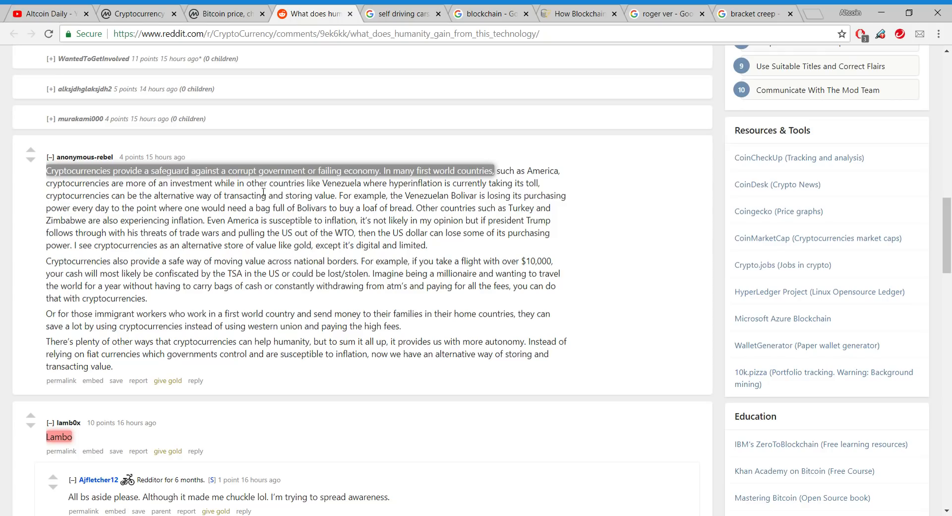
mouse_move(377, 190)
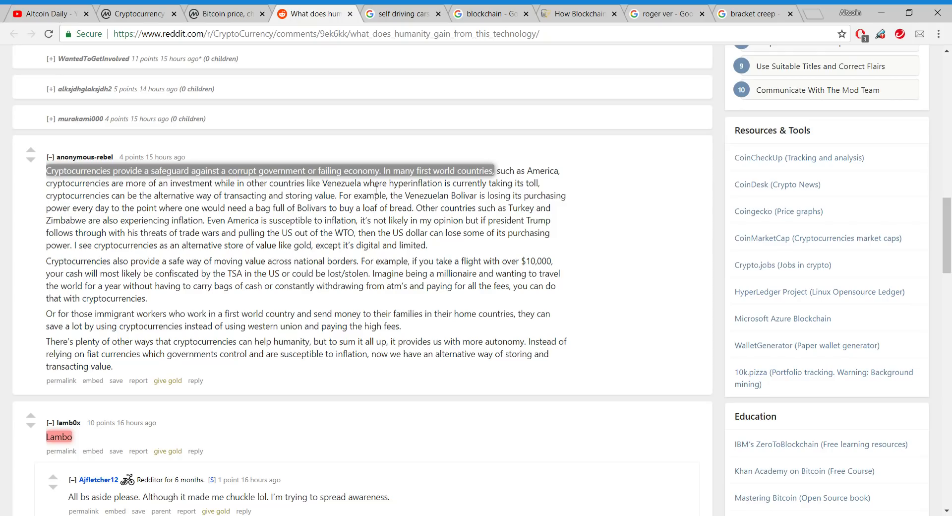
scroll(down, 3)
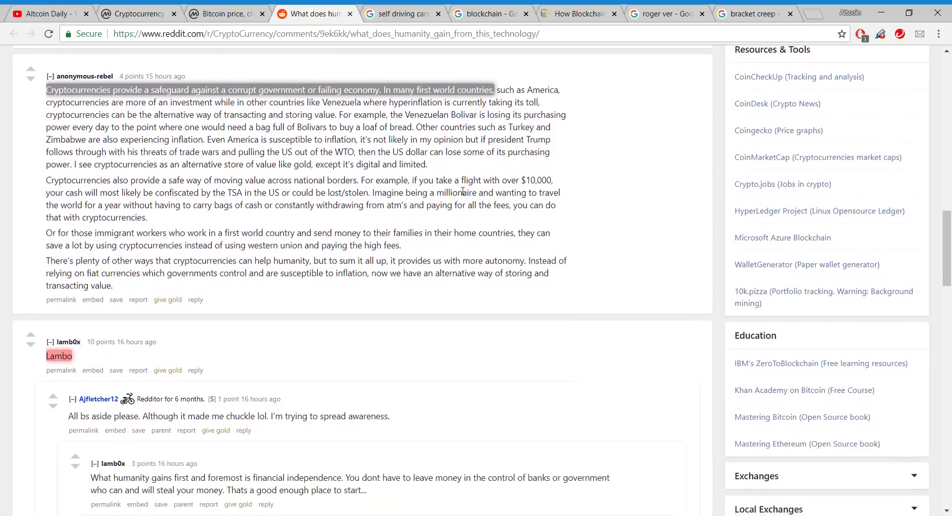
scroll(down, 3)
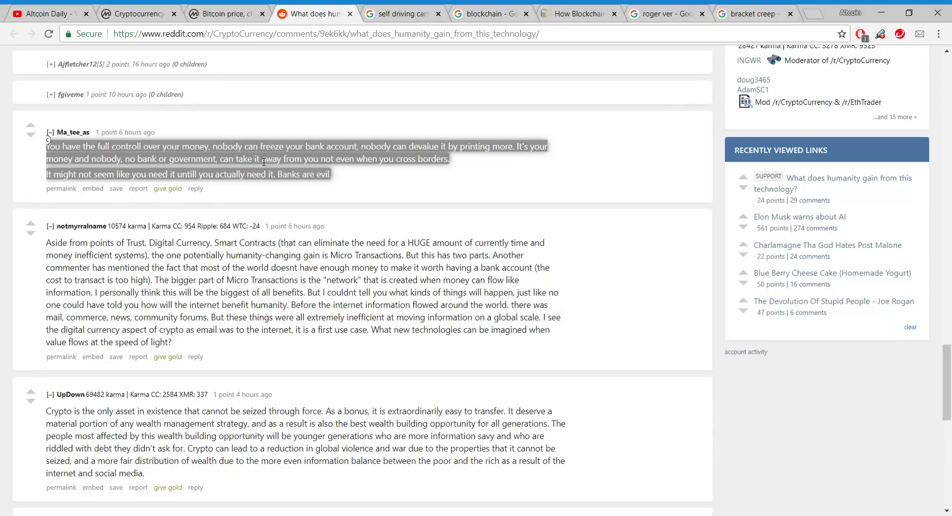
mouse_move(417, 169)
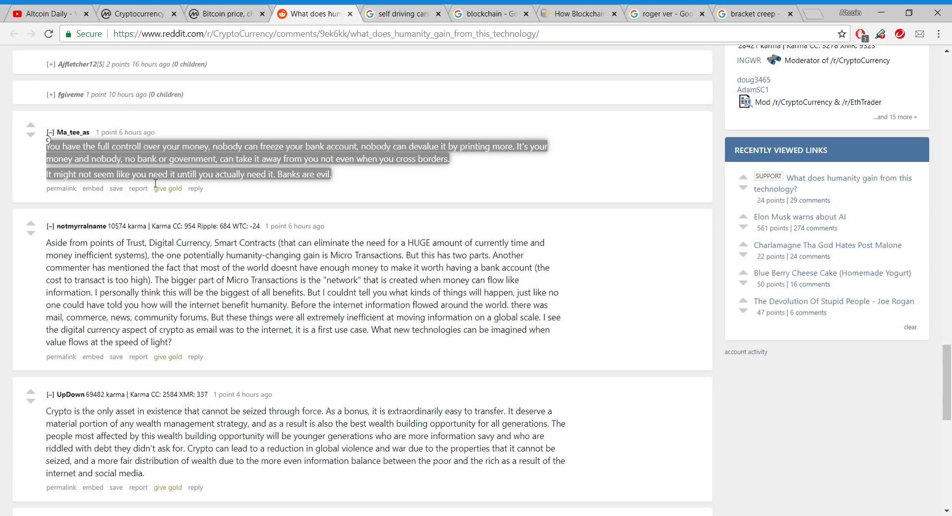
mouse_move(321, 132)
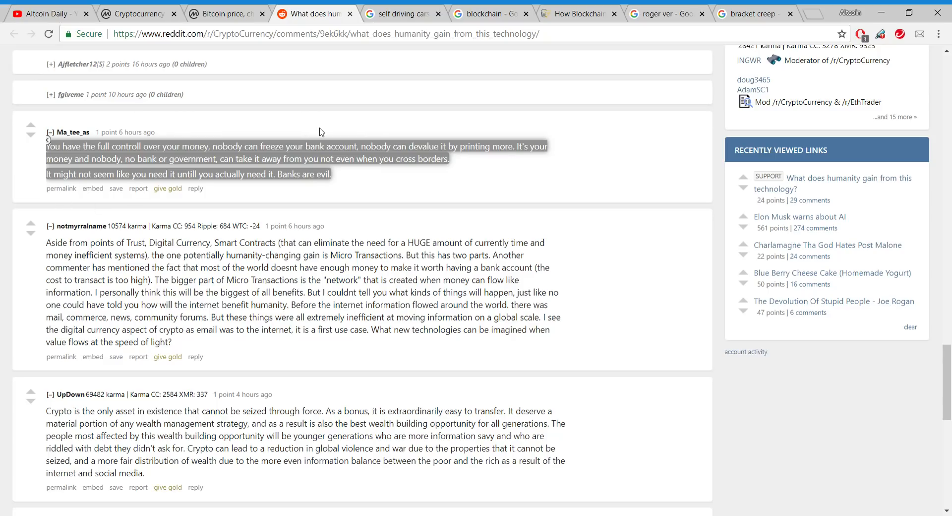
mouse_move(402, 173)
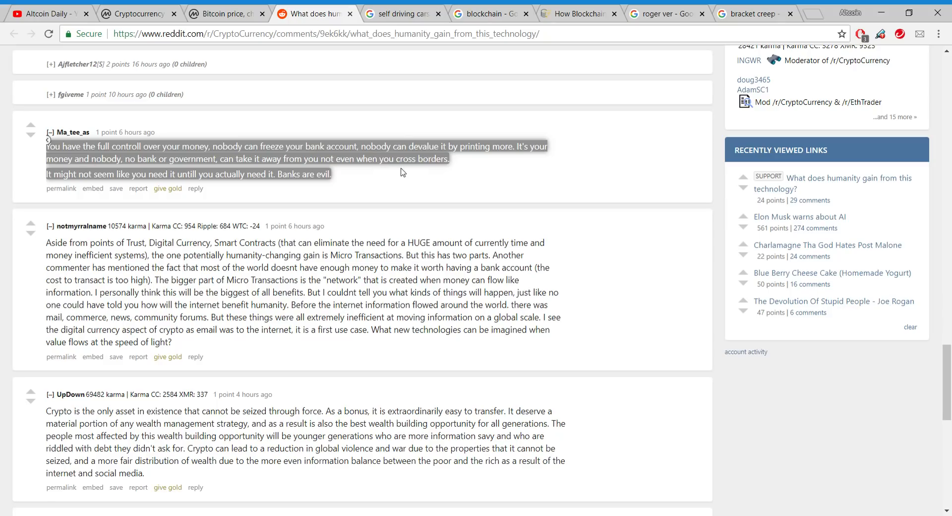
mouse_move(420, 170)
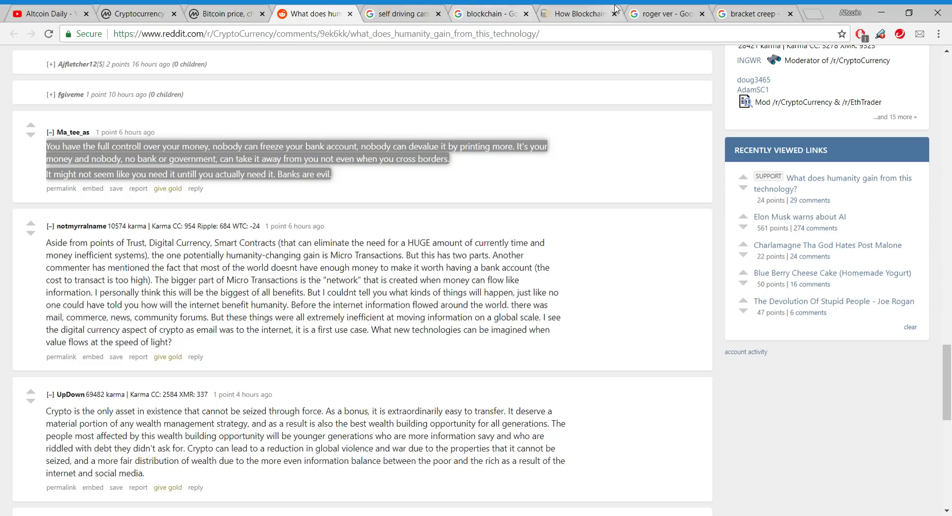
Switch to the Roger Ver Google Images results showing the Investopedia "Bitcoin Jesus" photo enlarged
click(668, 14)
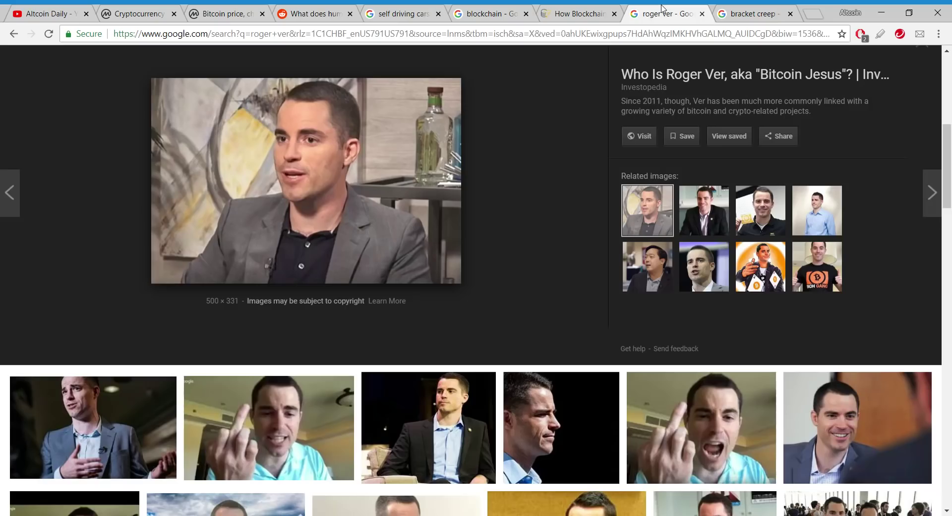
mouse_move(559, 169)
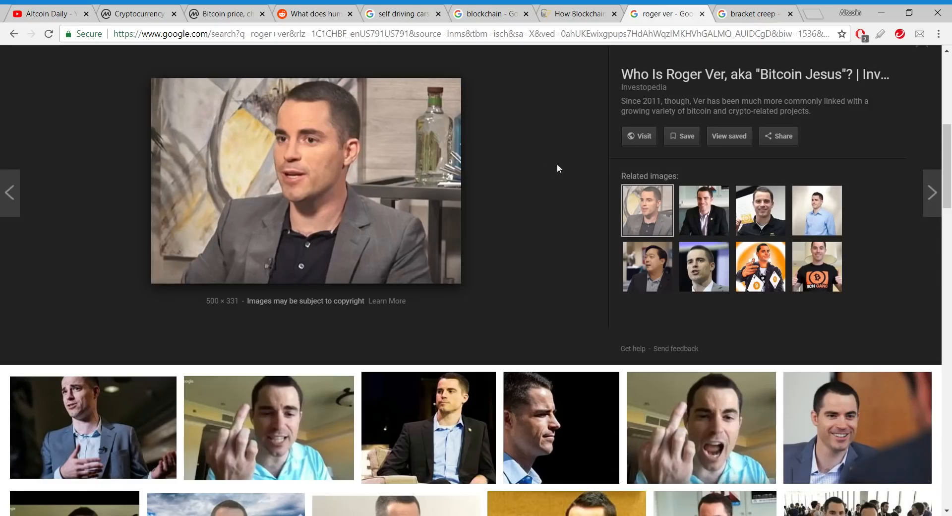
mouse_move(547, 168)
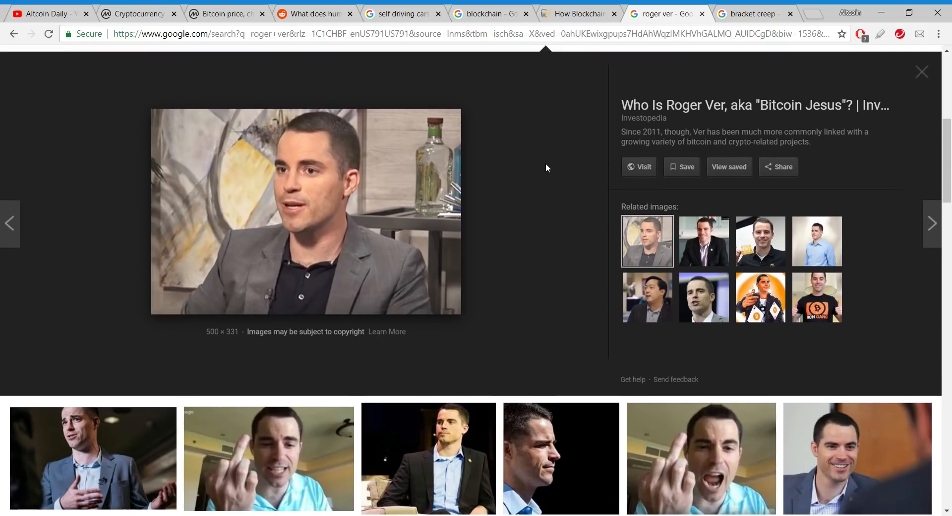
mouse_move(534, 173)
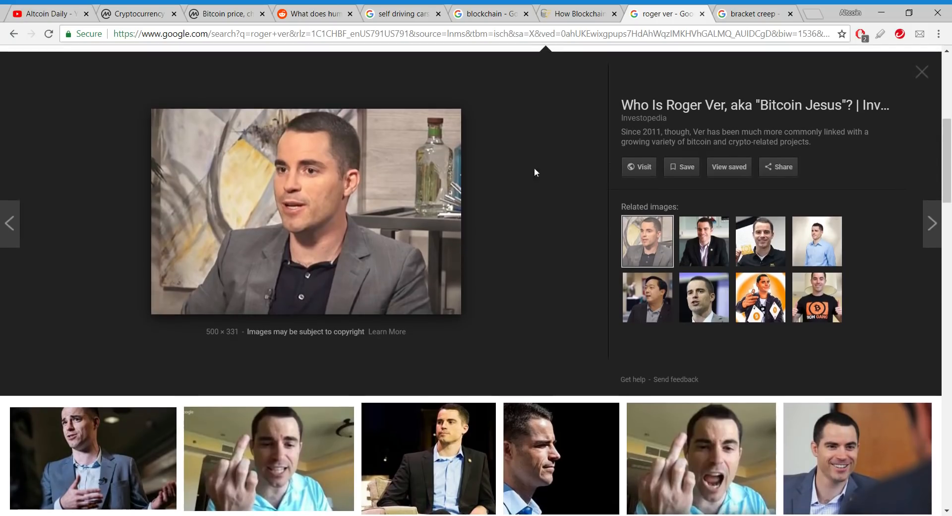
mouse_move(493, 195)
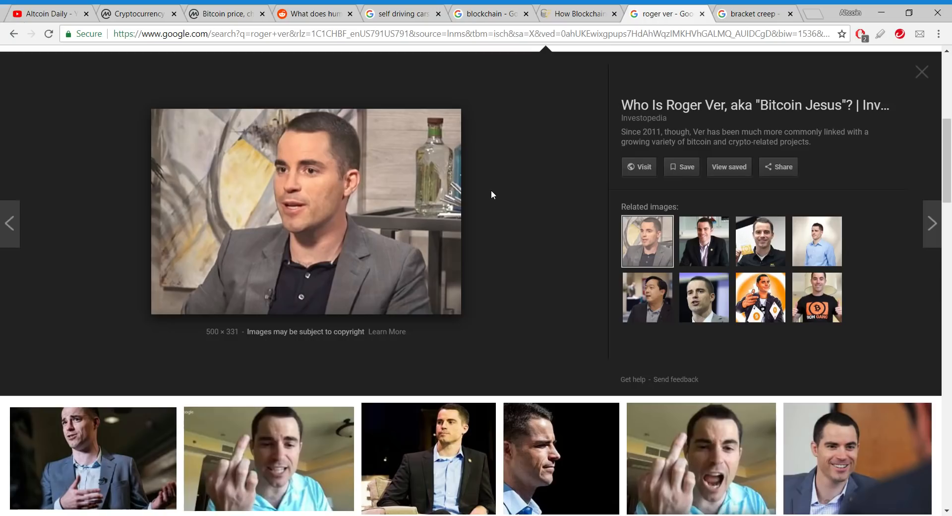
mouse_move(476, 203)
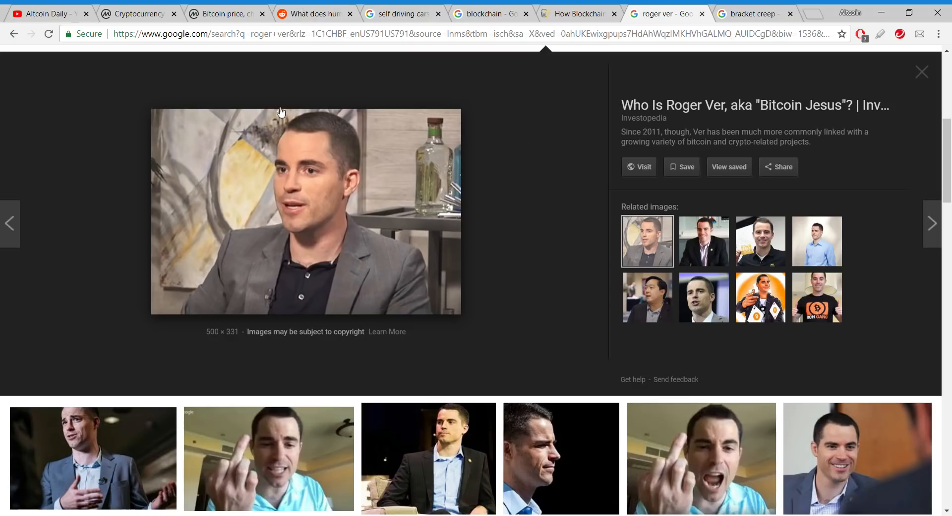
mouse_move(403, 145)
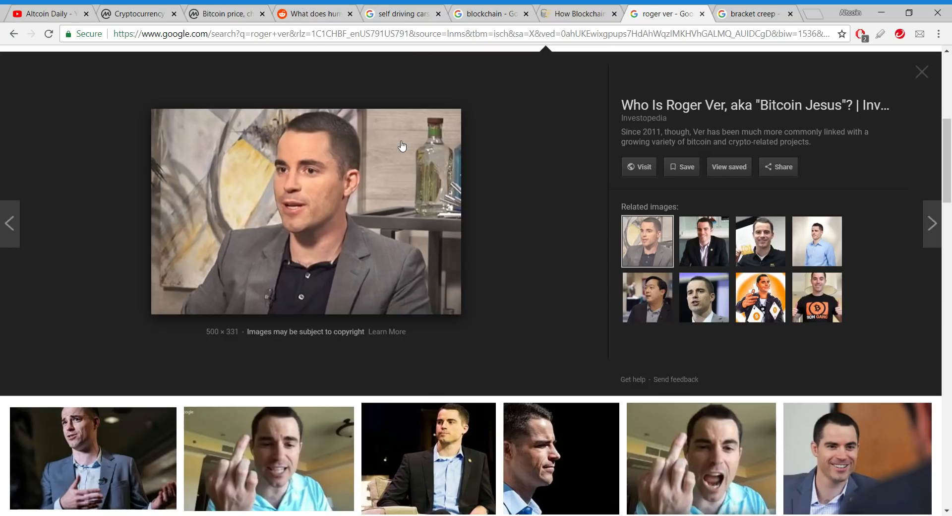
mouse_move(374, 165)
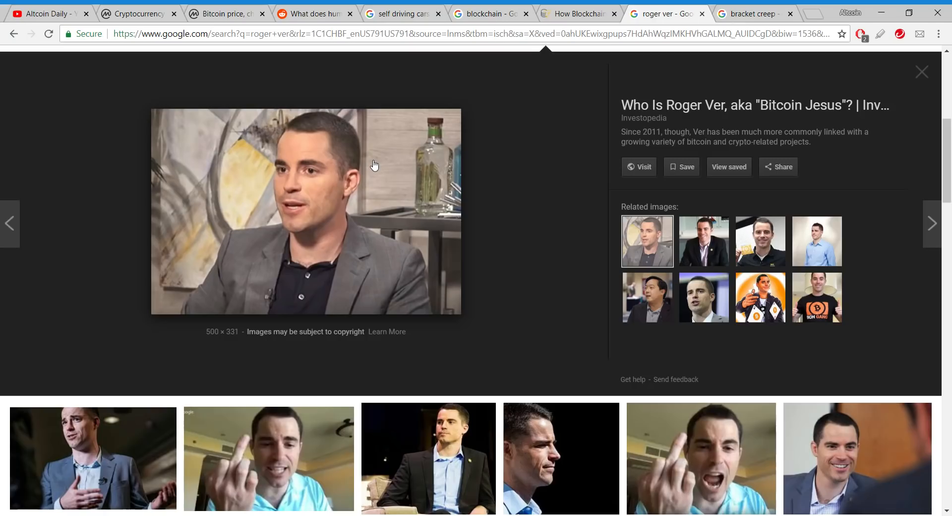
mouse_move(309, 168)
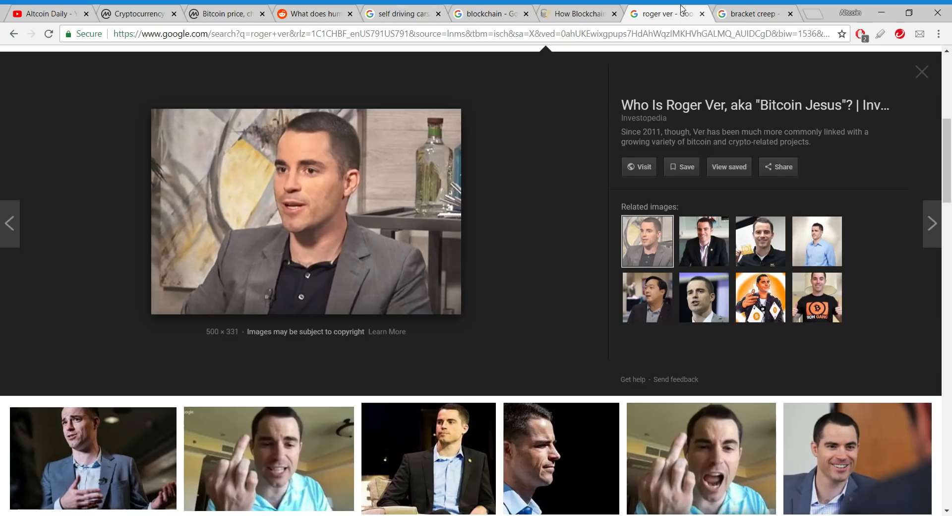
click(750, 13)
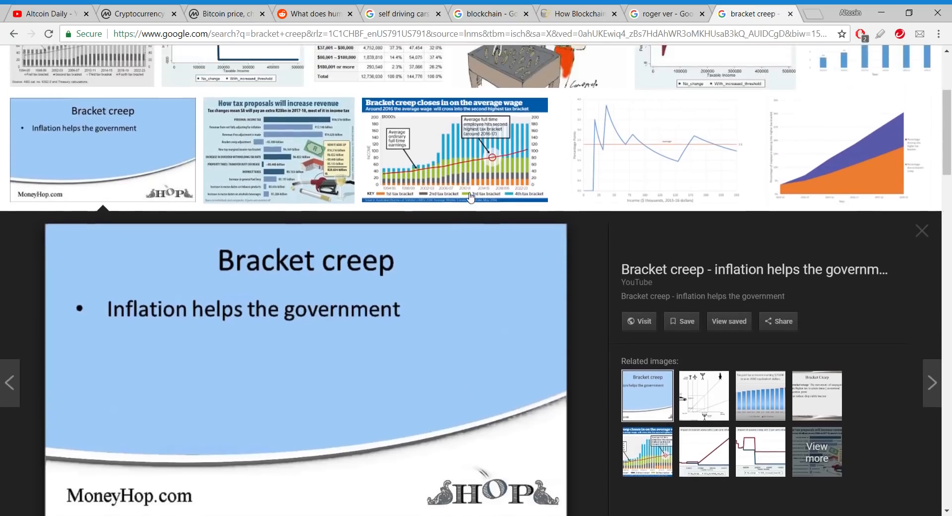
scroll(down, 3)
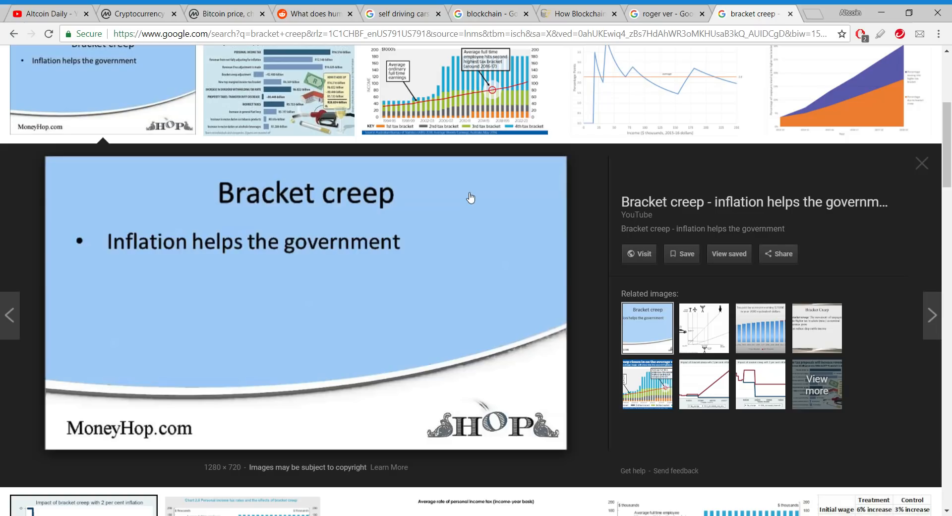
mouse_move(238, 218)
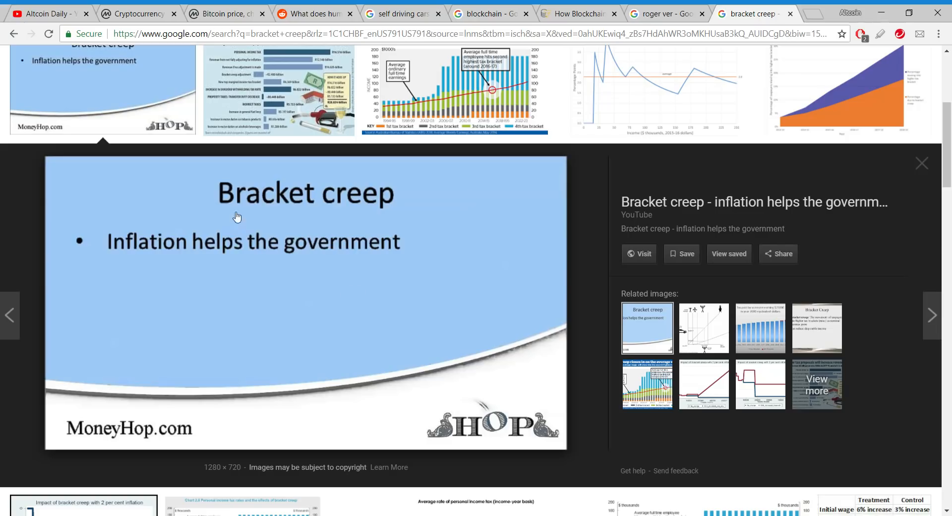
mouse_move(401, 212)
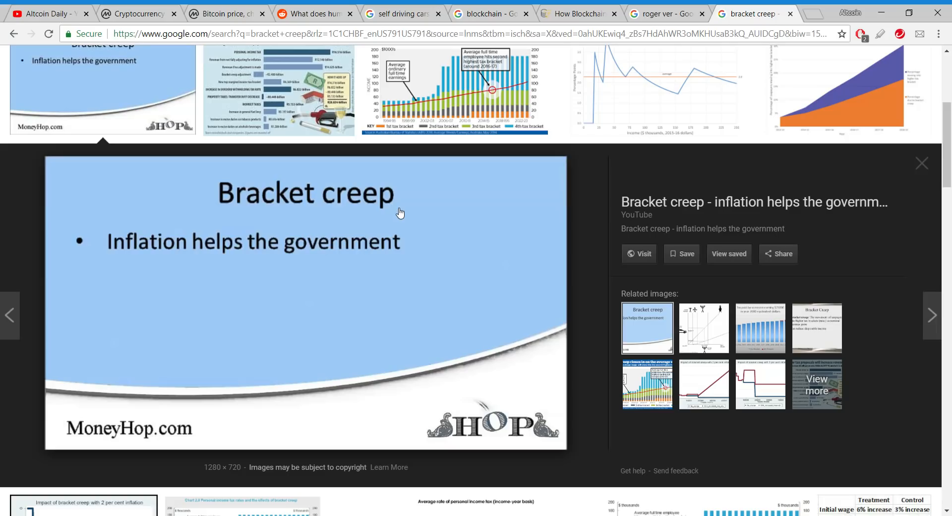
mouse_move(255, 166)
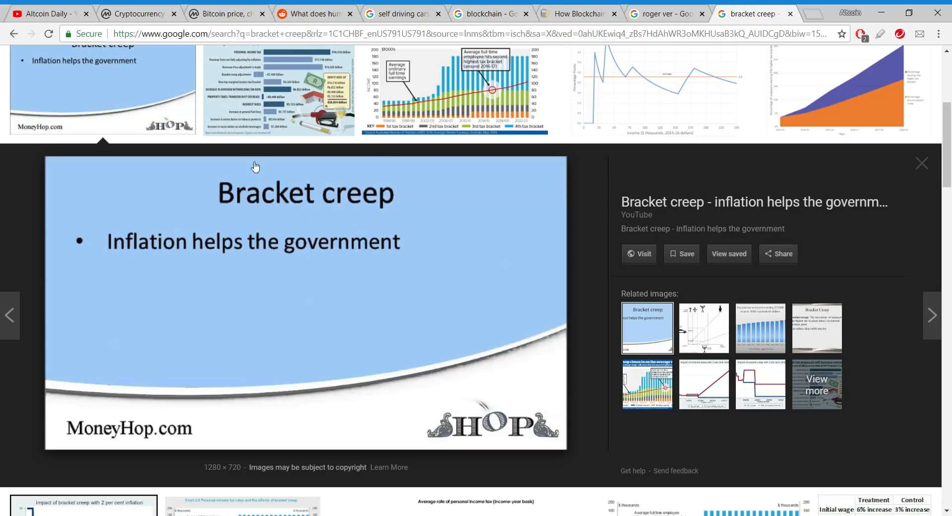
mouse_move(355, 274)
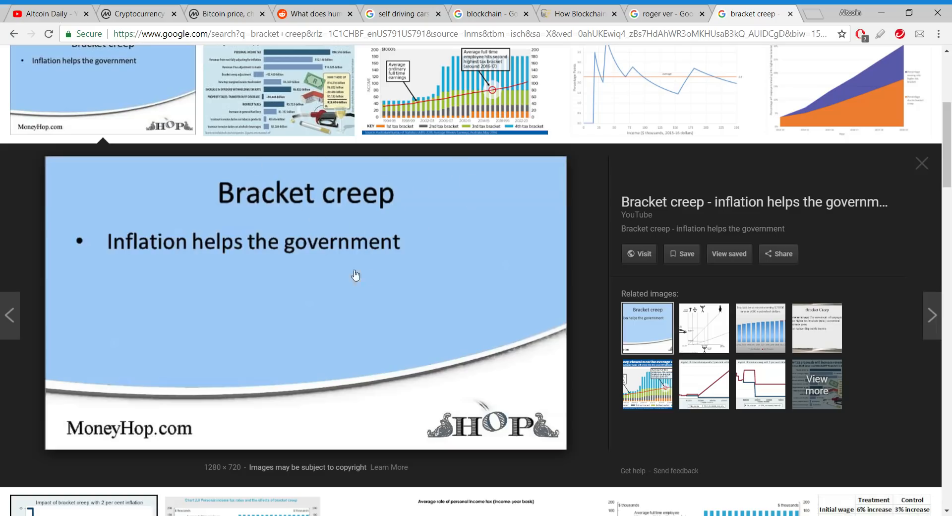
mouse_move(427, 239)
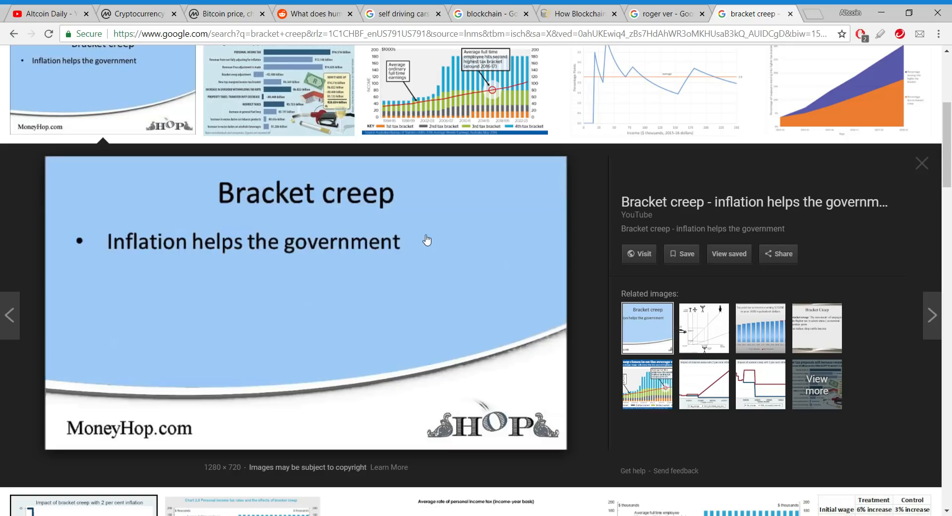
mouse_move(270, 172)
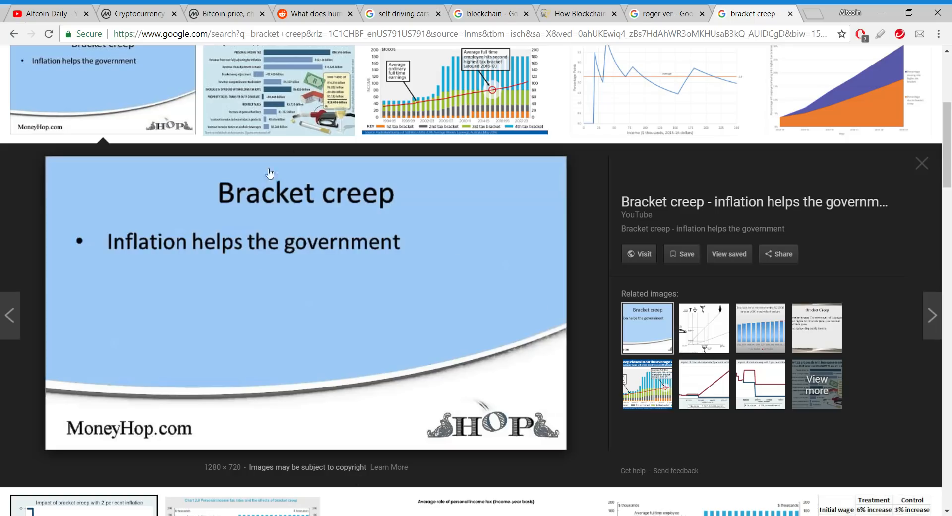
mouse_move(378, 146)
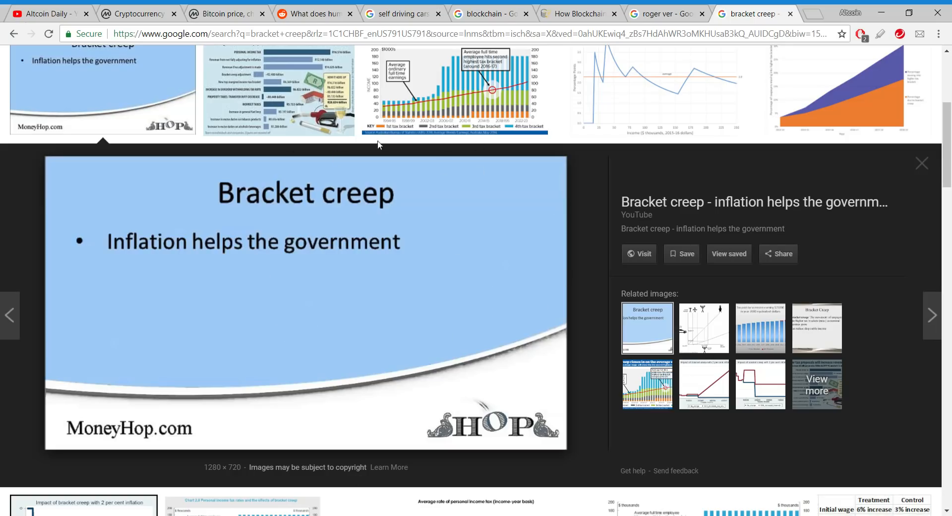
mouse_move(446, 255)
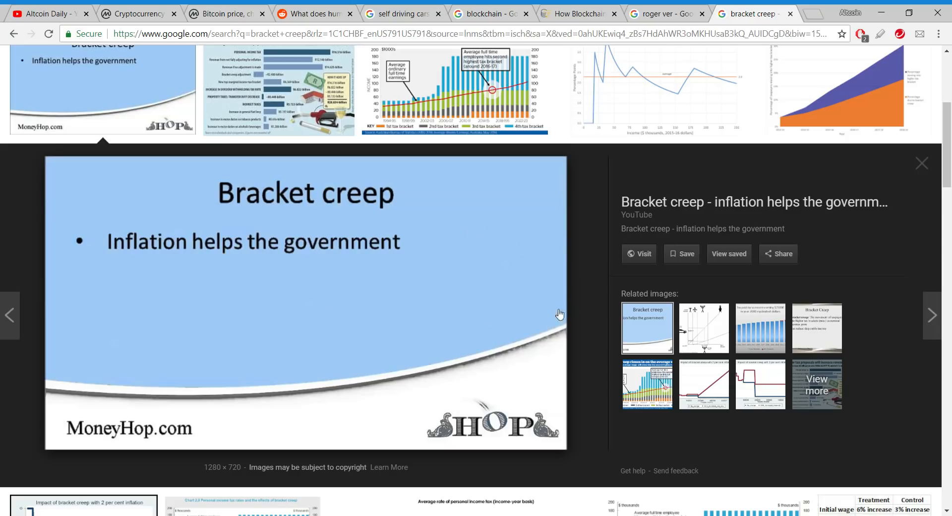
mouse_move(537, 334)
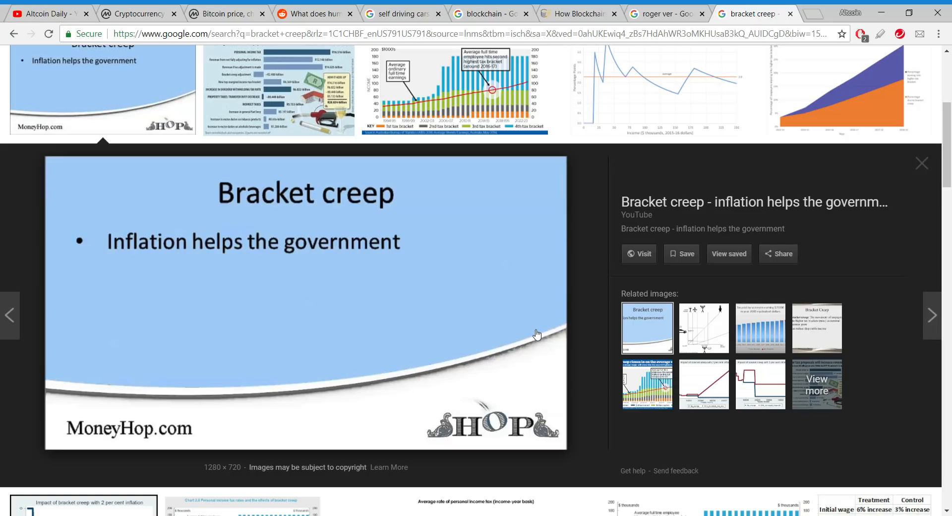
mouse_move(344, 340)
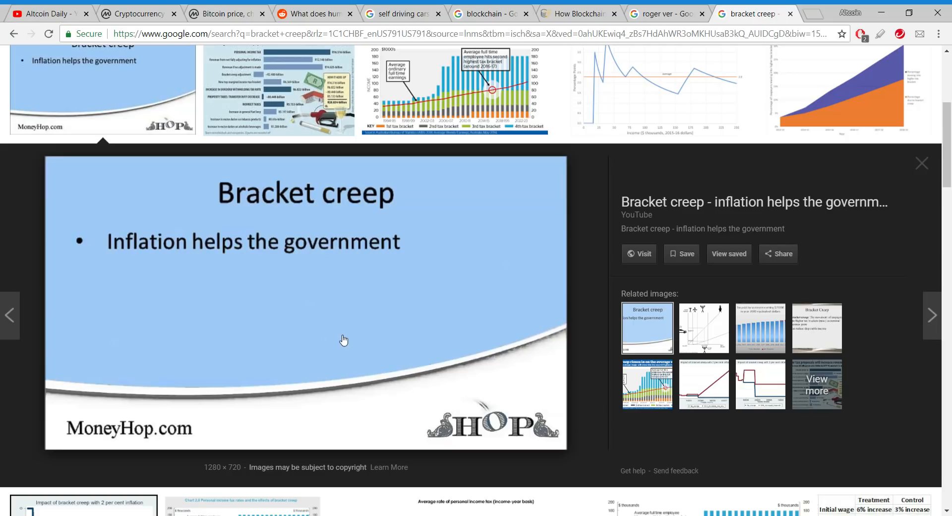
mouse_move(348, 279)
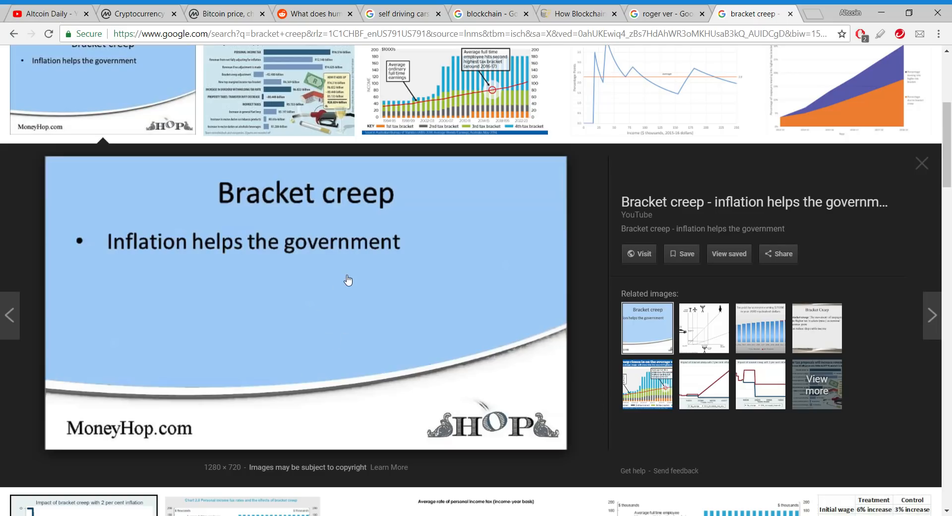
mouse_move(339, 380)
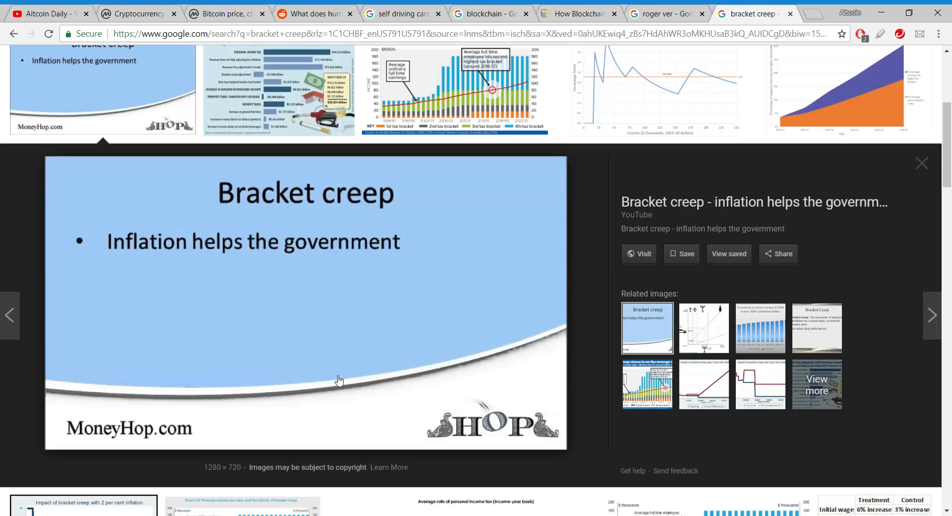
mouse_move(333, 379)
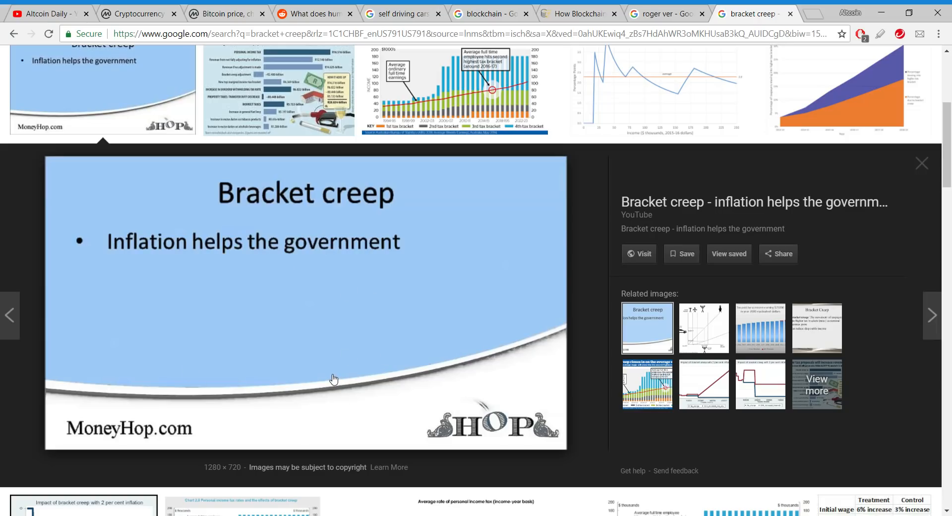
mouse_move(331, 336)
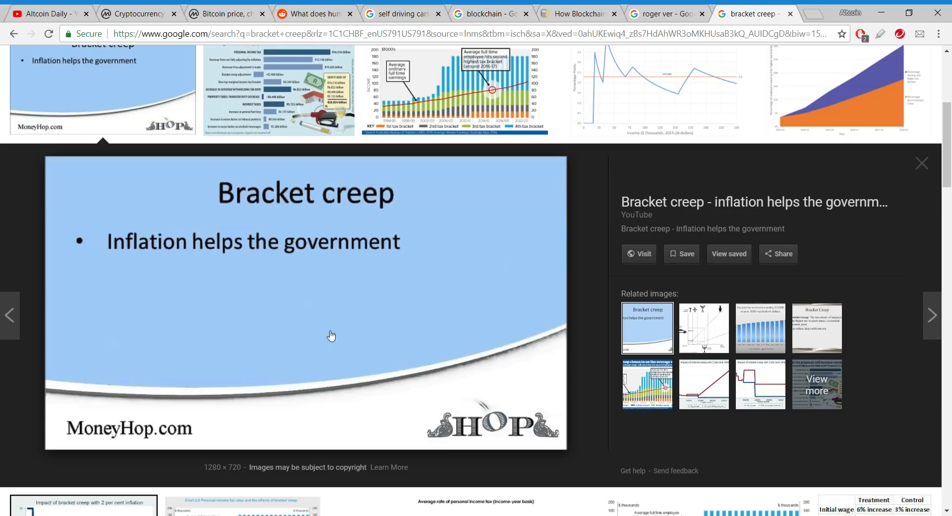
mouse_move(329, 394)
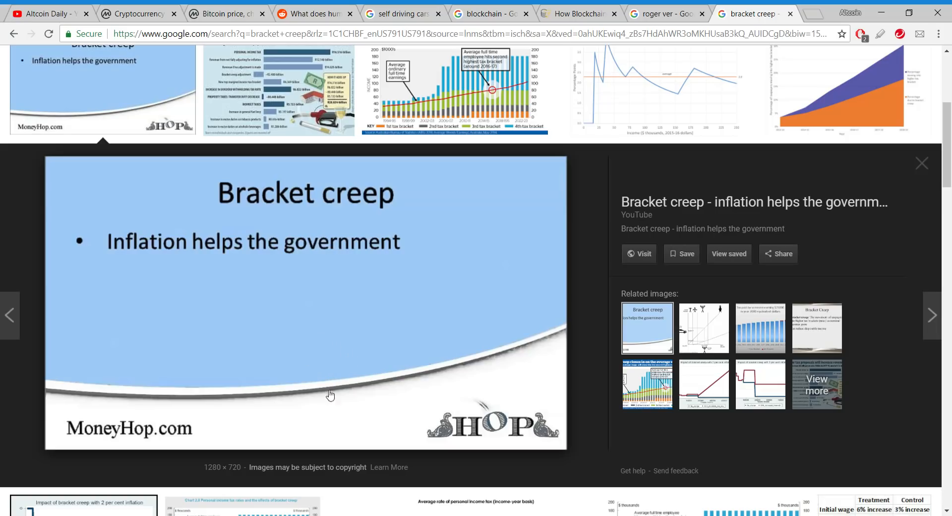
mouse_move(339, 369)
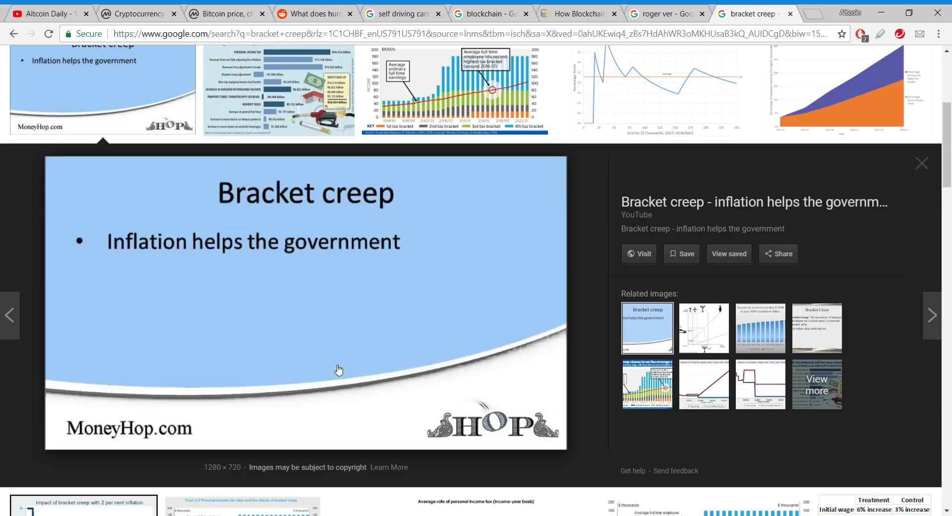
mouse_move(430, 321)
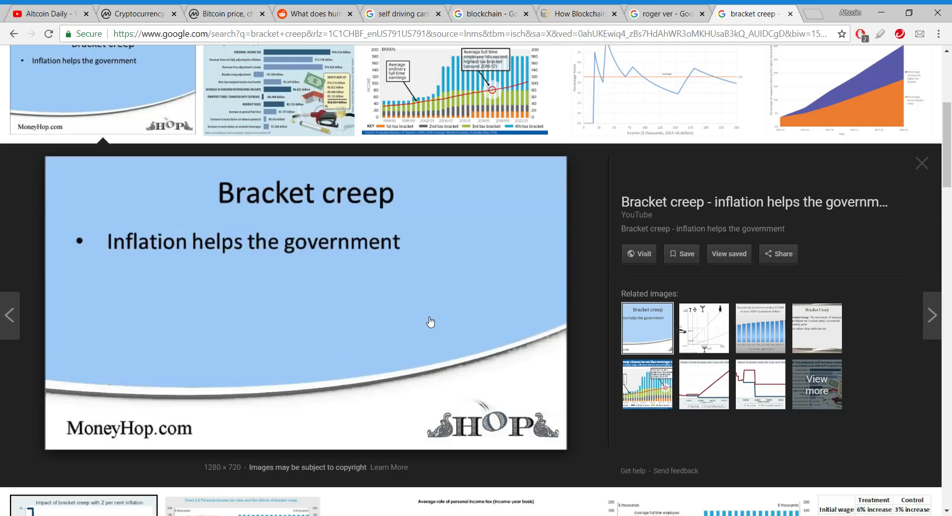
mouse_move(302, 272)
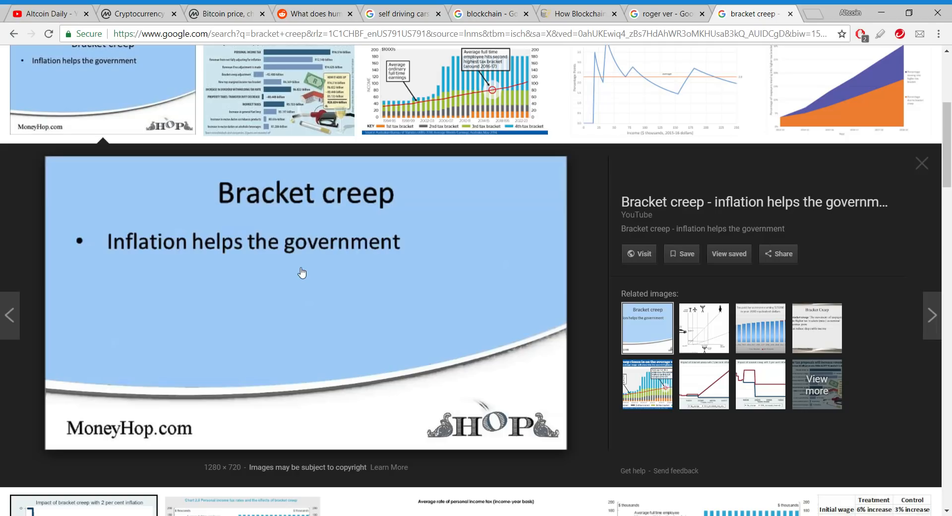
Review CoinMarketCap's Top 100 table back to the top, then return to the Reddit humanity-gains thread
click(140, 14)
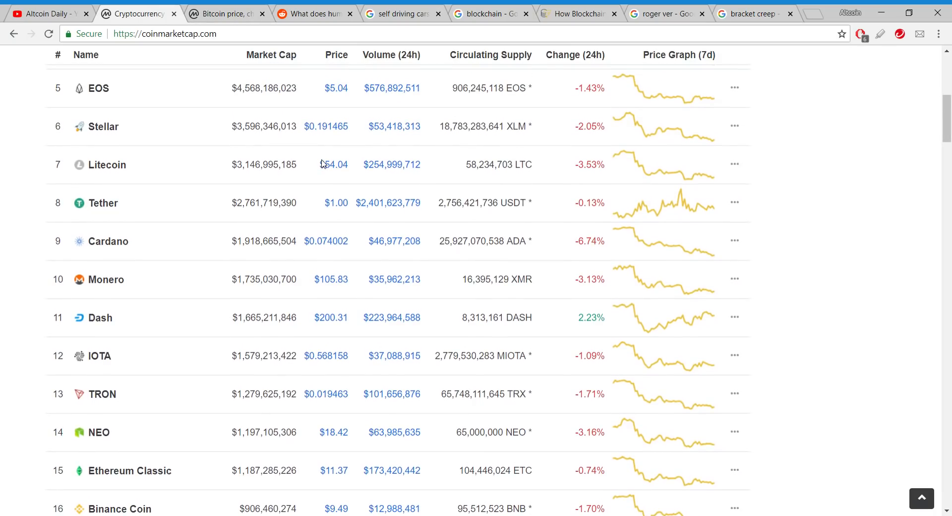
scroll(up, 3)
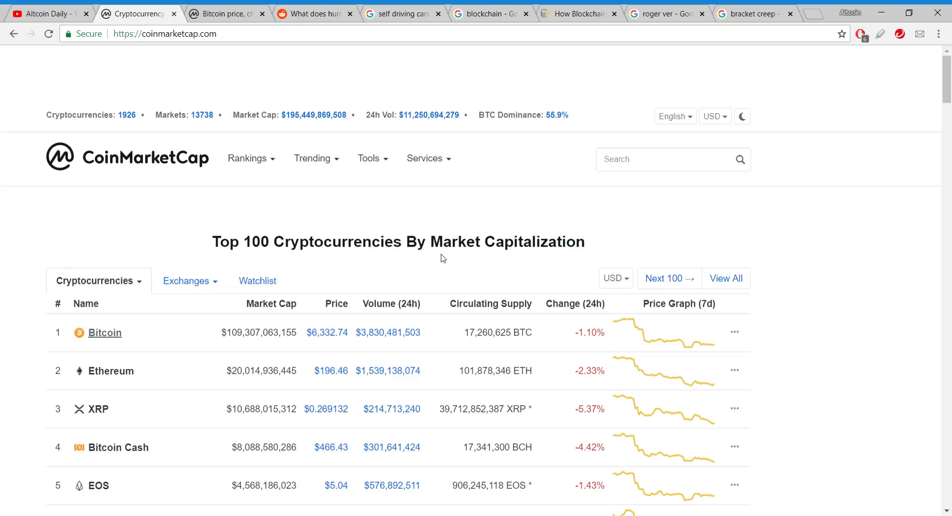
mouse_move(642, 415)
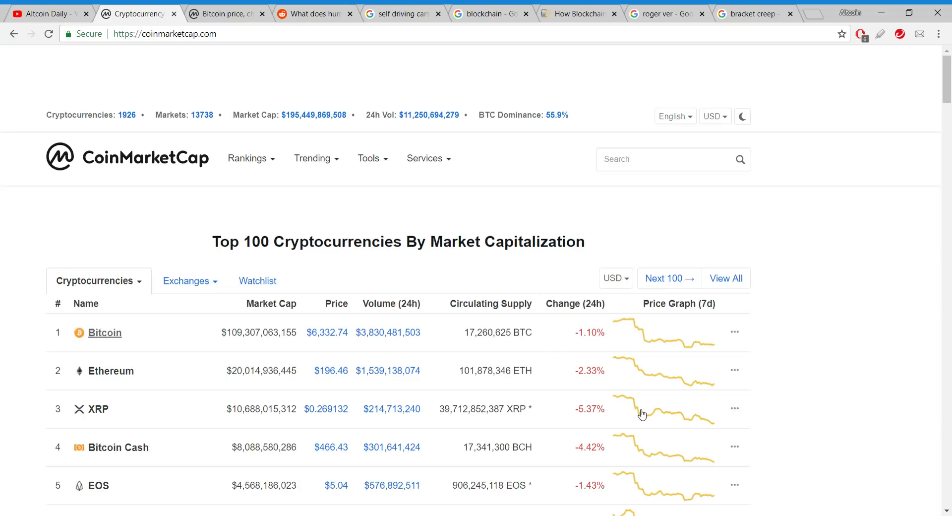
mouse_move(427, 201)
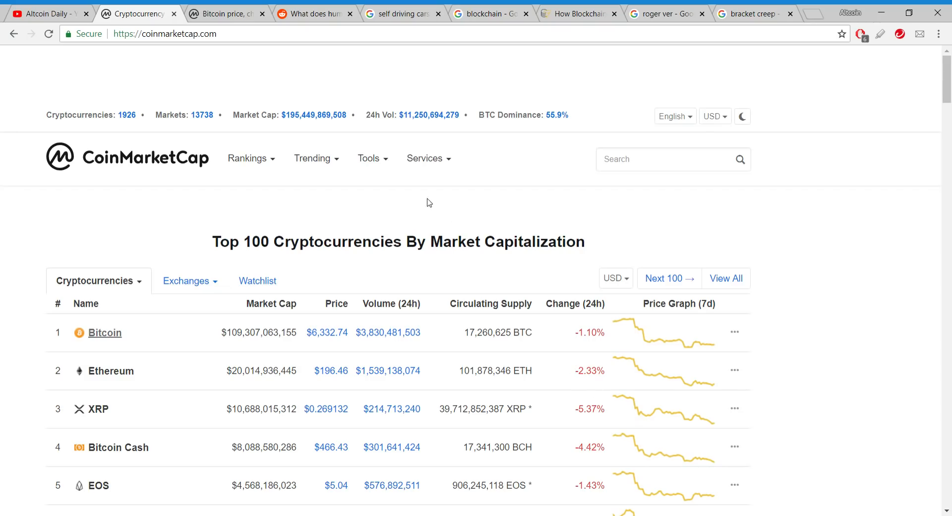
click(317, 14)
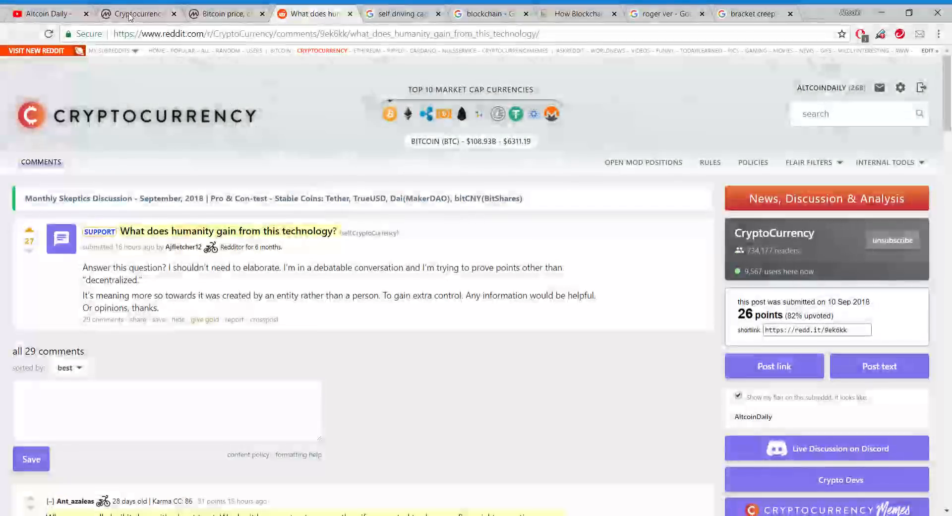
Return to Altcoin Daily's Videos page and scroll down to more recent uploads
click(45, 13)
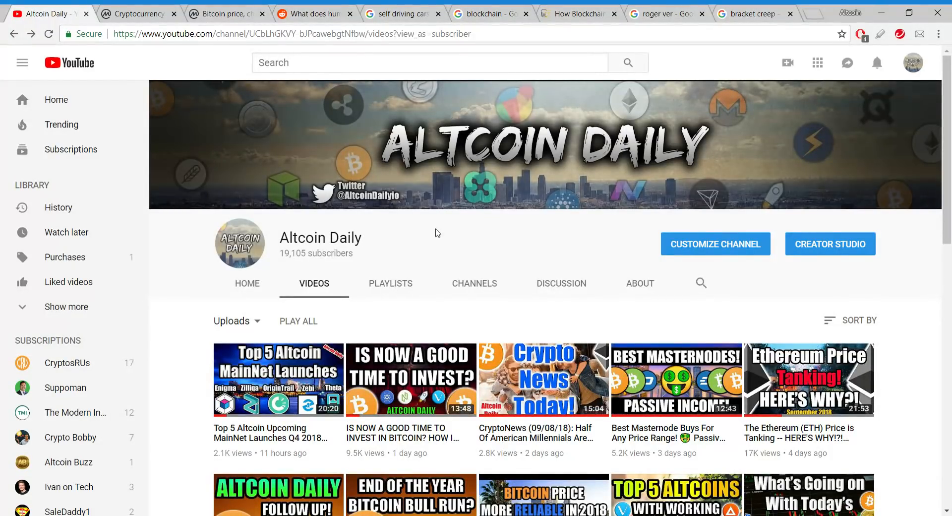
mouse_move(613, 324)
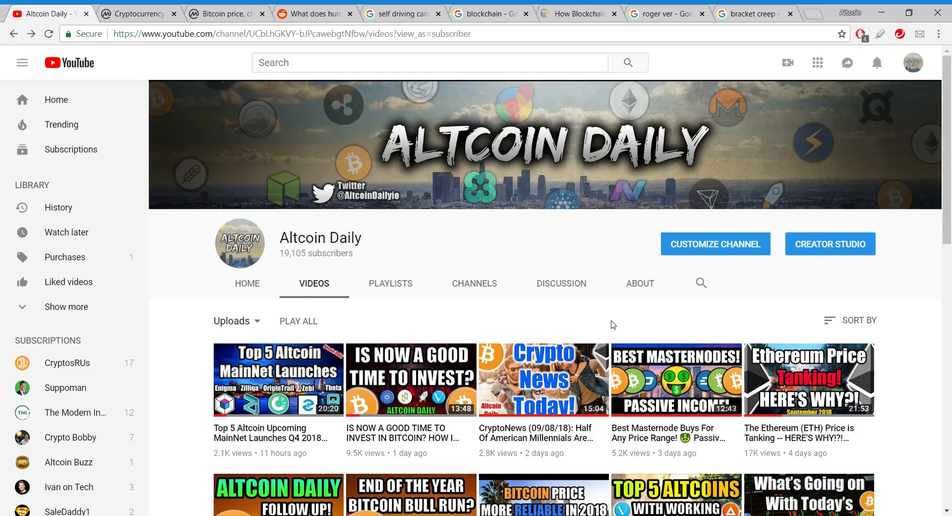
mouse_move(306, 158)
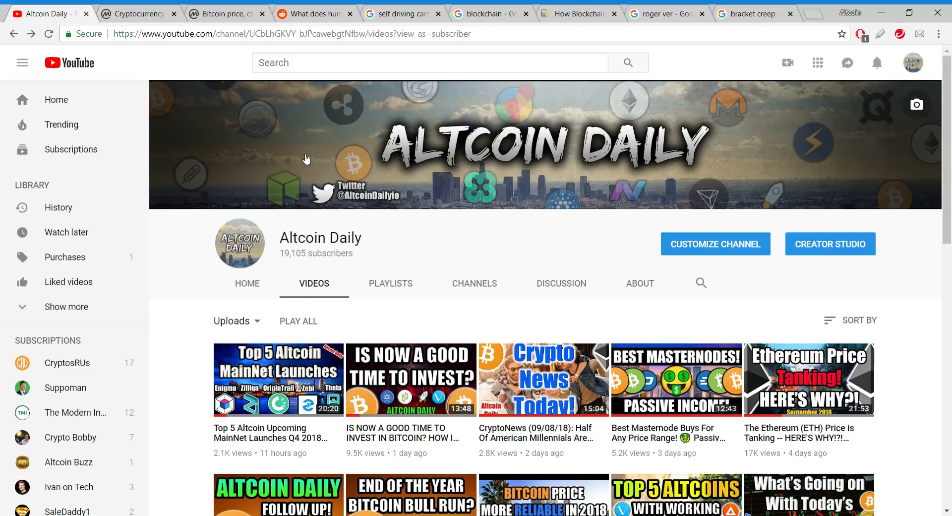
mouse_move(429, 261)
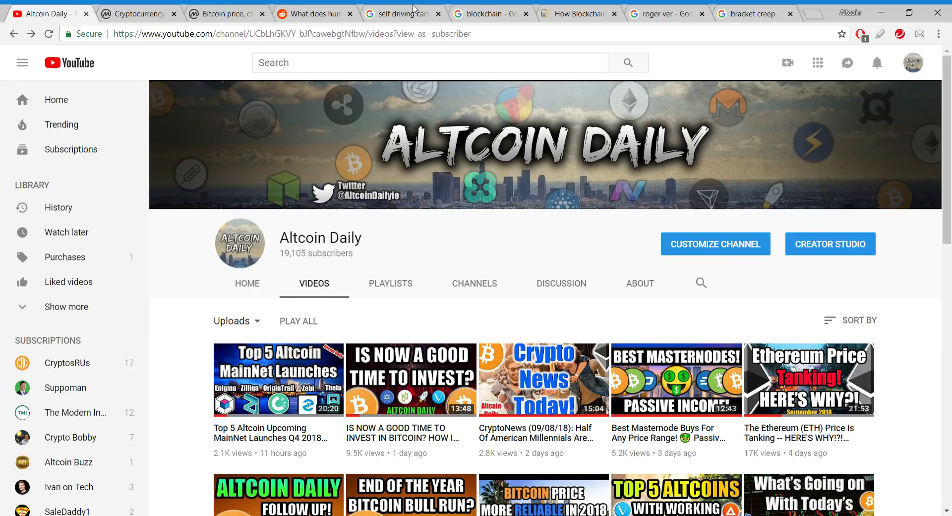
mouse_move(439, 222)
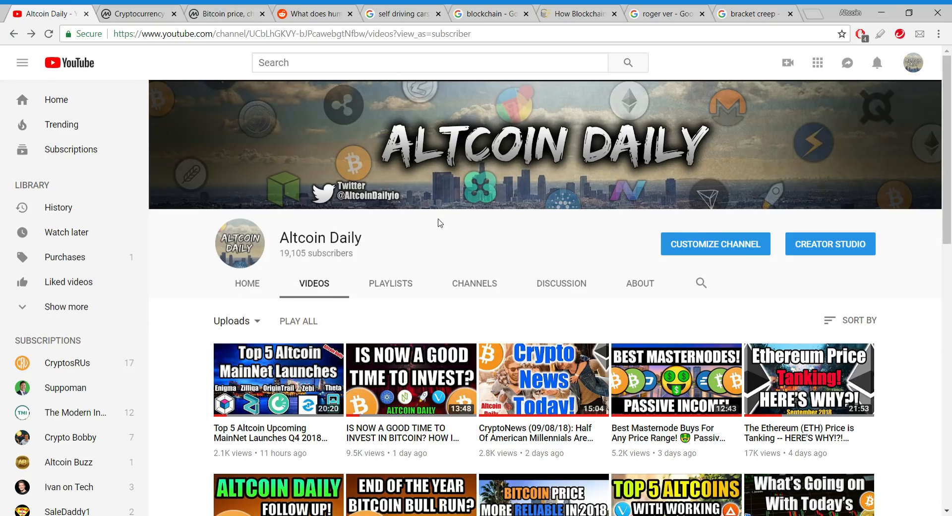
scroll(down, 3)
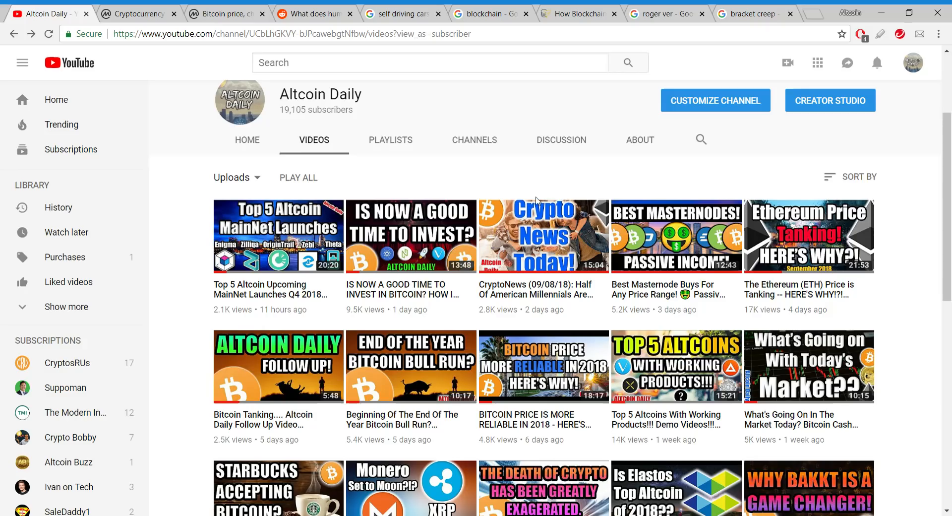